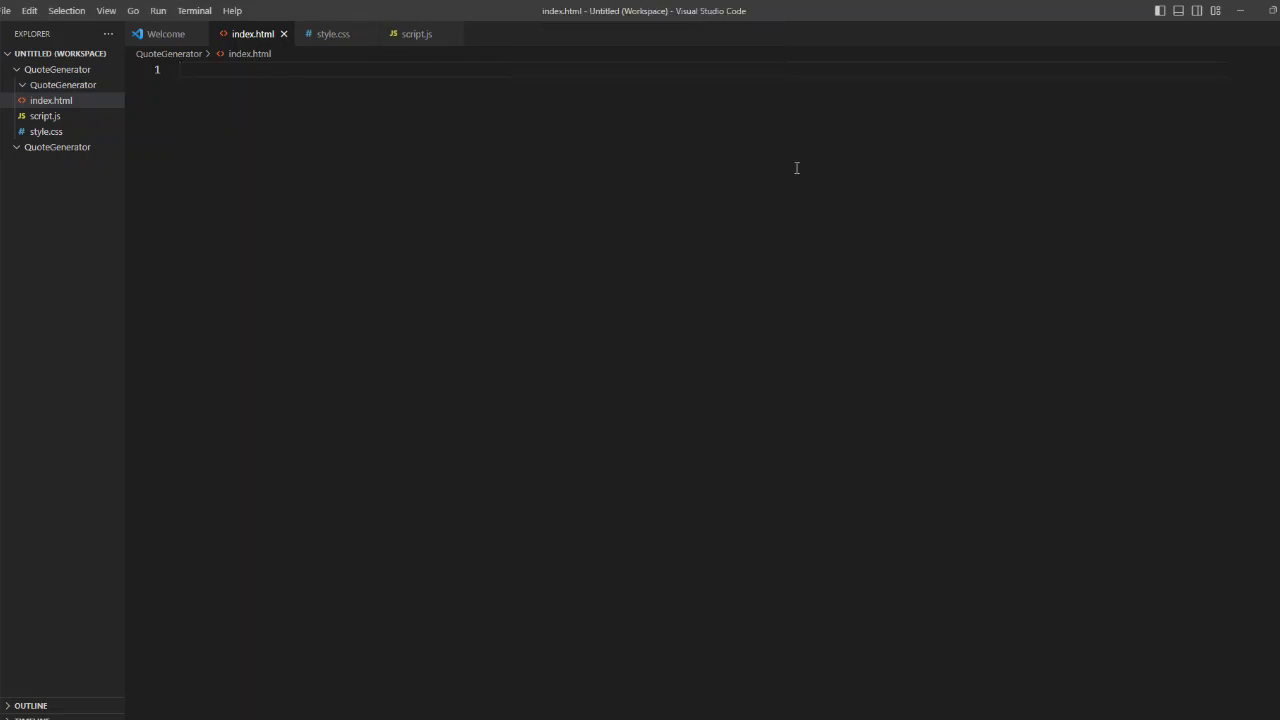
# Step: Build an HTML5 skeleton with a .container div holding an h1 'Random Quote Generator'
pyautogui.write('html')
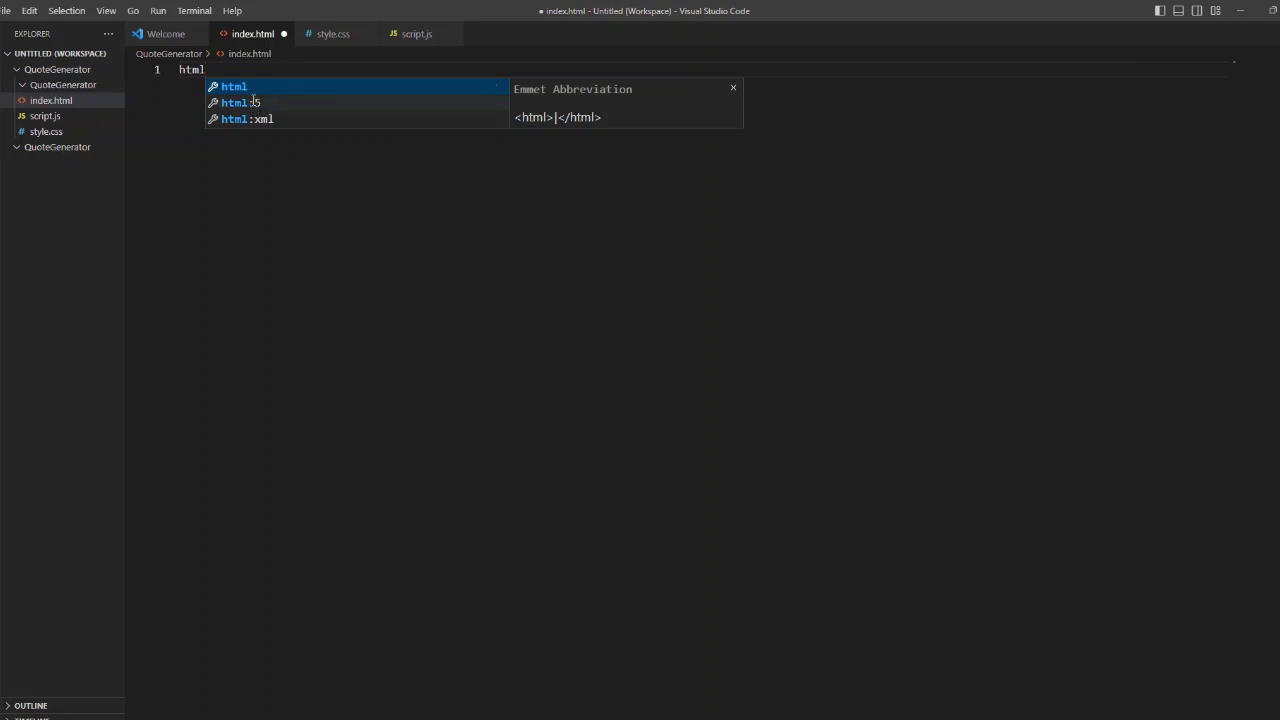
pyautogui.press('Tab')
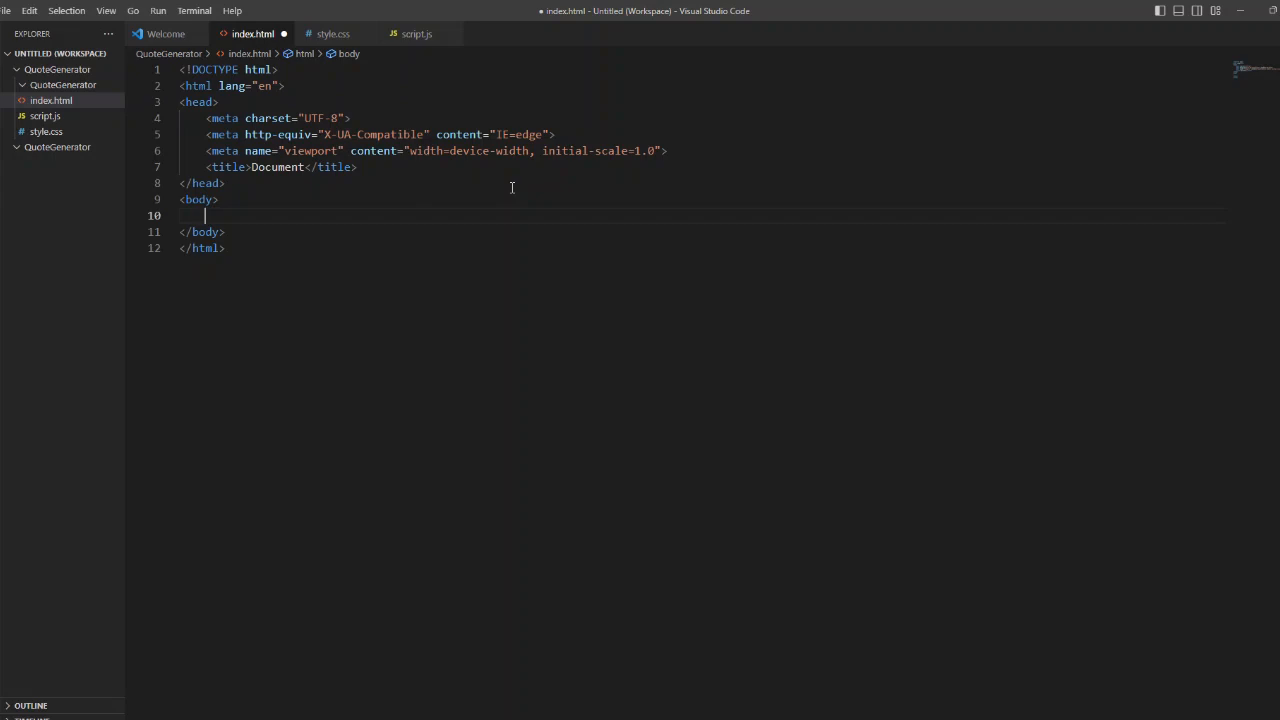
pyautogui.write('div')
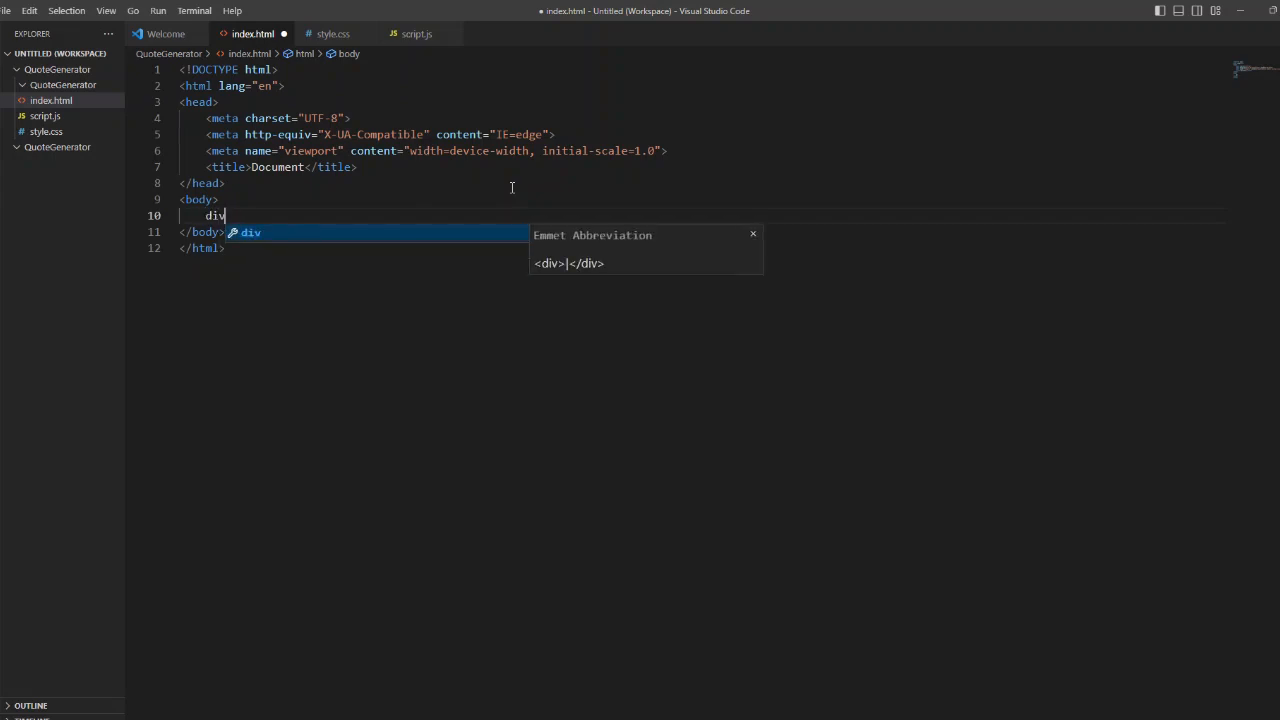
pyautogui.write('.')
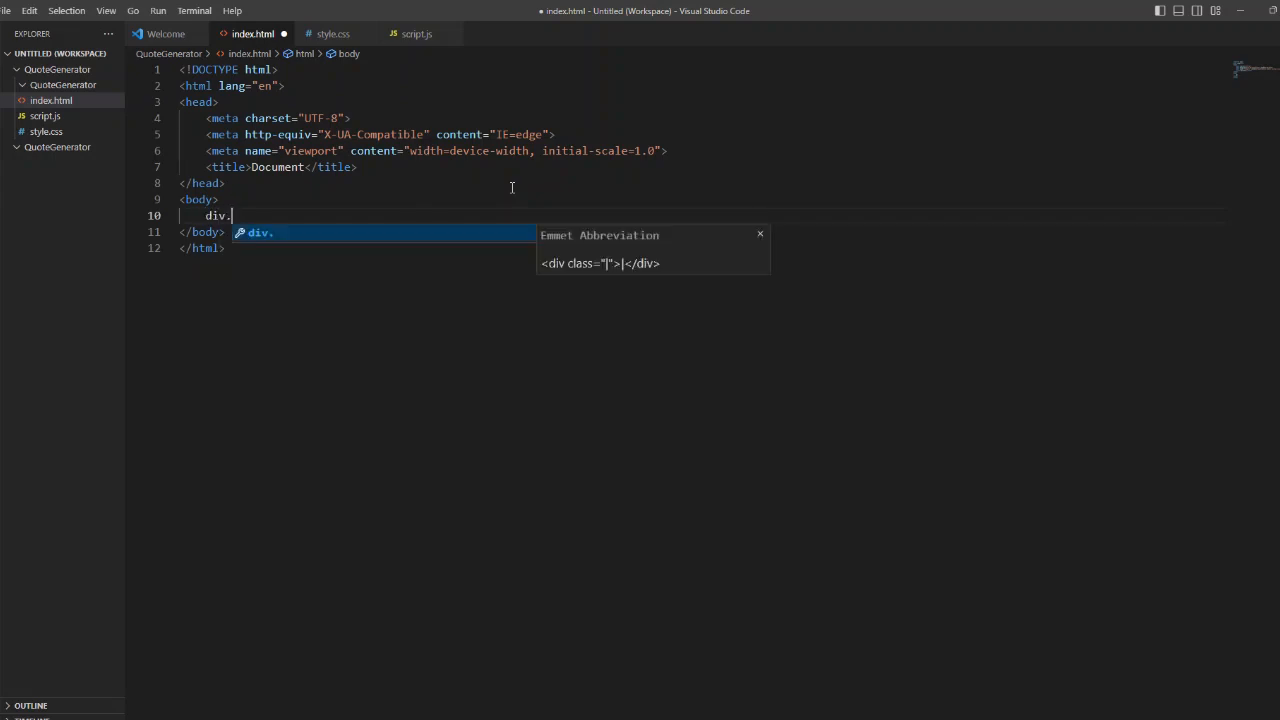
pyautogui.write('container')
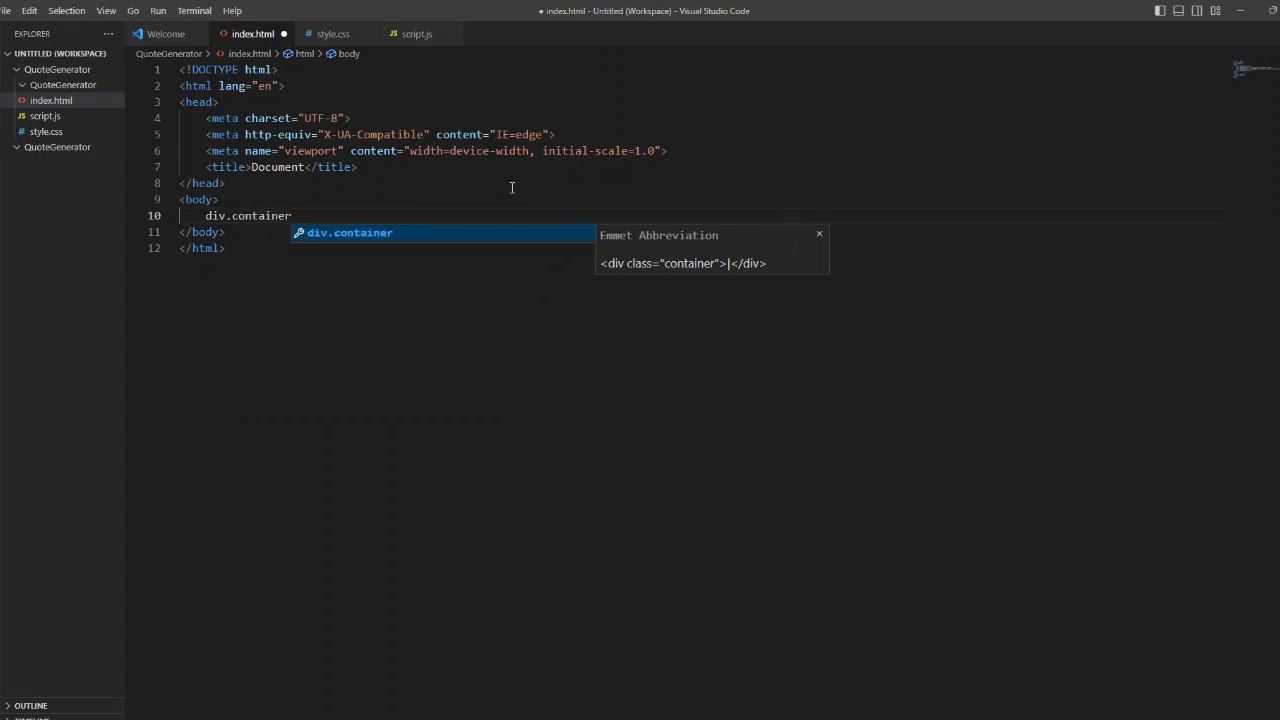
pyautogui.press('Tab')
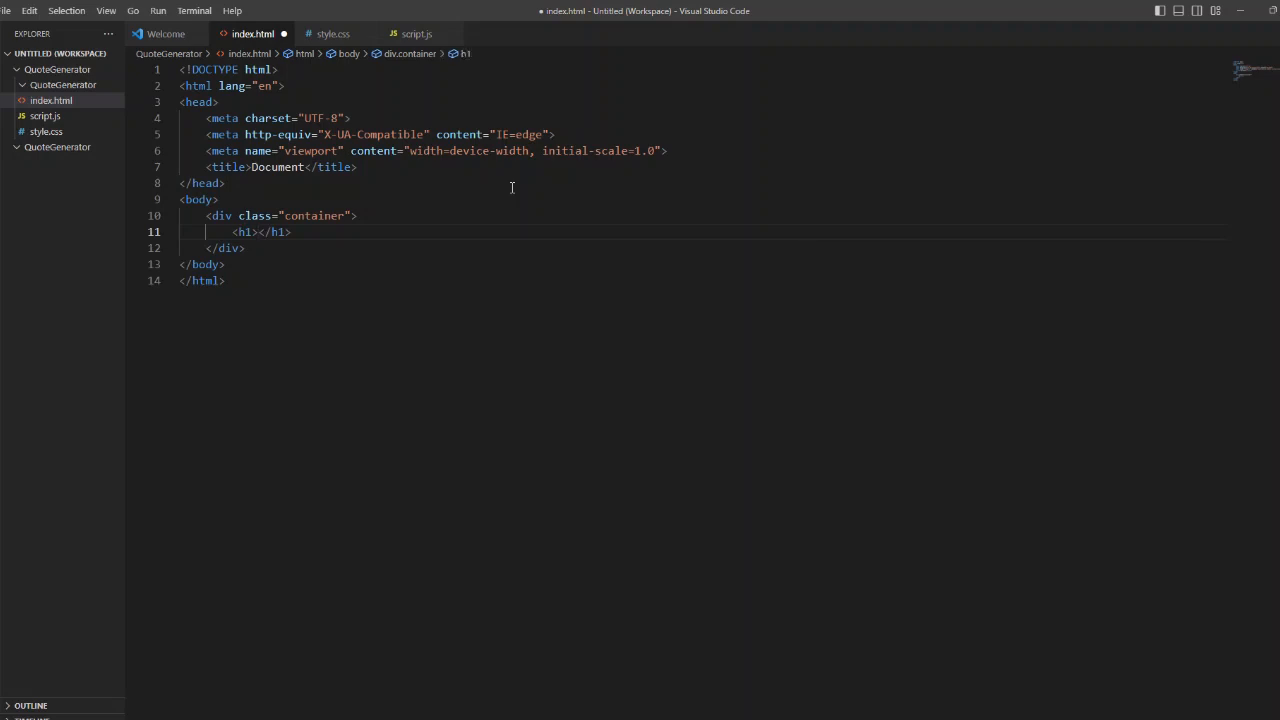
pyautogui.write('Random Q')
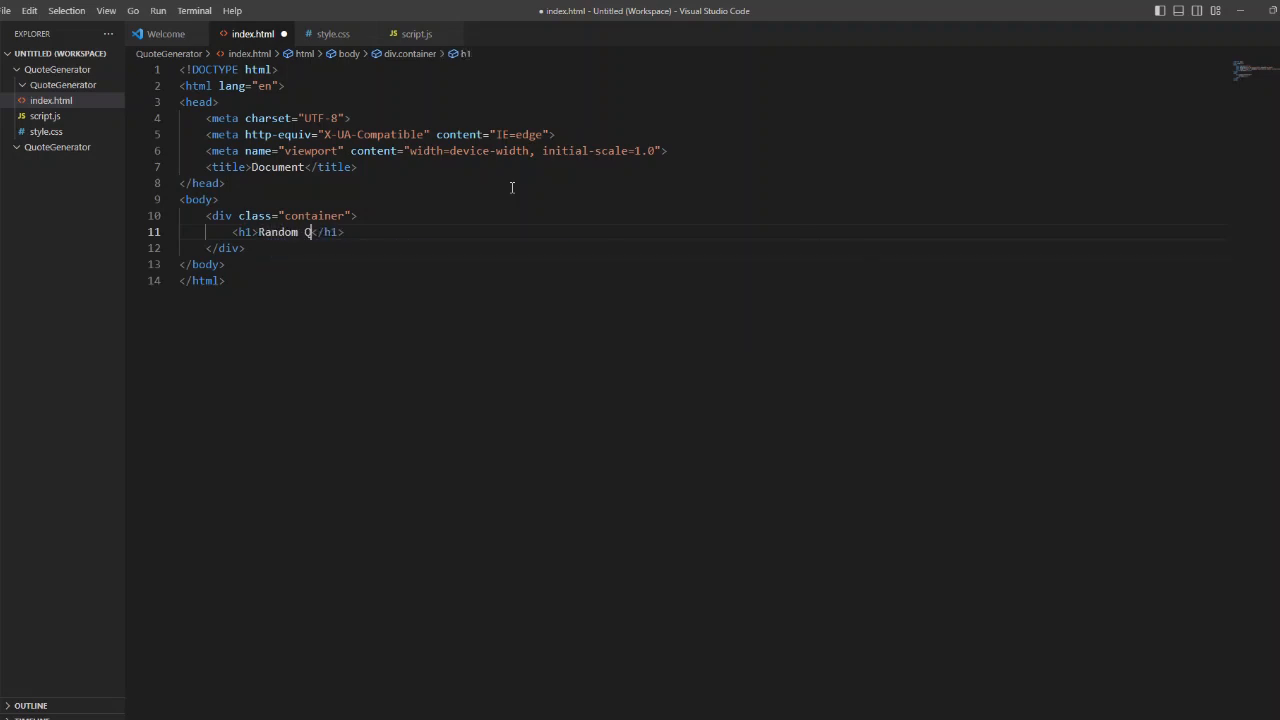
pyautogui.write('uote Gene')
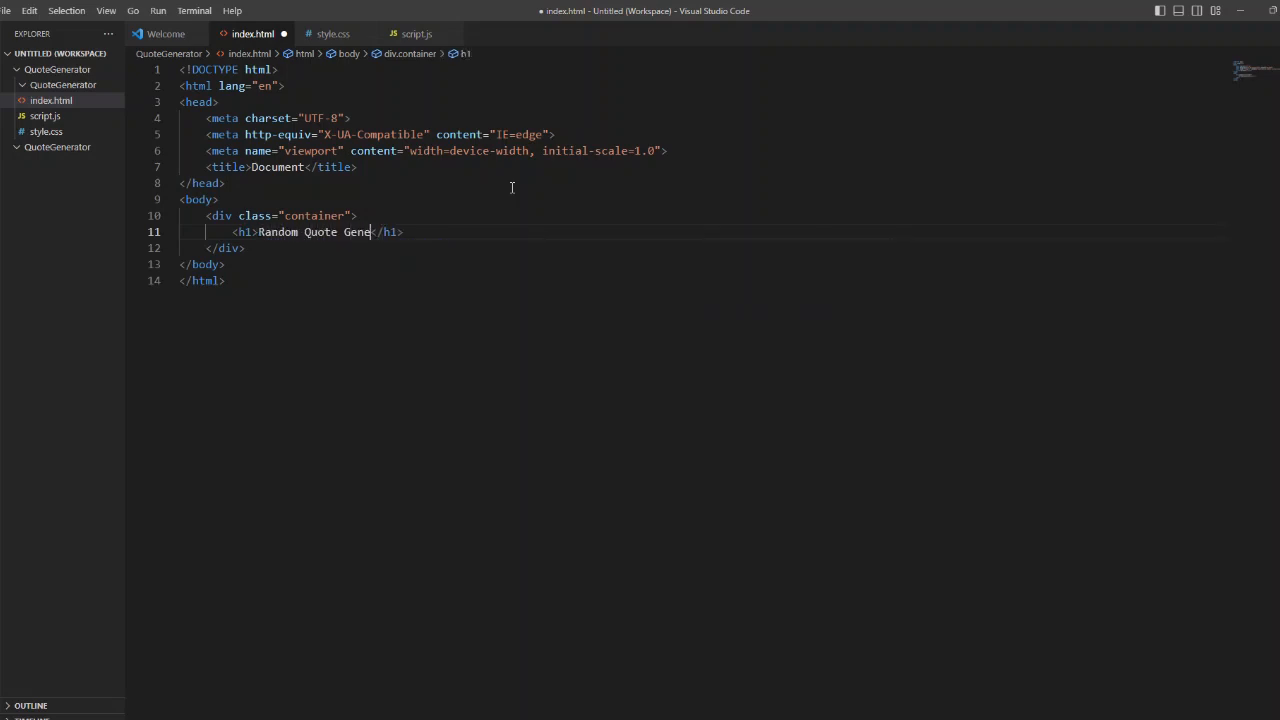
pyautogui.write('rator')
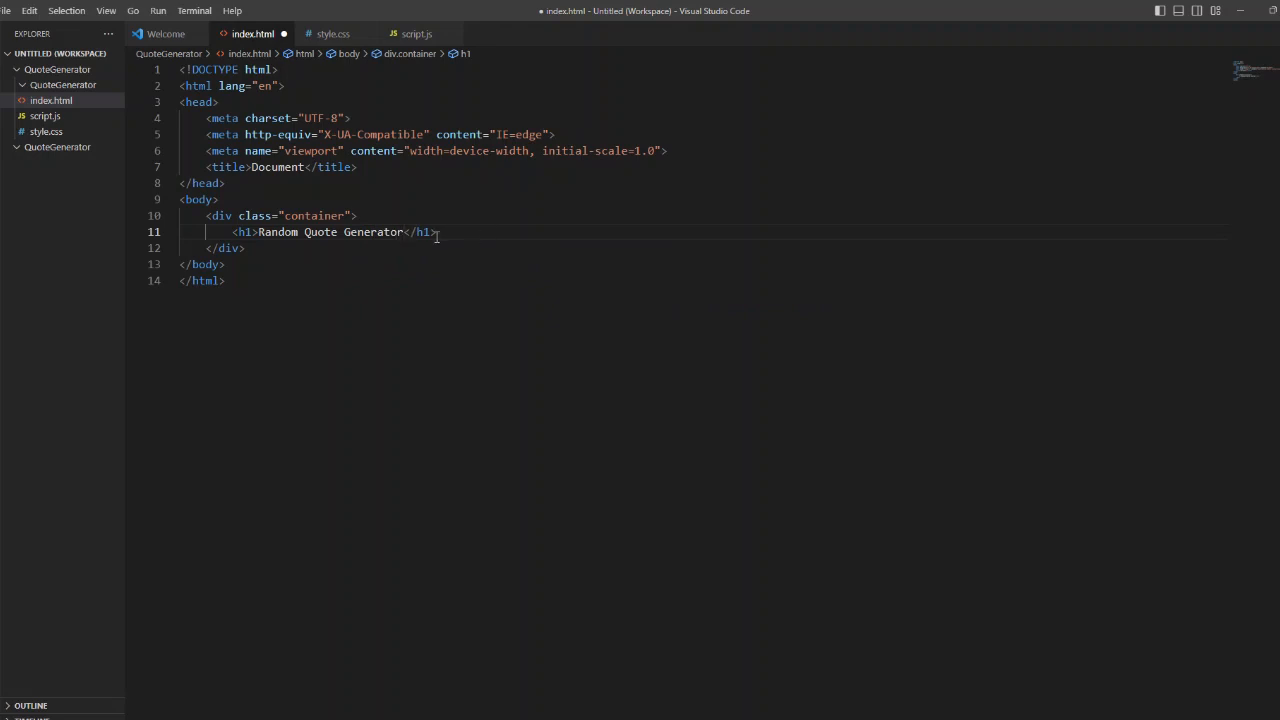
pyautogui.moveTo(719, 130)
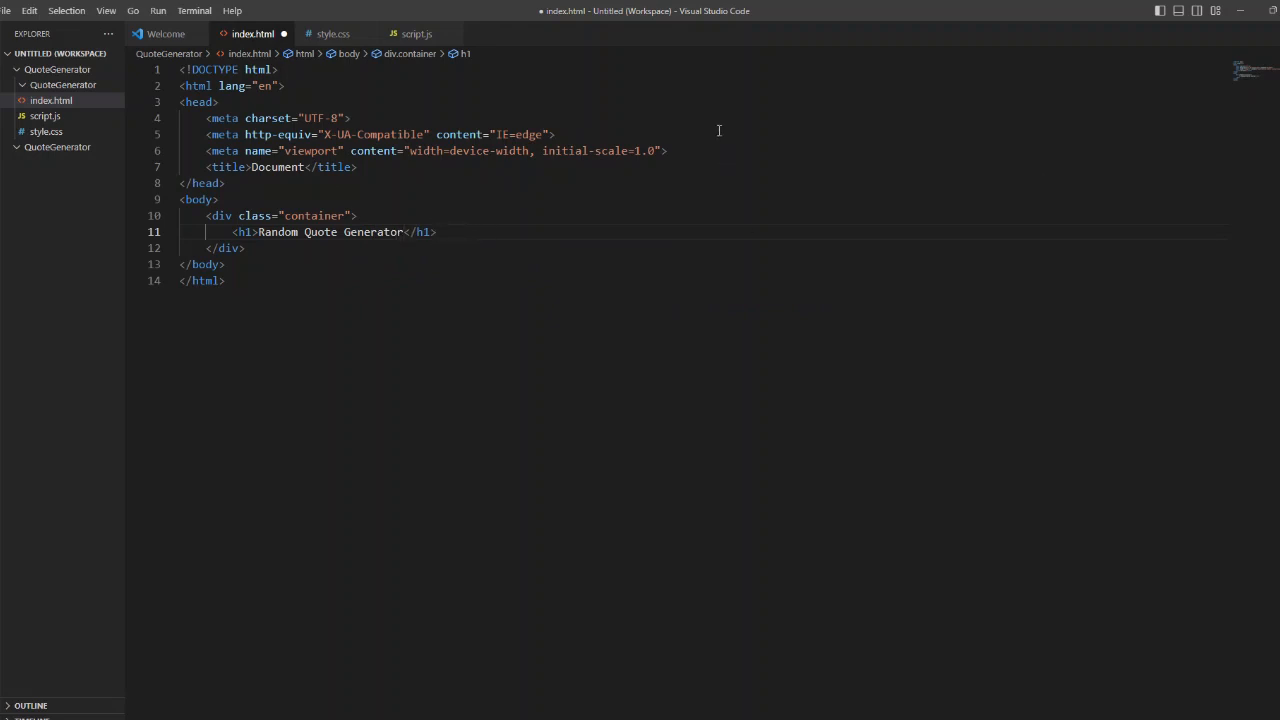
# Step: Insert a link:css tag for style.css below the viewport meta tag
pyautogui.press('Enter')
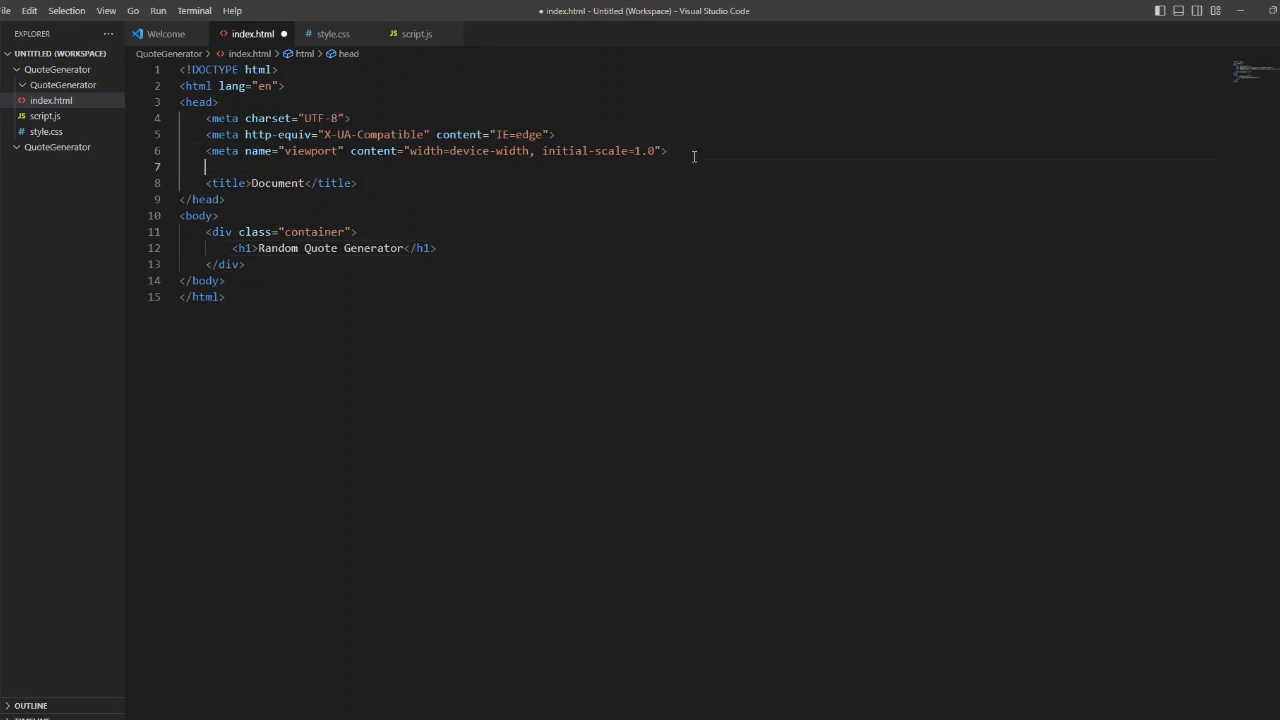
pyautogui.write('l')
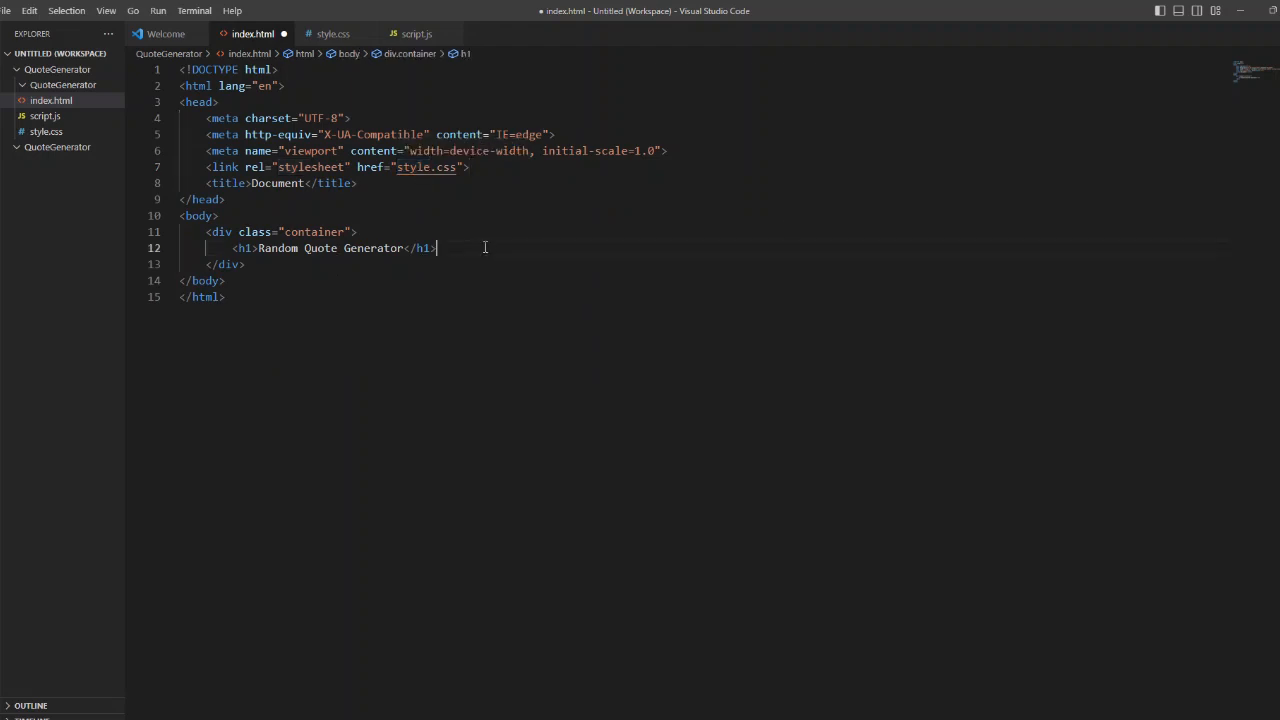
pyautogui.press('Enter')
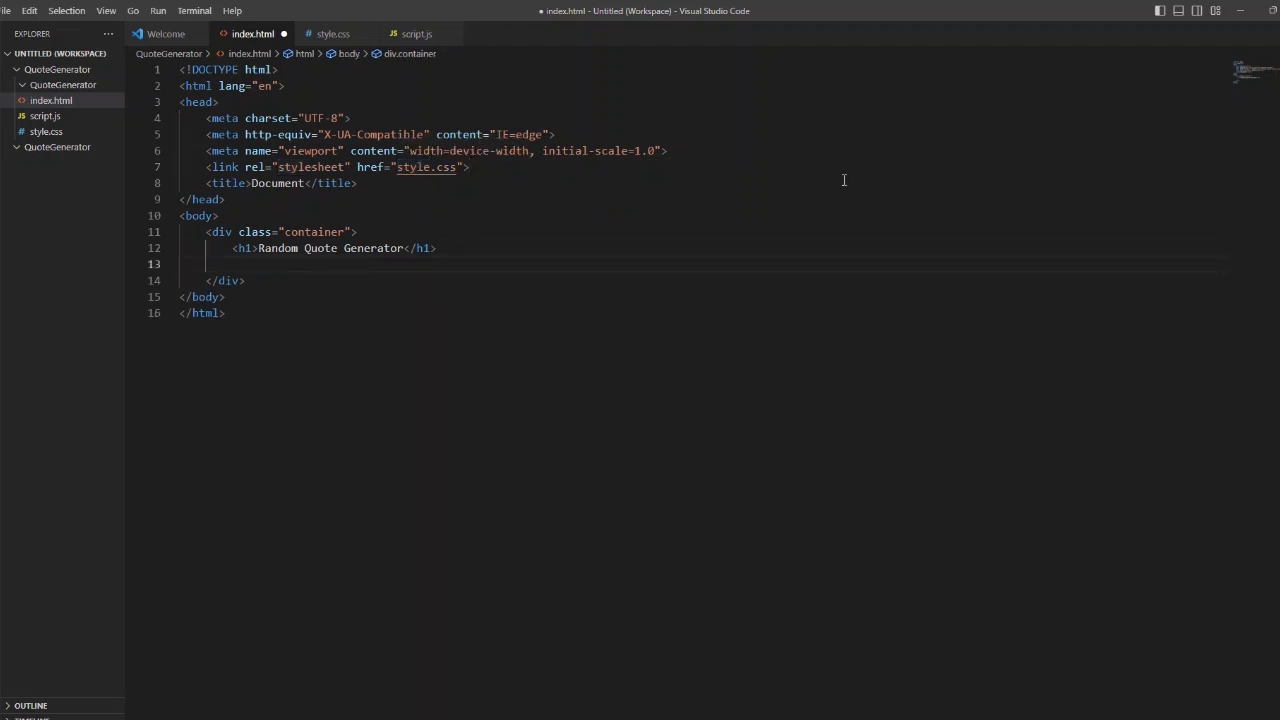
# Step: Add an empty paragraph with id quote inside the container
pyautogui.write('p')
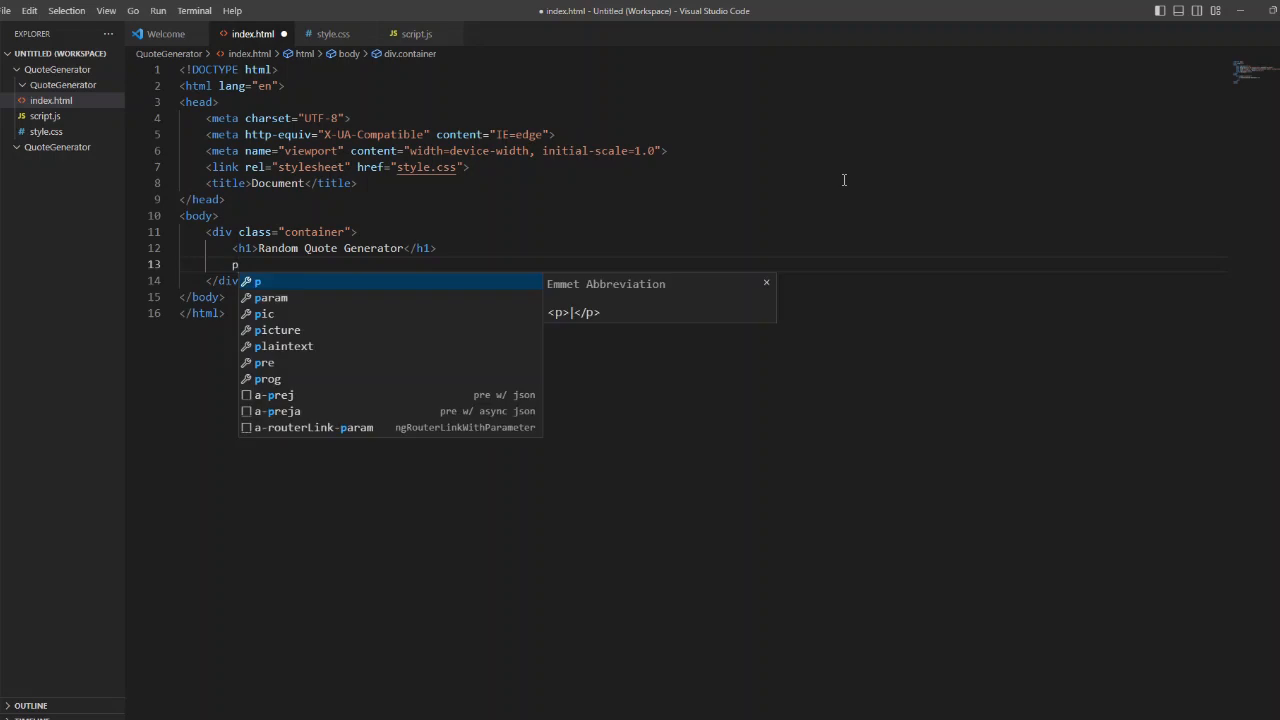
pyautogui.write('#')
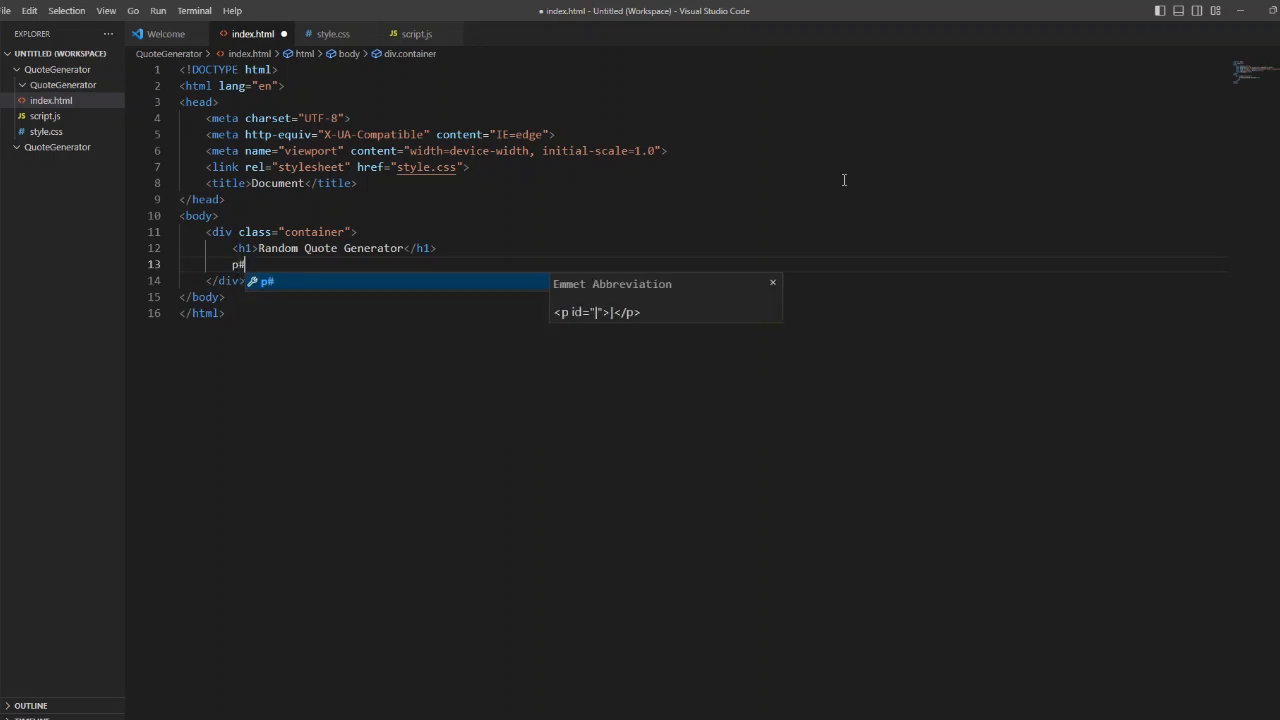
pyautogui.press('Tab')
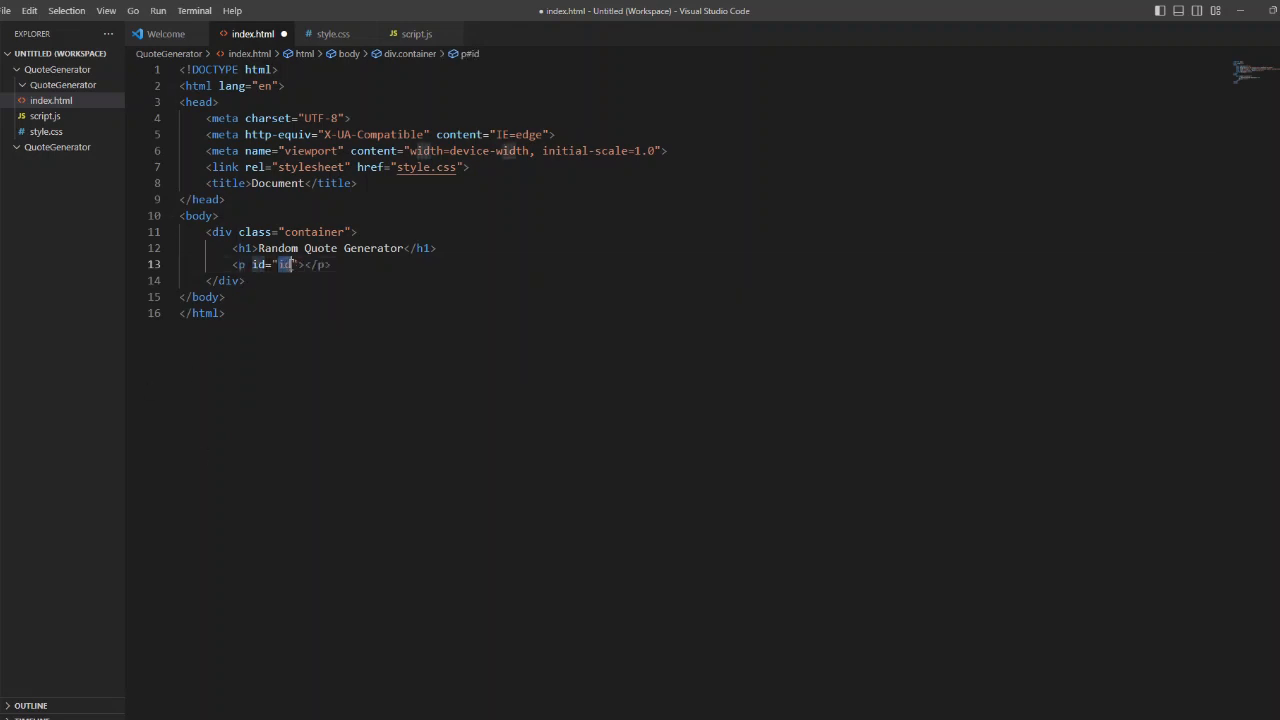
pyautogui.write('quote')
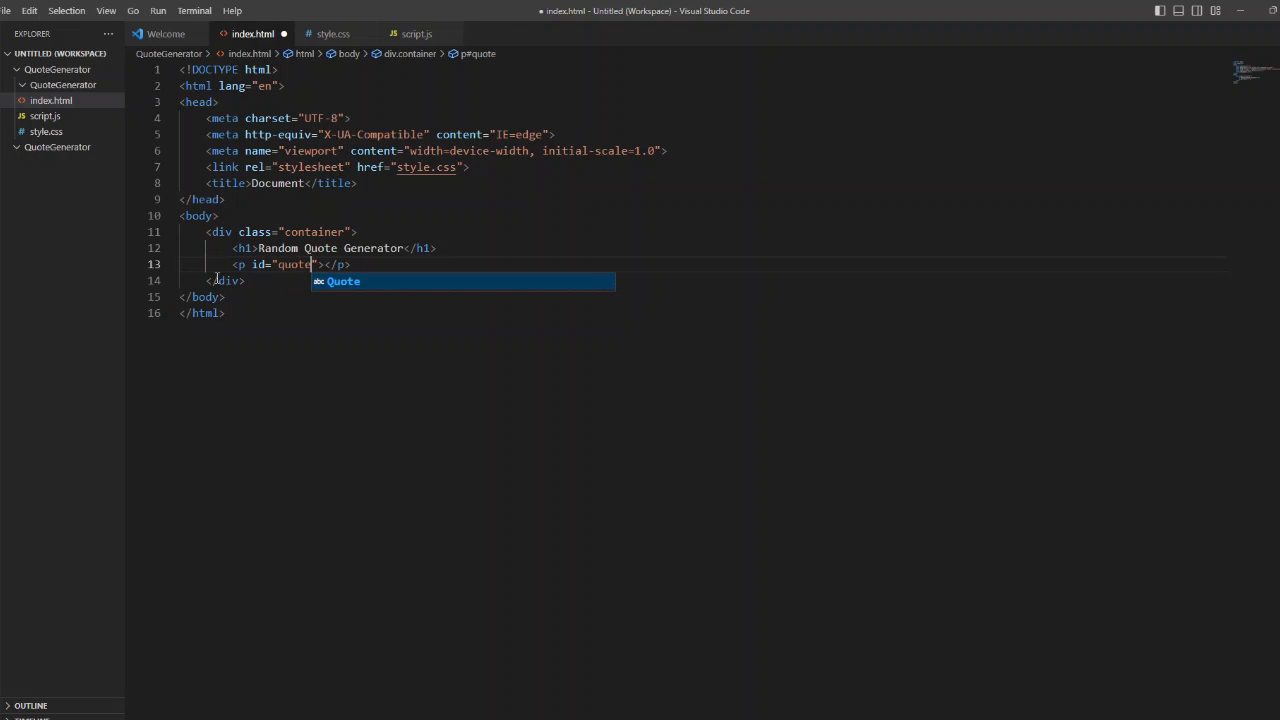
pyautogui.press('Enter')
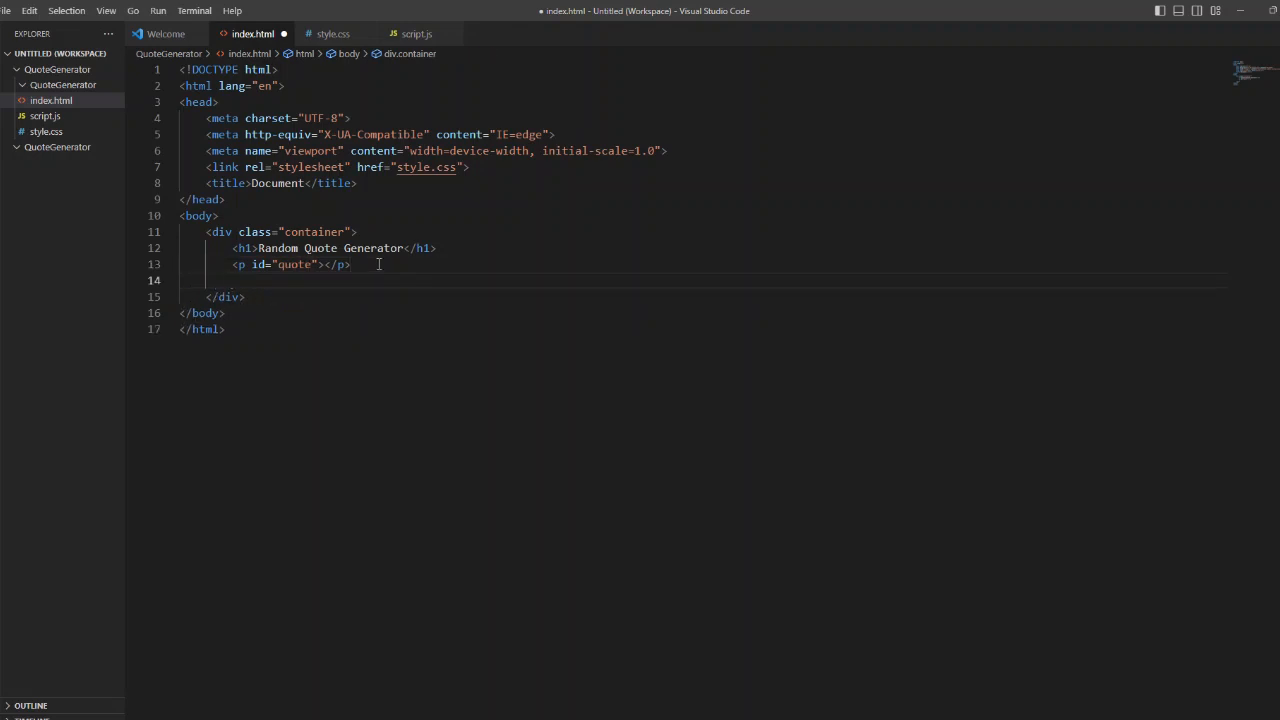
# Step: Add a button with id generate-quote labelled 'Generate Quote'
pyautogui.write('button')
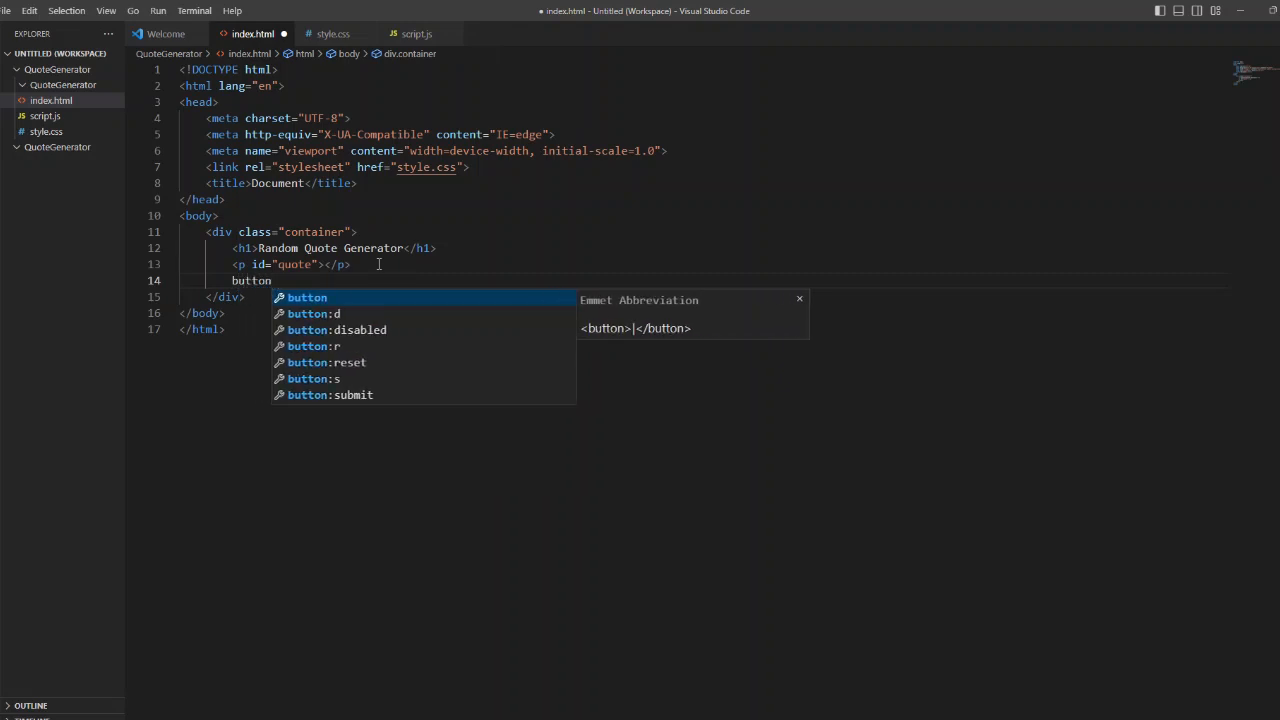
pyautogui.write('#ger')
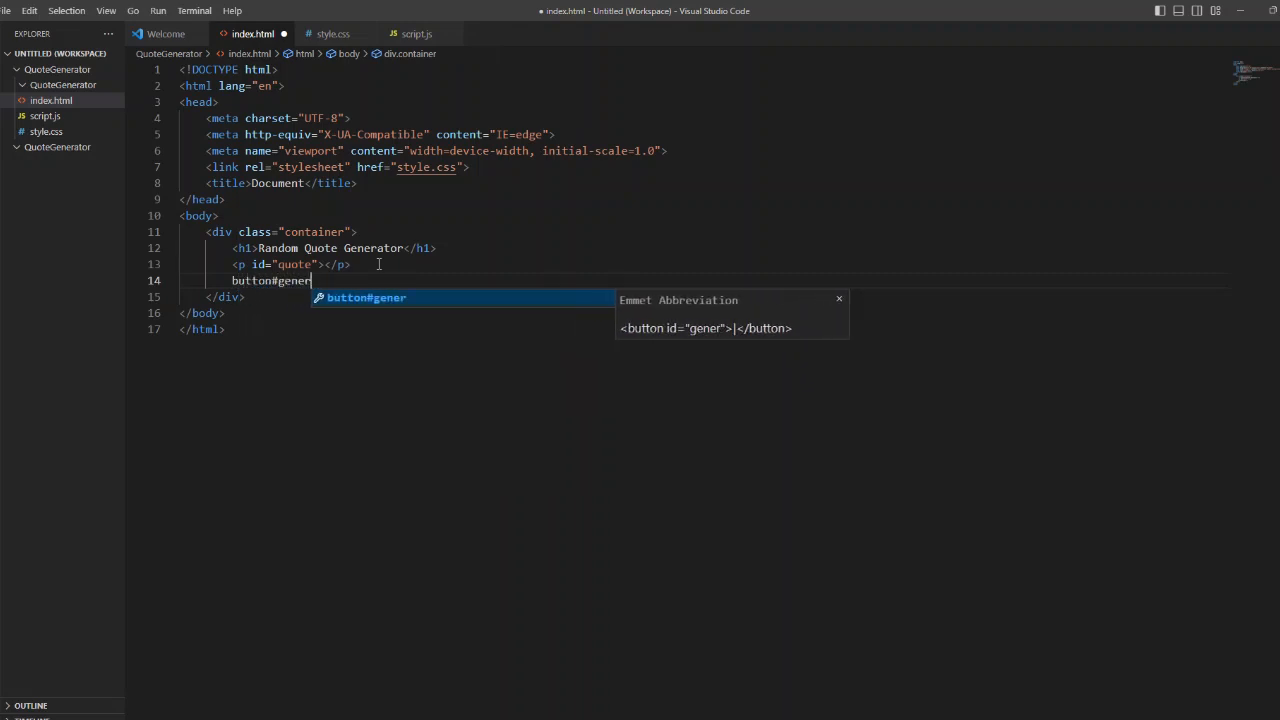
pyautogui.write('ate-quo')
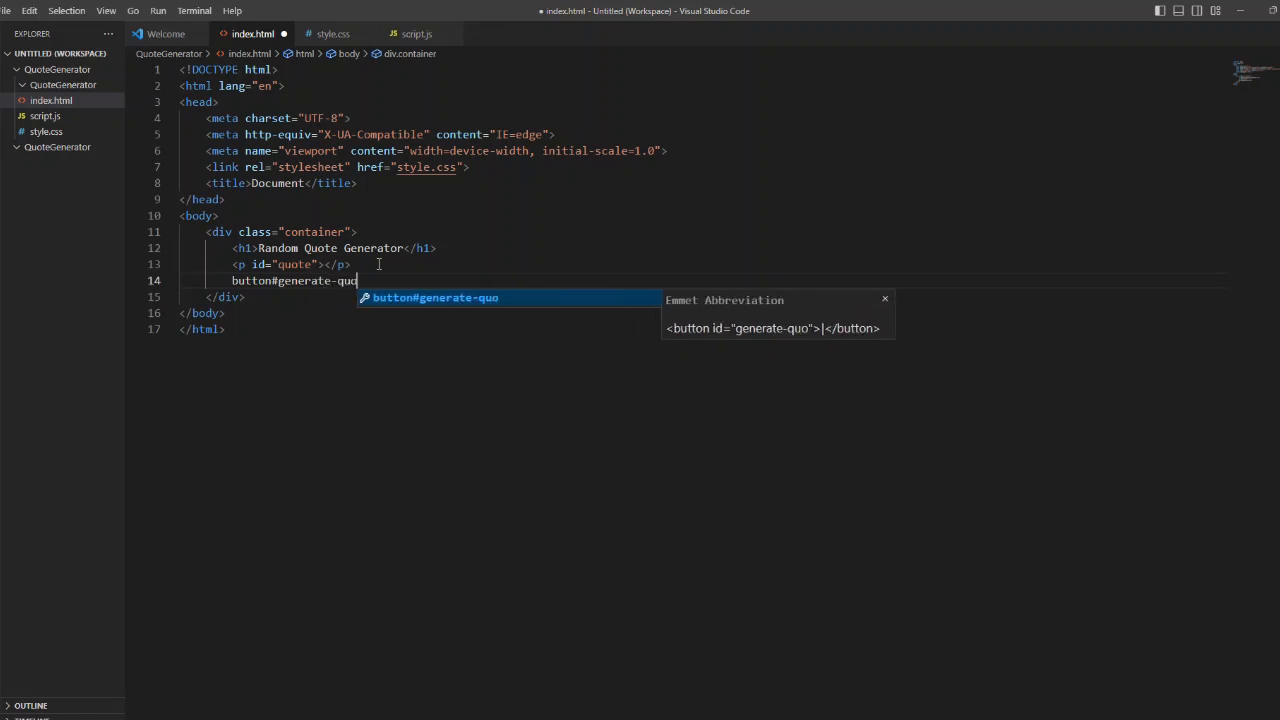
pyautogui.press('Tab')
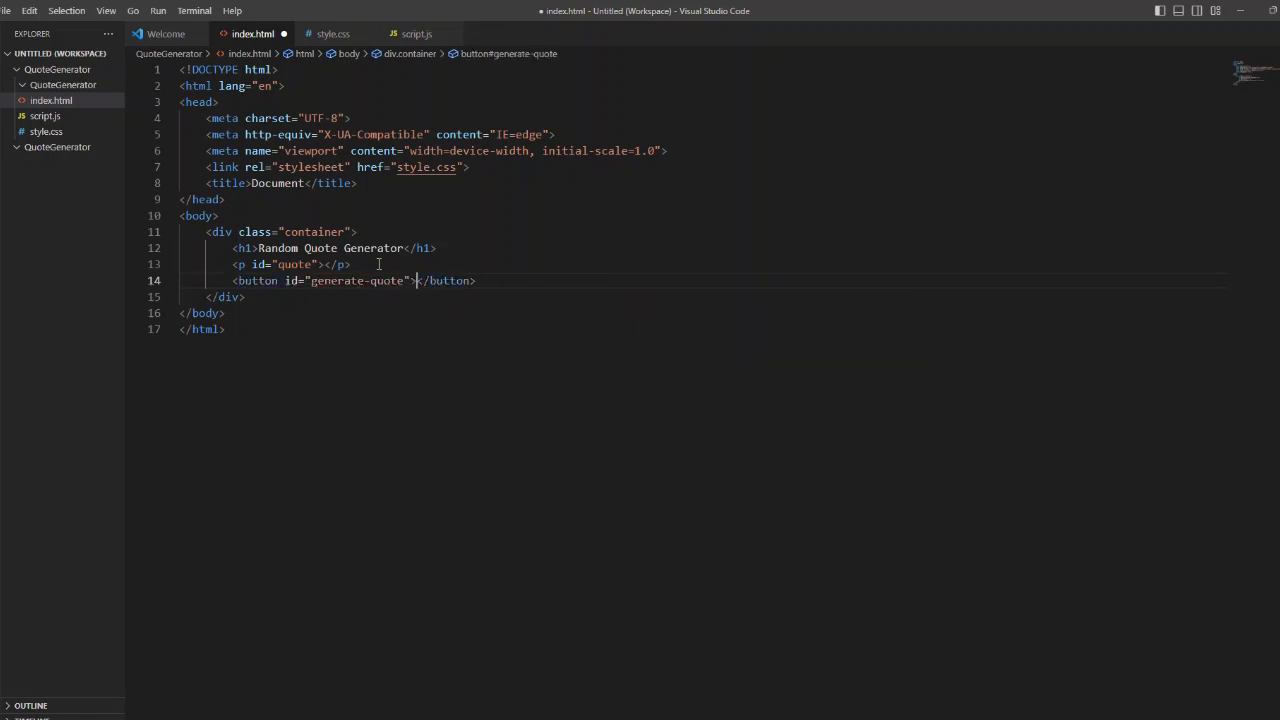
pyautogui.write('Generate Quote')
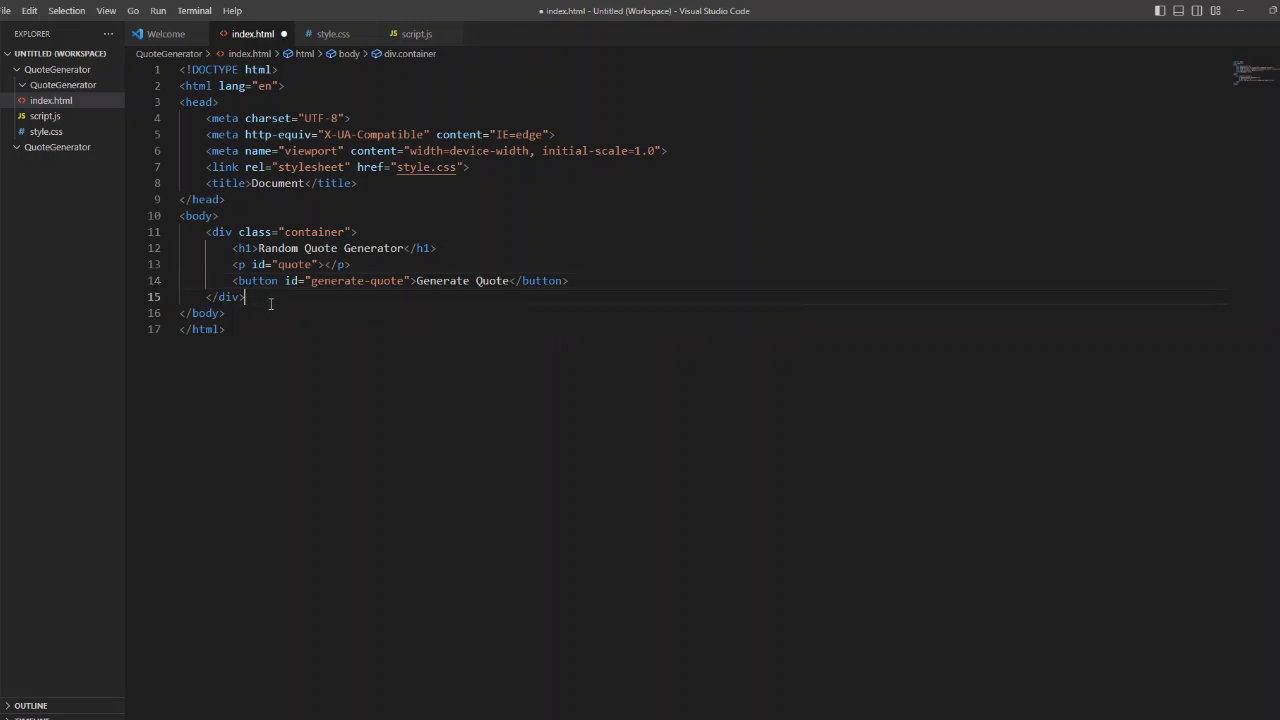
# Step: Add a script tag with src script.js below the container div and save index.html
pyautogui.write('<')
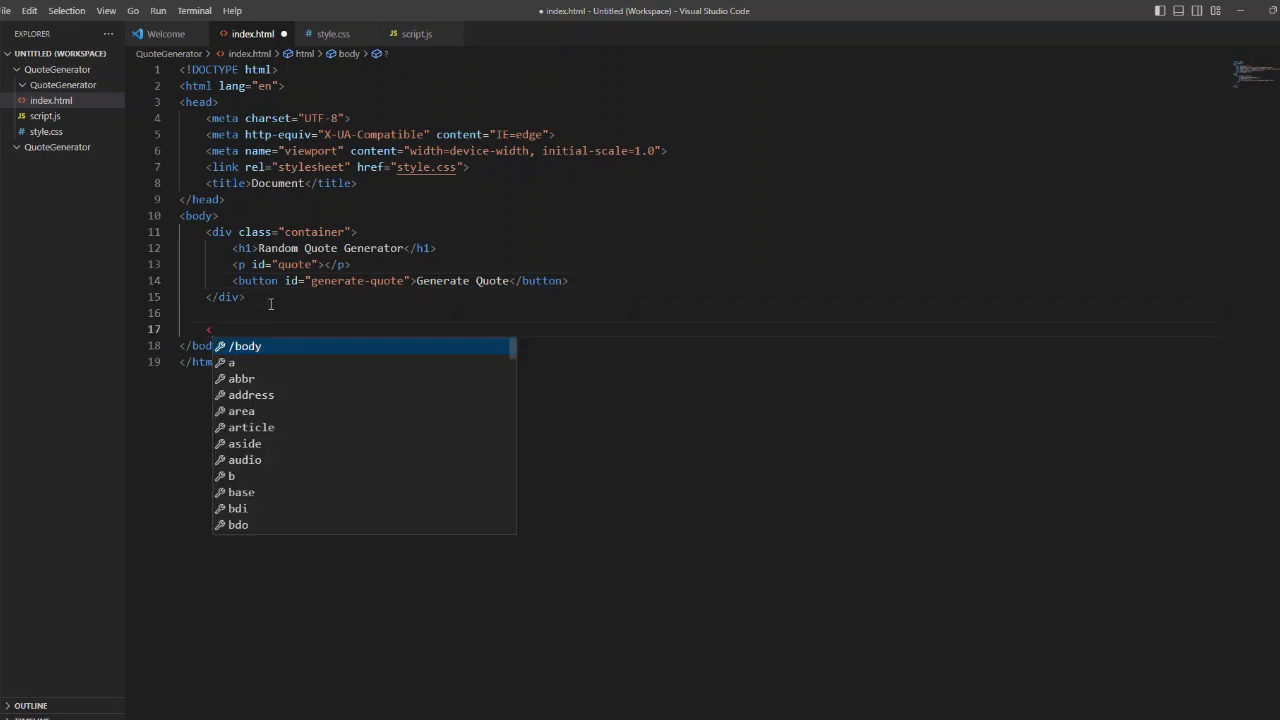
pyautogui.write('script src=""></')
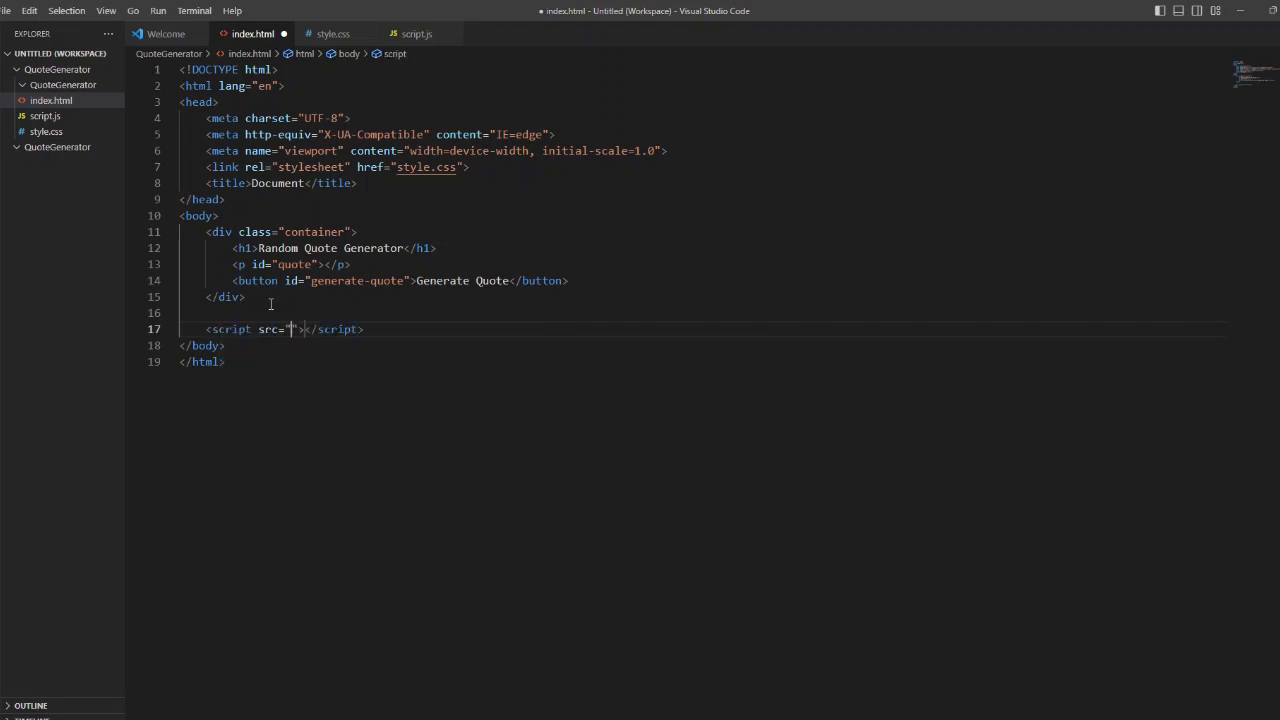
pyautogui.write('sc')
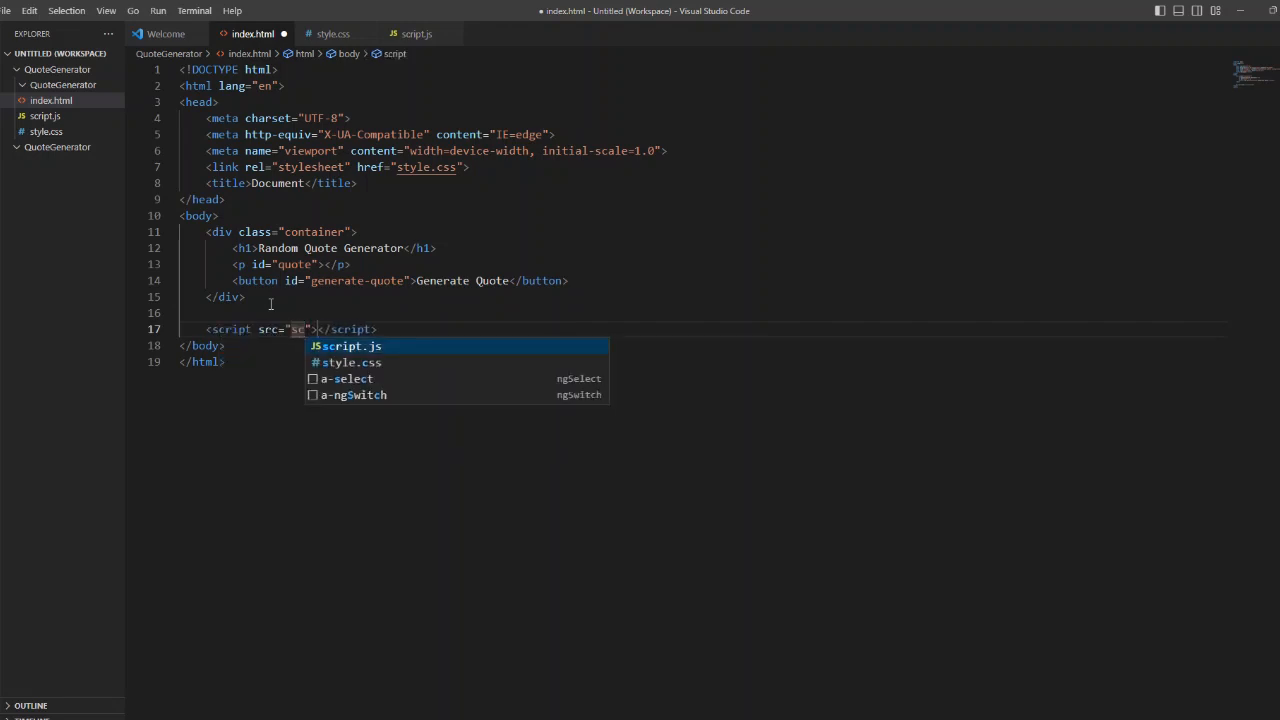
pyautogui.click(345, 345)
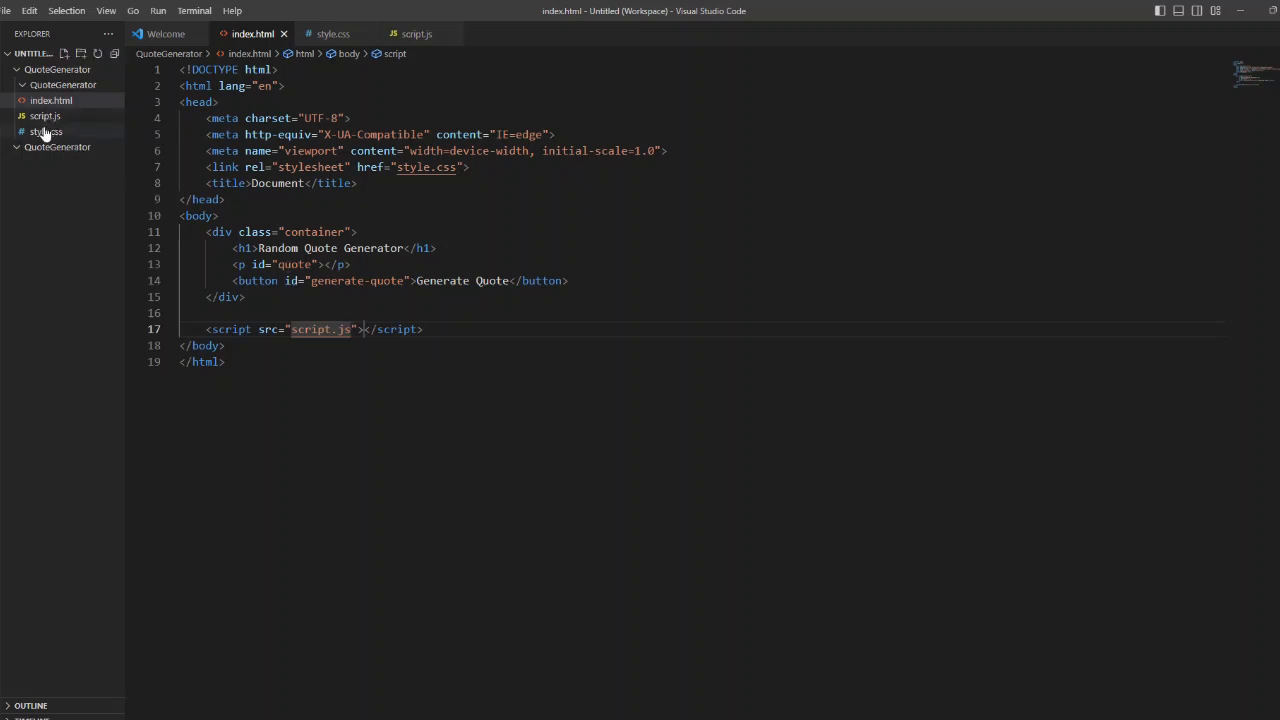
# Step: Give the body a burlywood background color in style.css
pyautogui.click(47, 131)
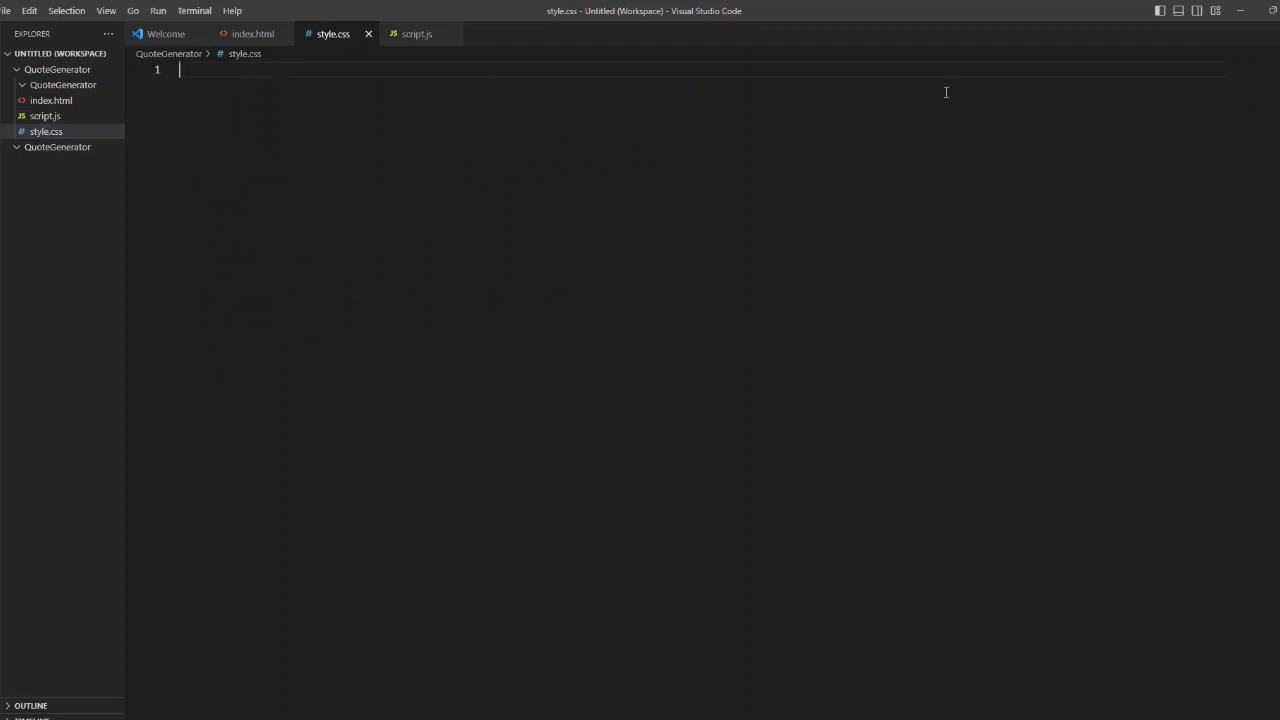
pyautogui.write('body')
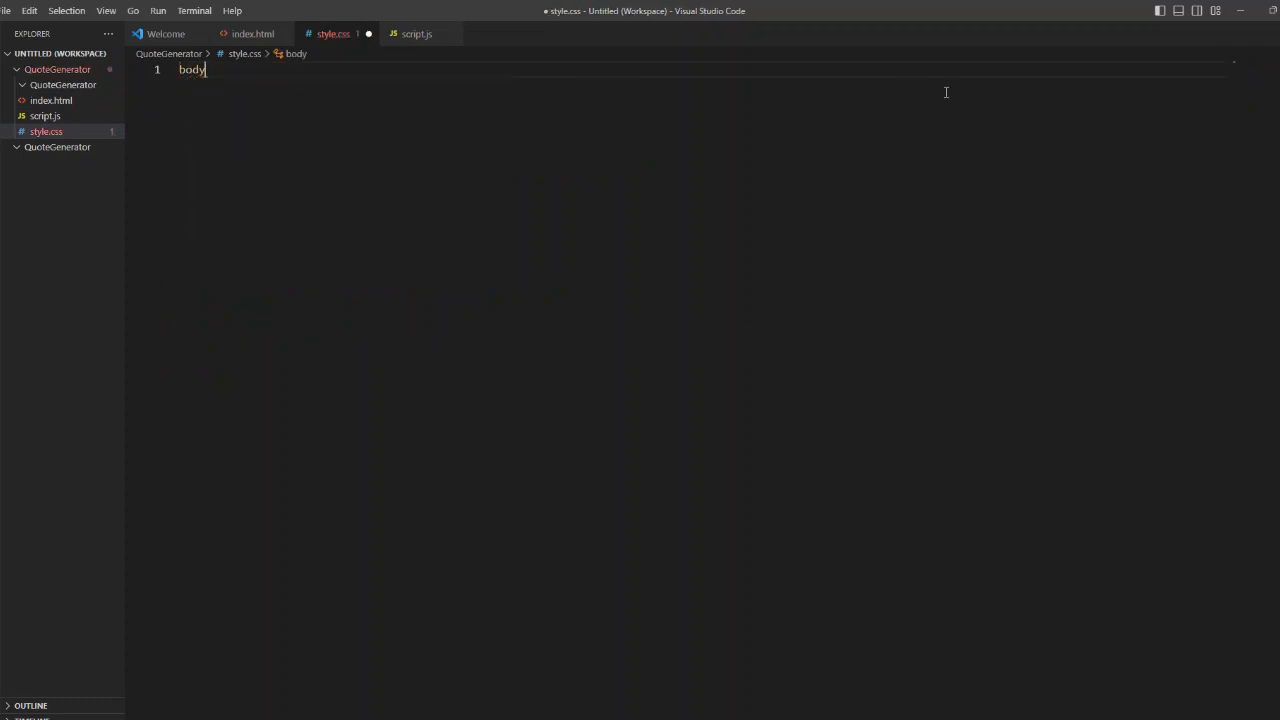
pyautogui.write('{')
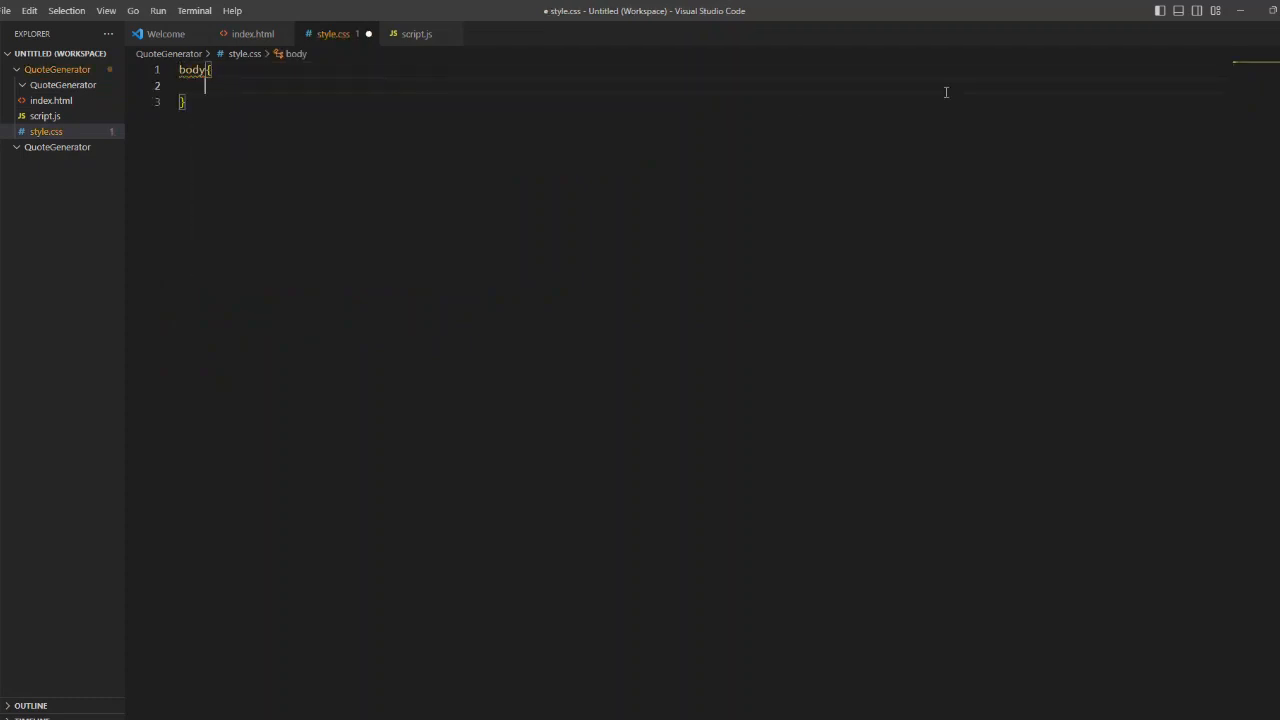
pyautogui.write('background-color: ;')
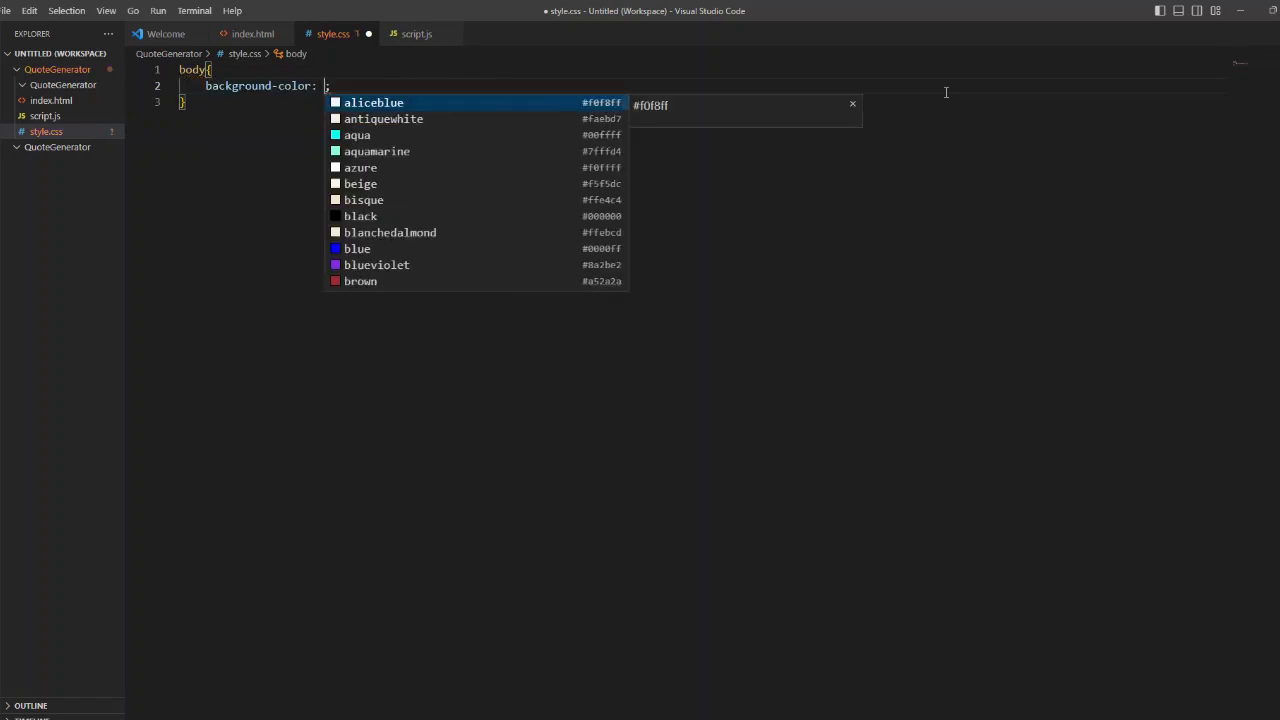
pyautogui.scroll(-3)
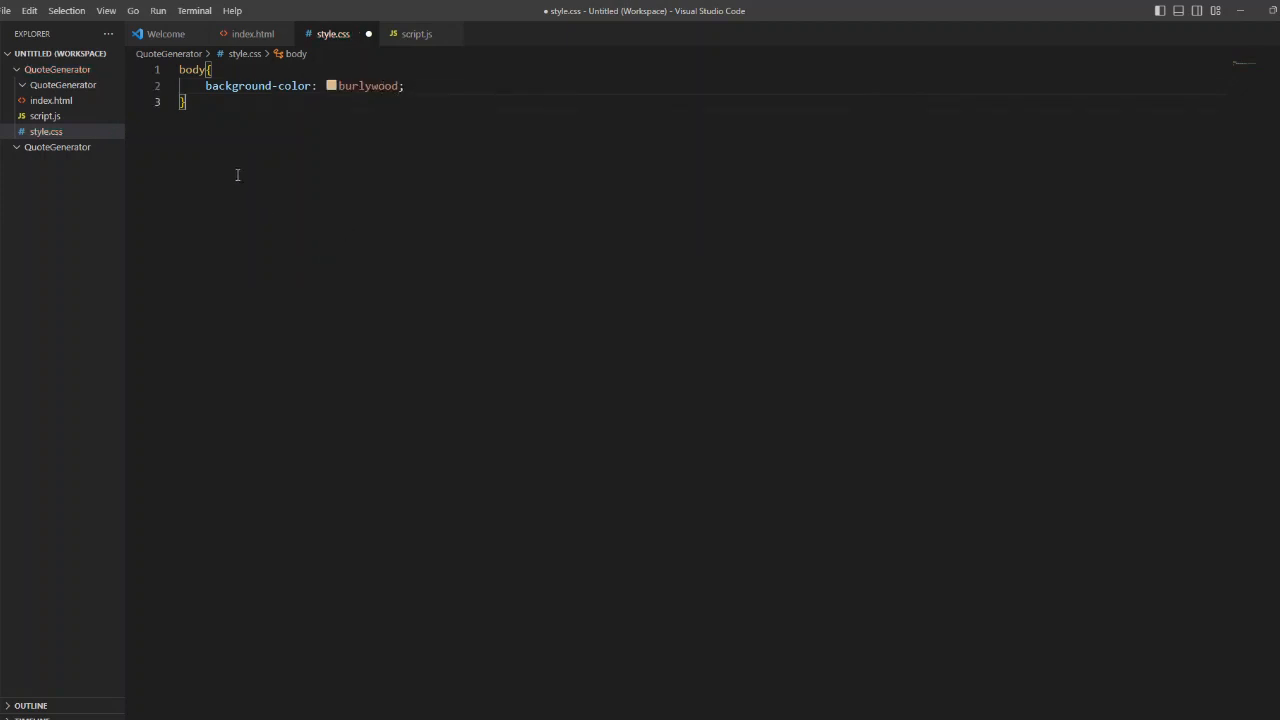
# Step: Start a .container rule with max-width 600px and margin 50px auto
pyautogui.press('Enter')
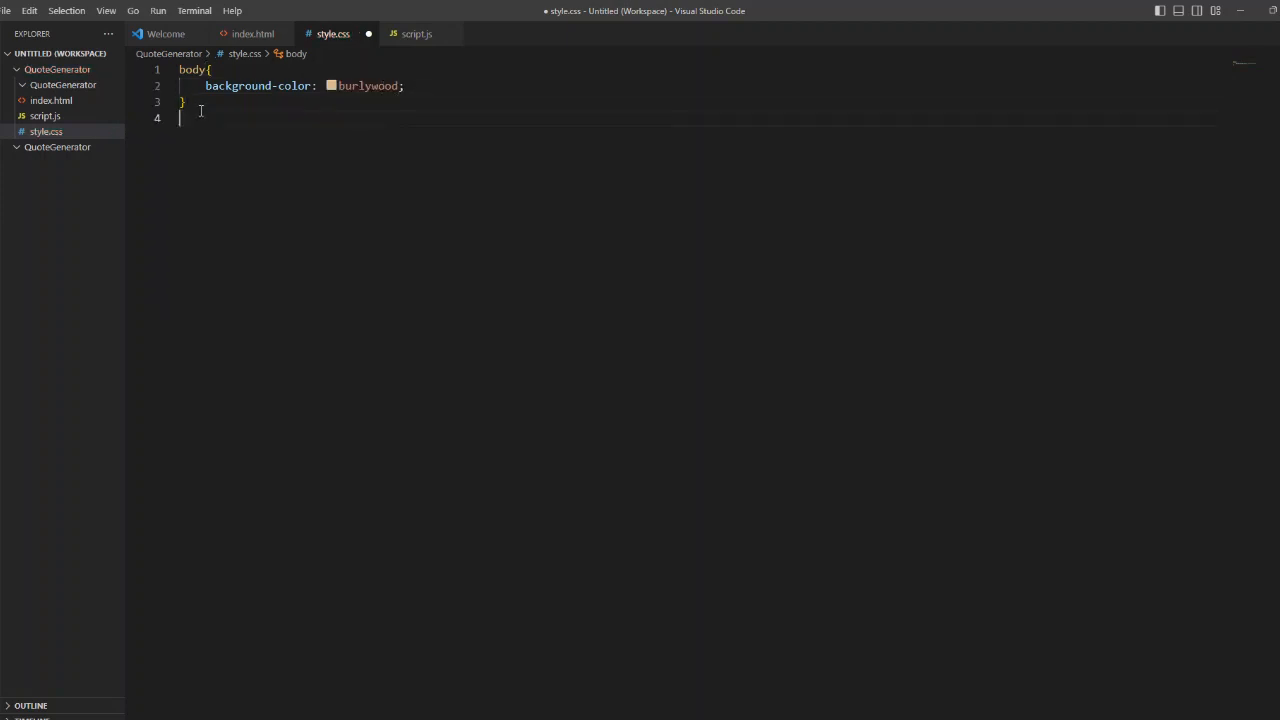
pyautogui.write('.container{')
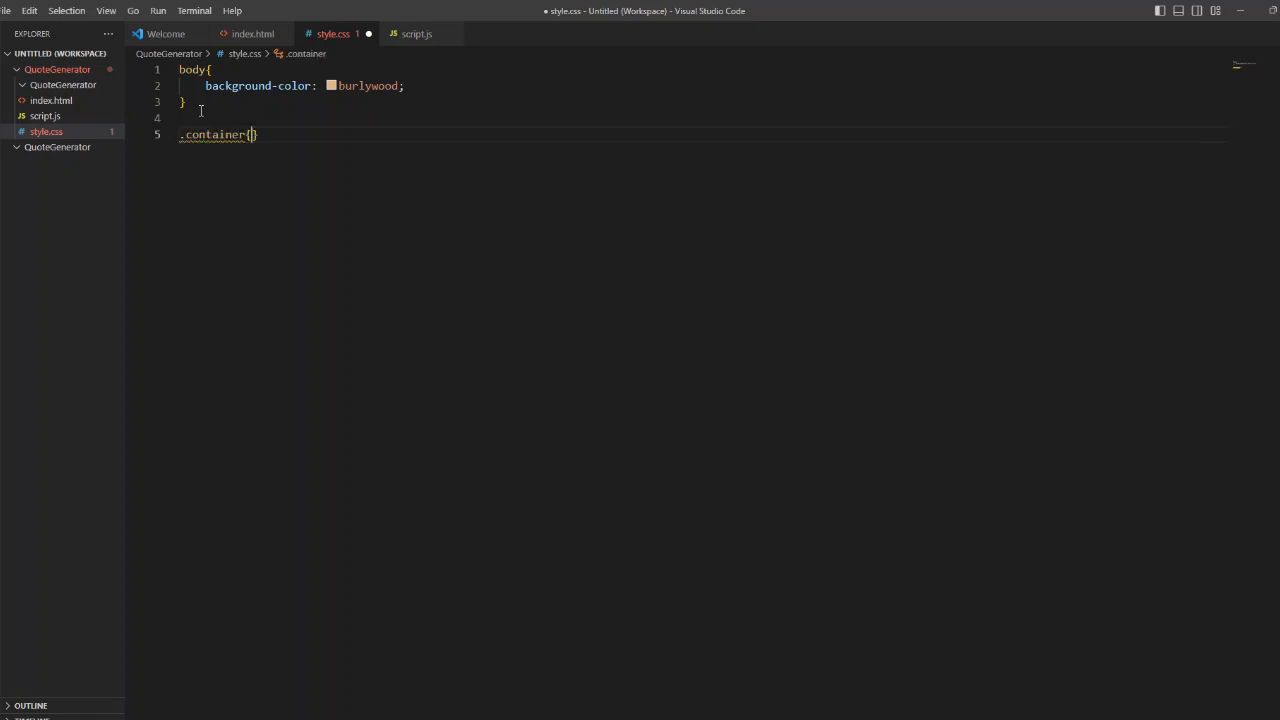
pyautogui.press('Enter')
pyautogui.write('max-width: ;')
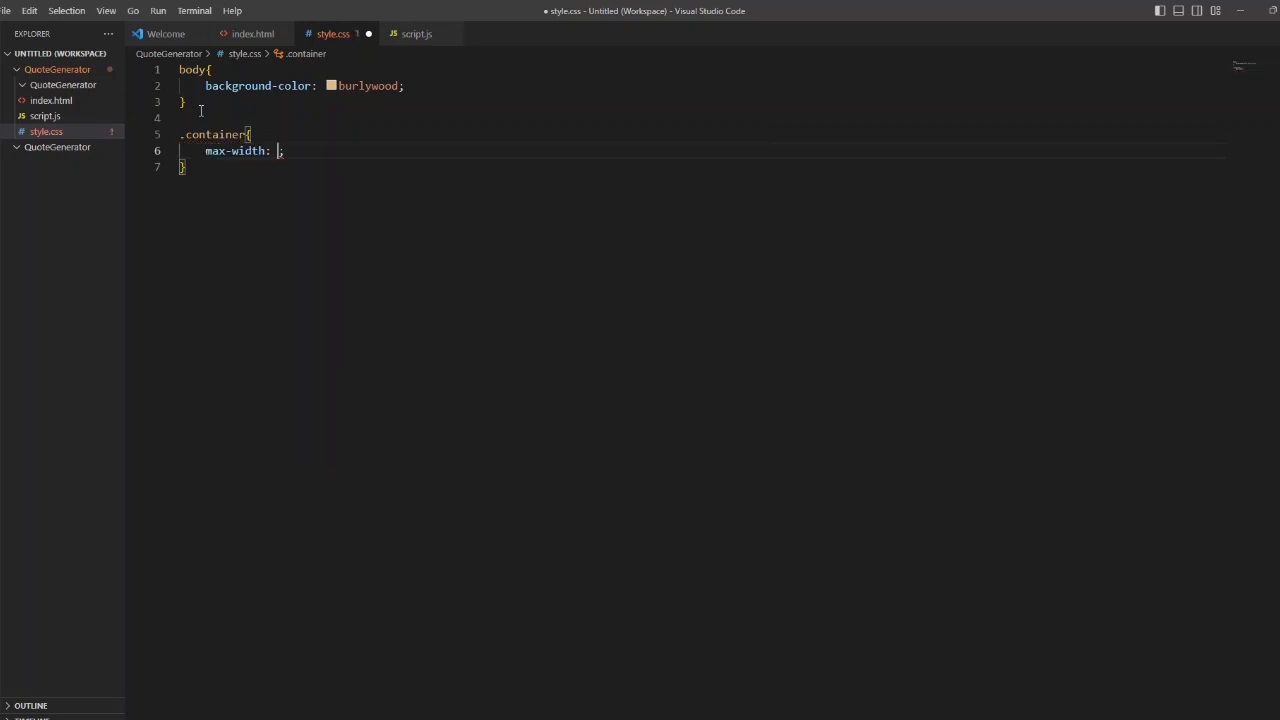
pyautogui.write('6')
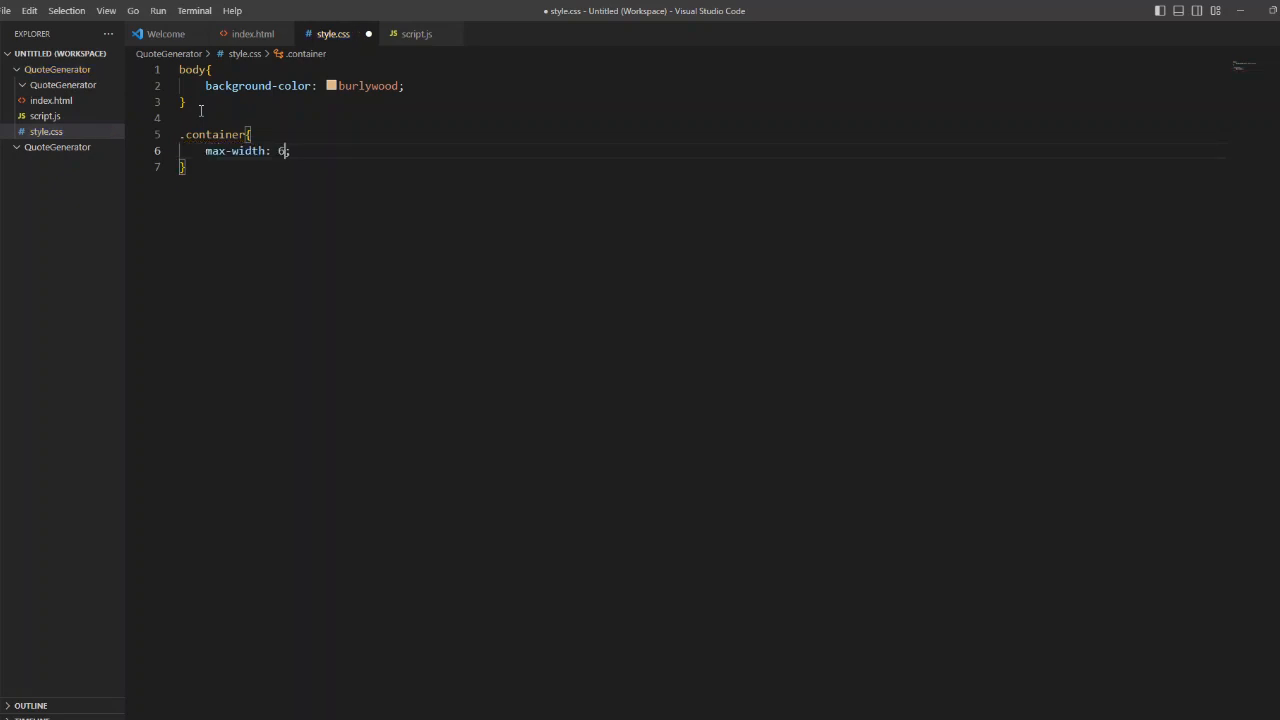
pyautogui.write('00px')
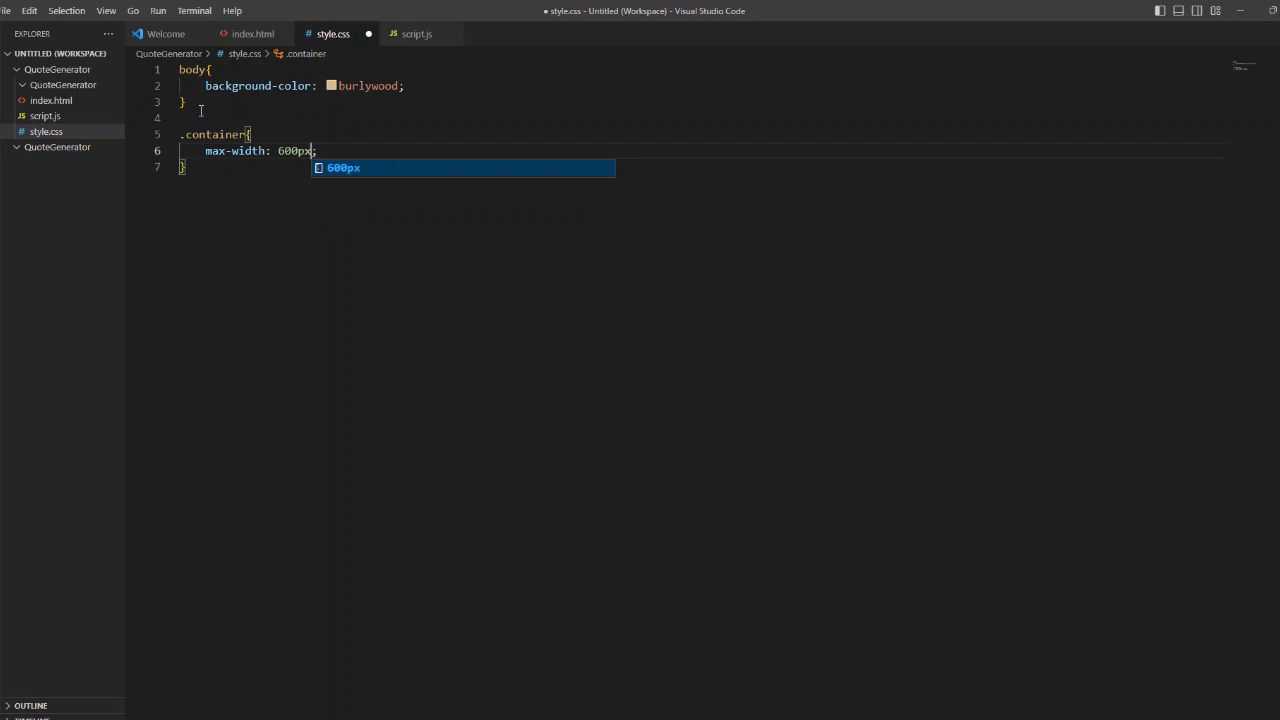
pyautogui.press('Enter')
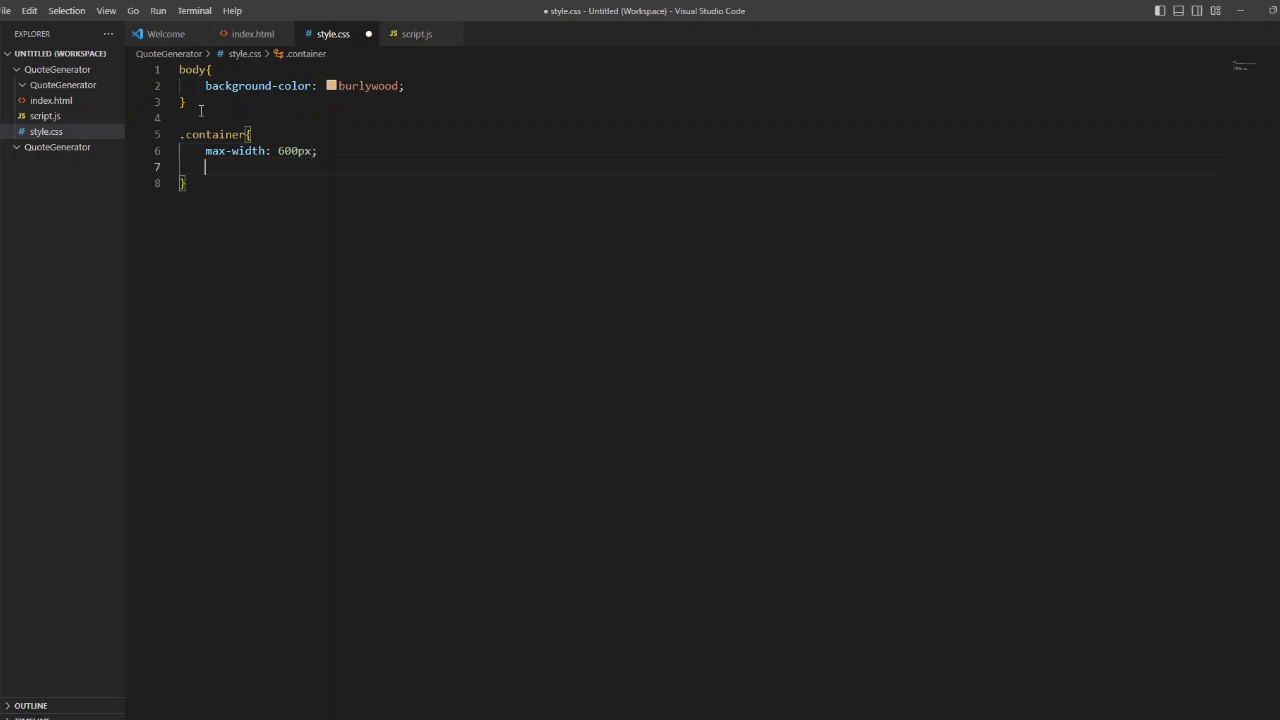
pyautogui.write('margin: ;')
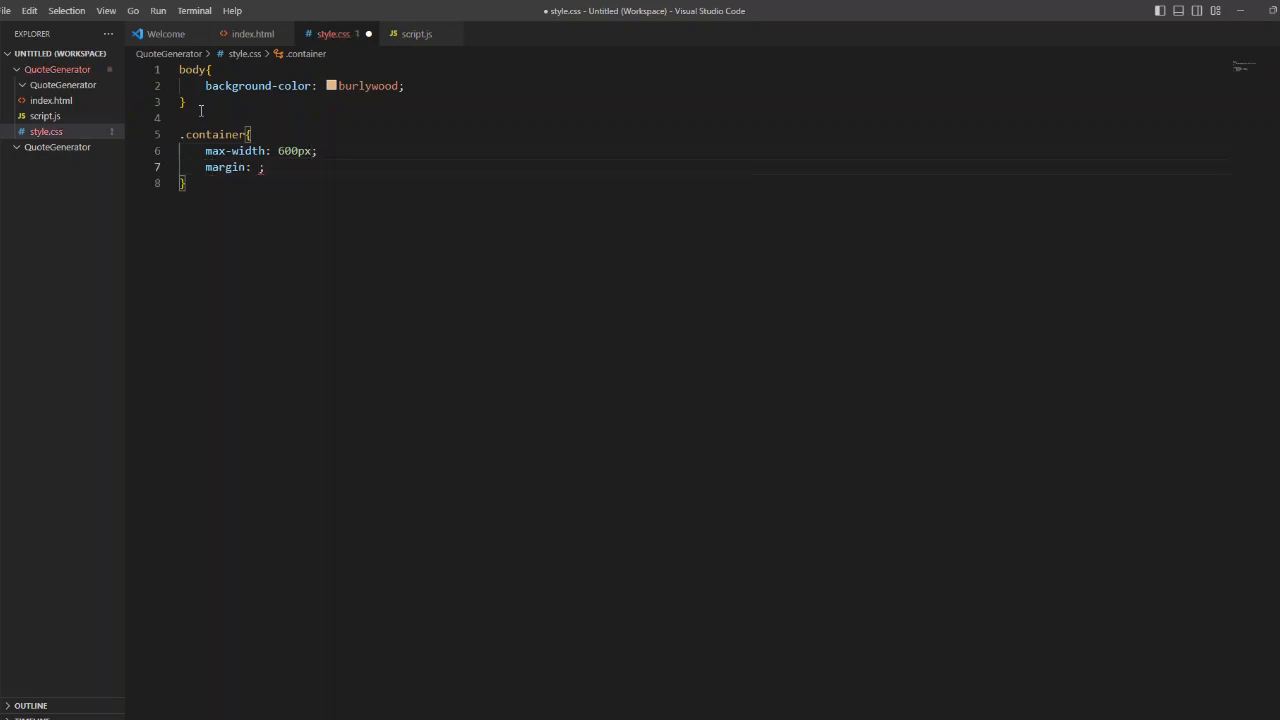
pyautogui.write('50px')
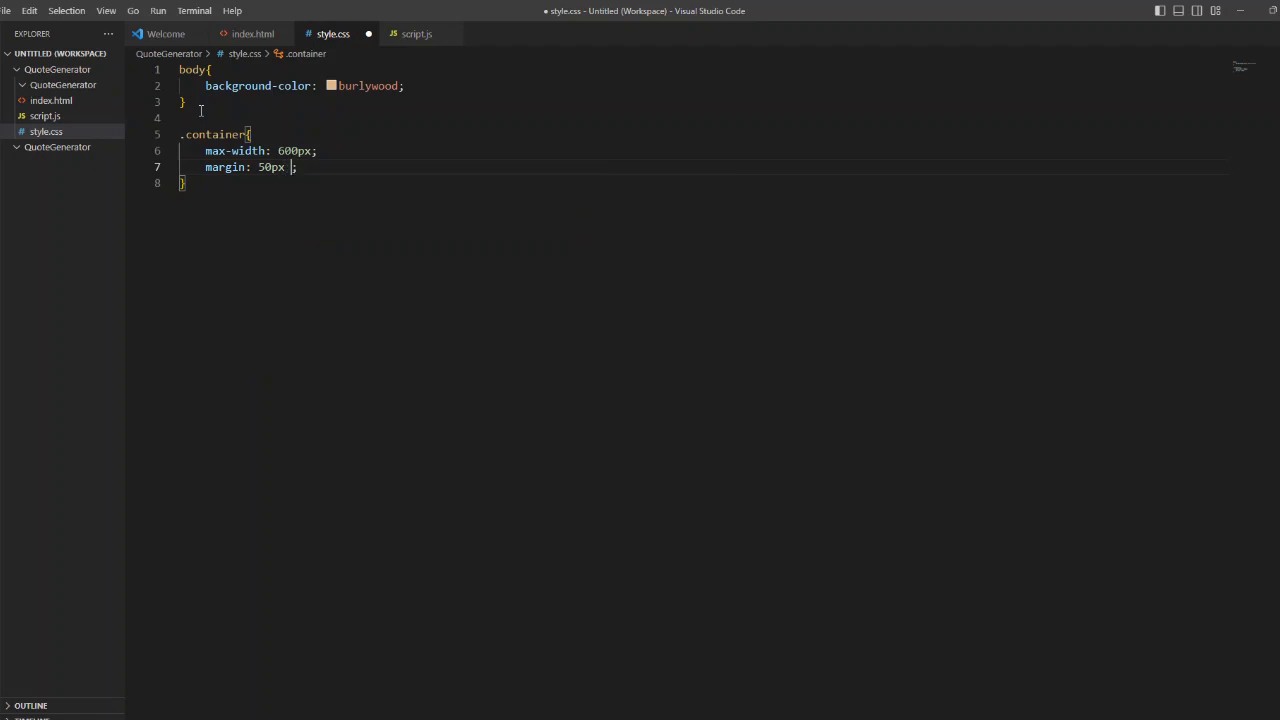
pyautogui.write('auto')
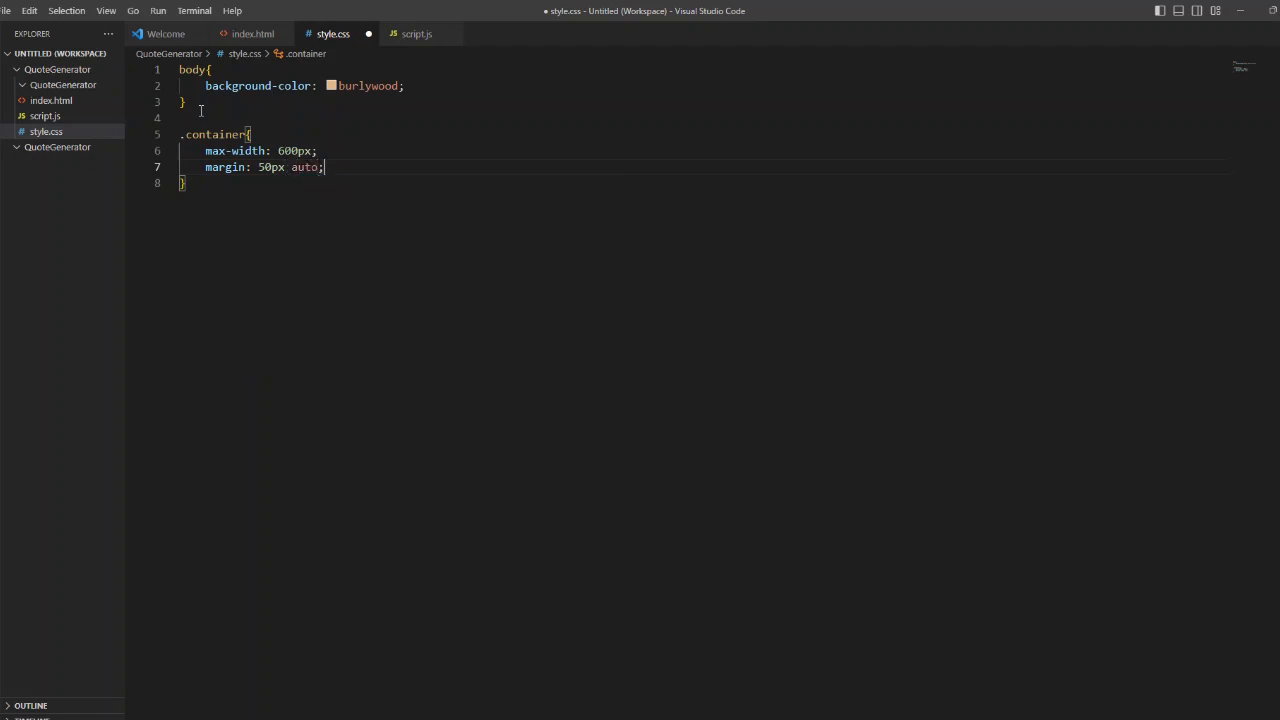
# Step: Give the container an indianred background and center-aligned text
pyautogui.write('background-color:')
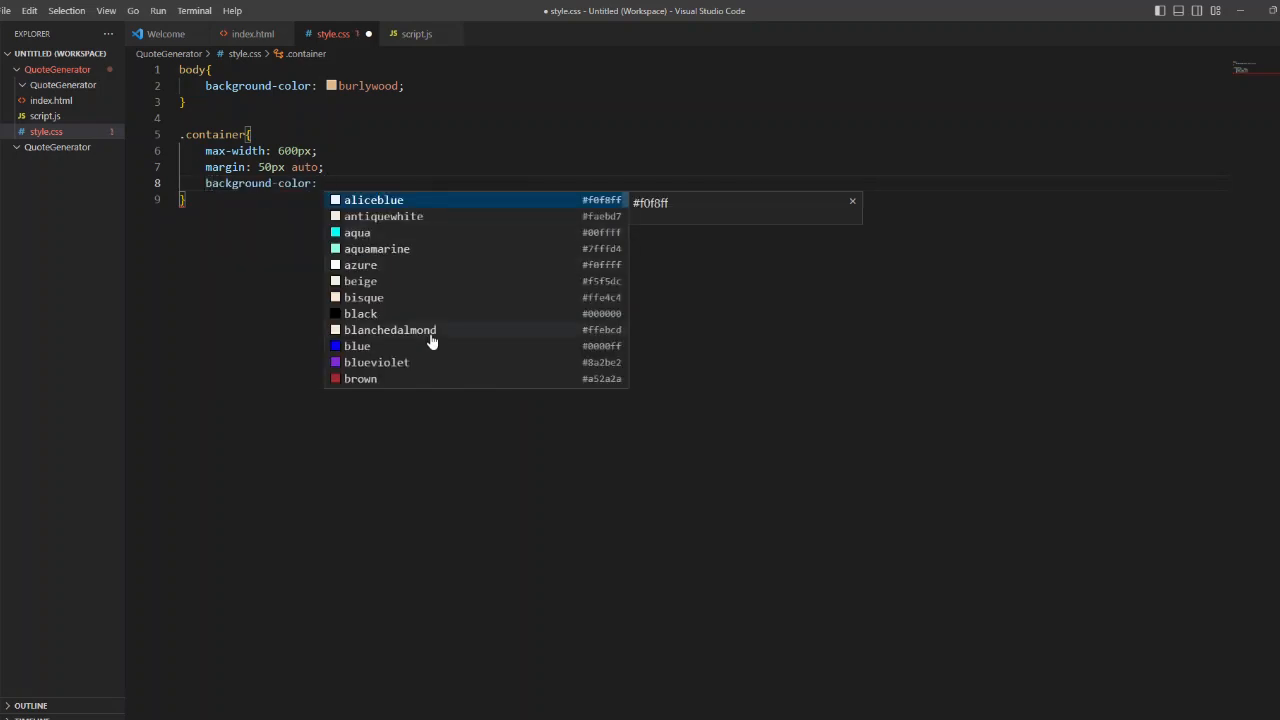
pyautogui.scroll(-3)
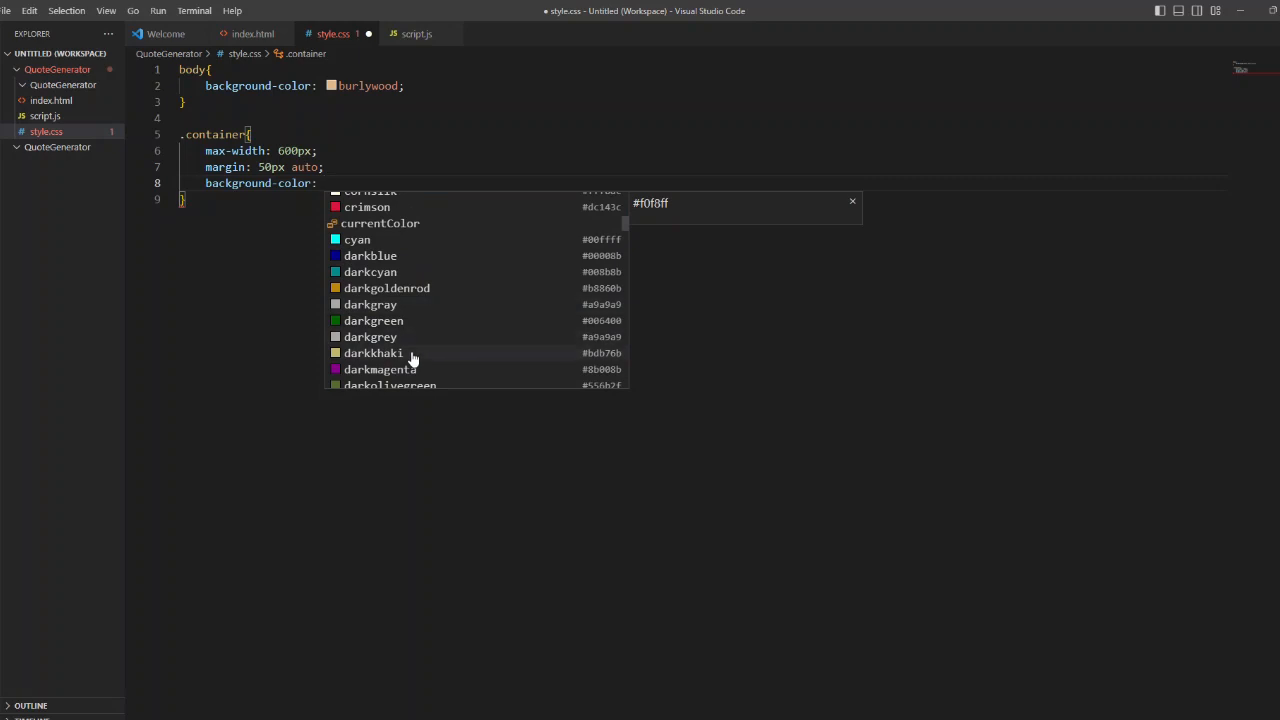
pyautogui.scroll(-3)
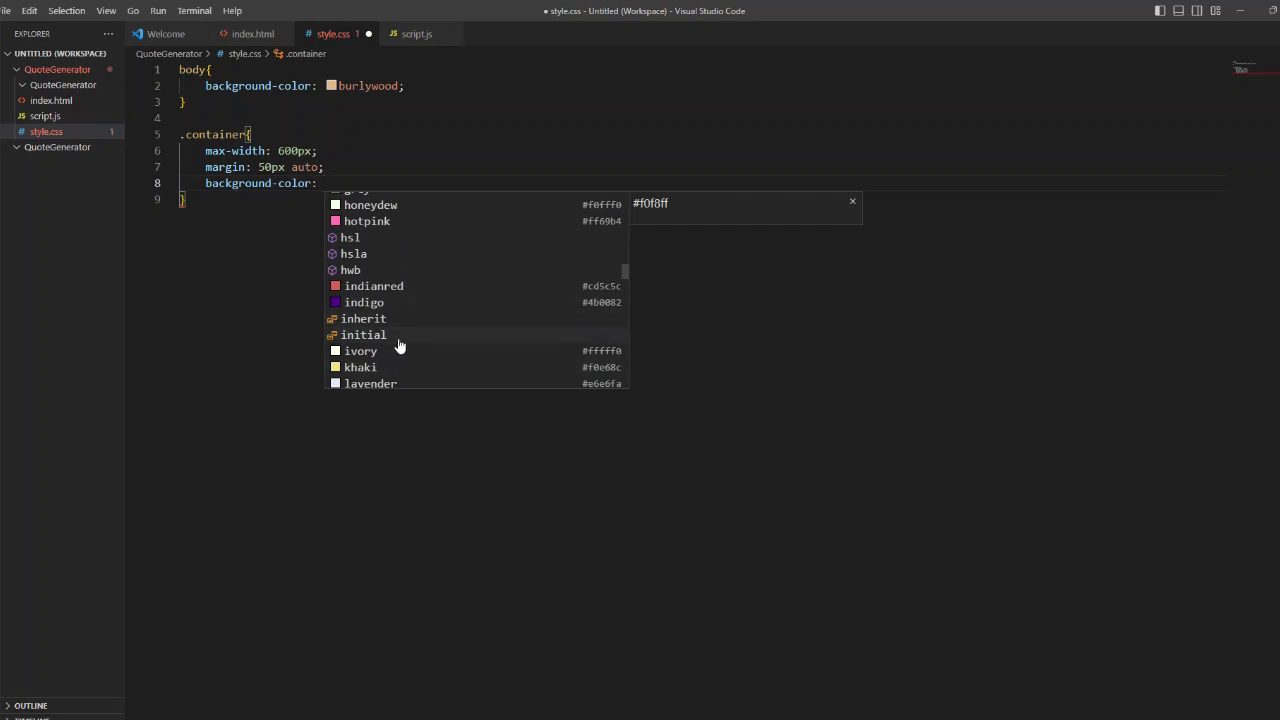
pyautogui.click(373, 286)
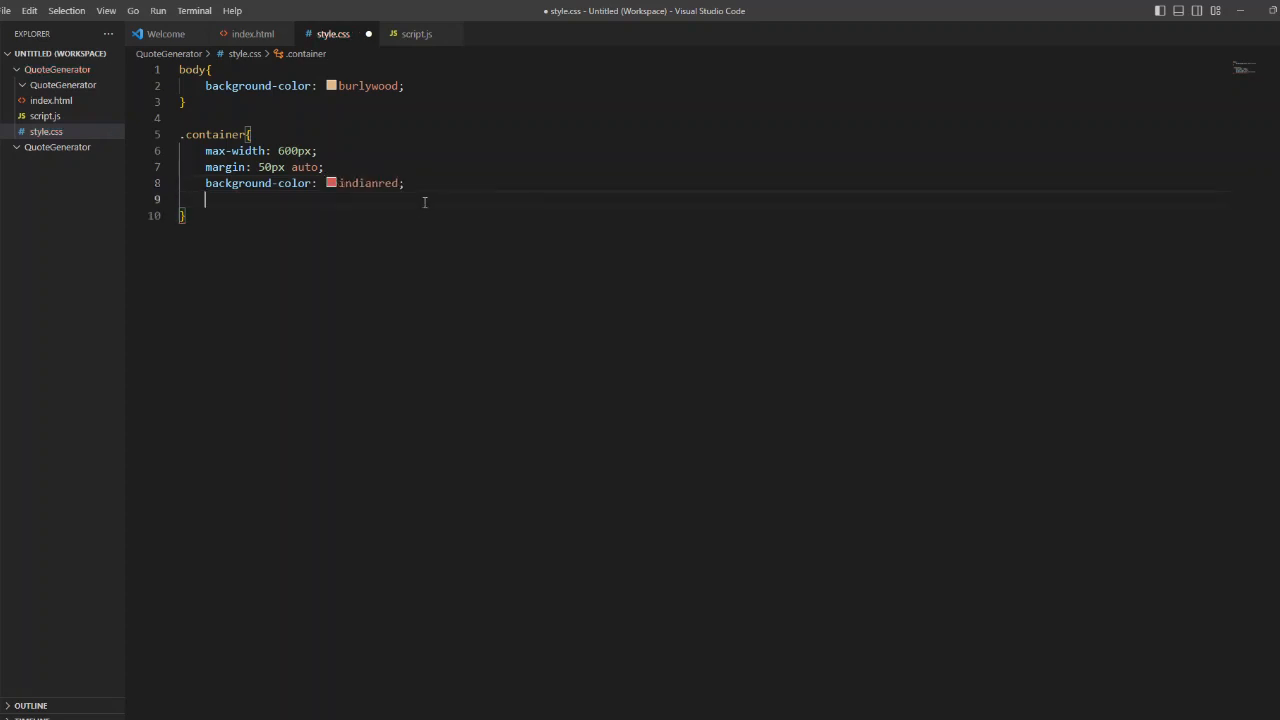
pyautogui.write('t')
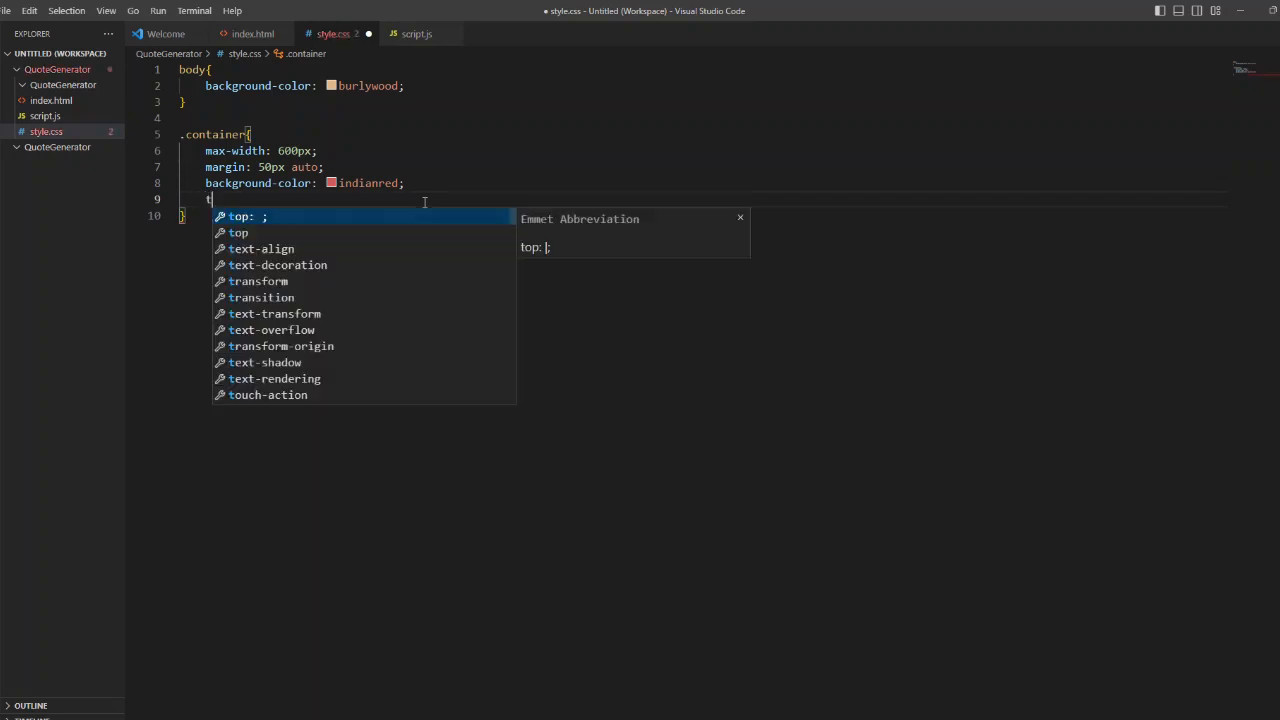
pyautogui.write('ext-align: ;')
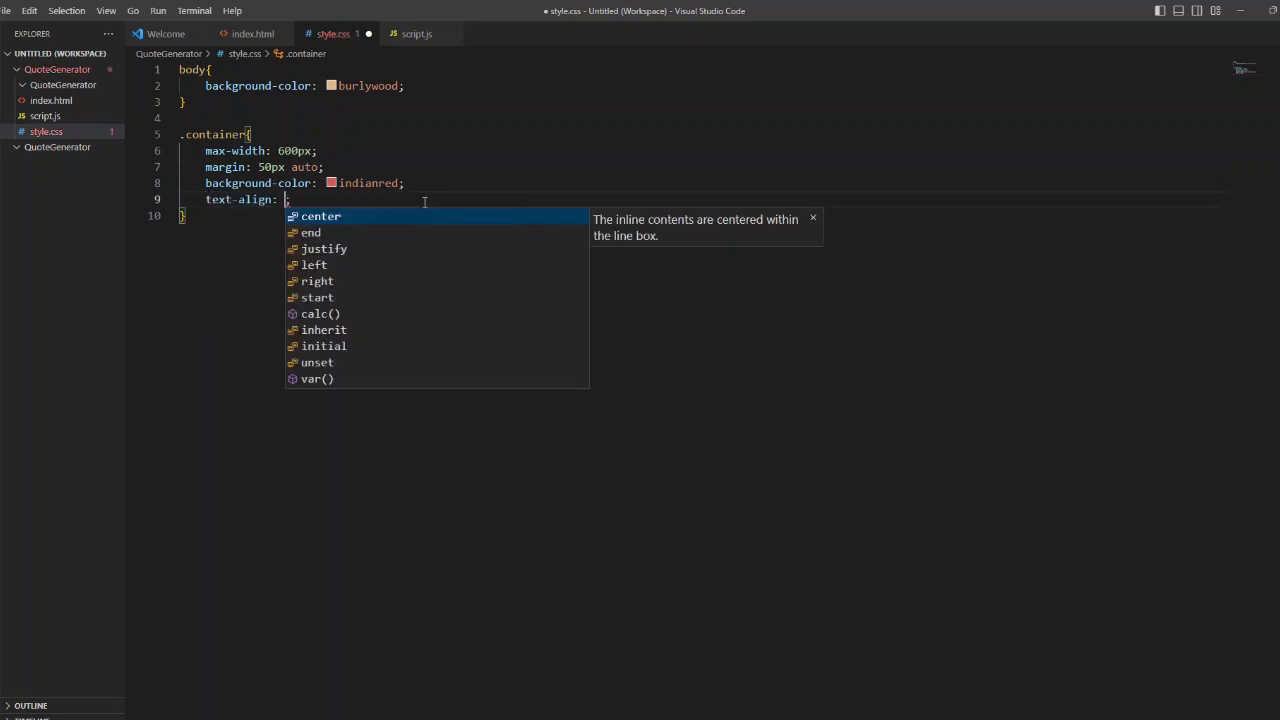
pyautogui.click(320, 216)
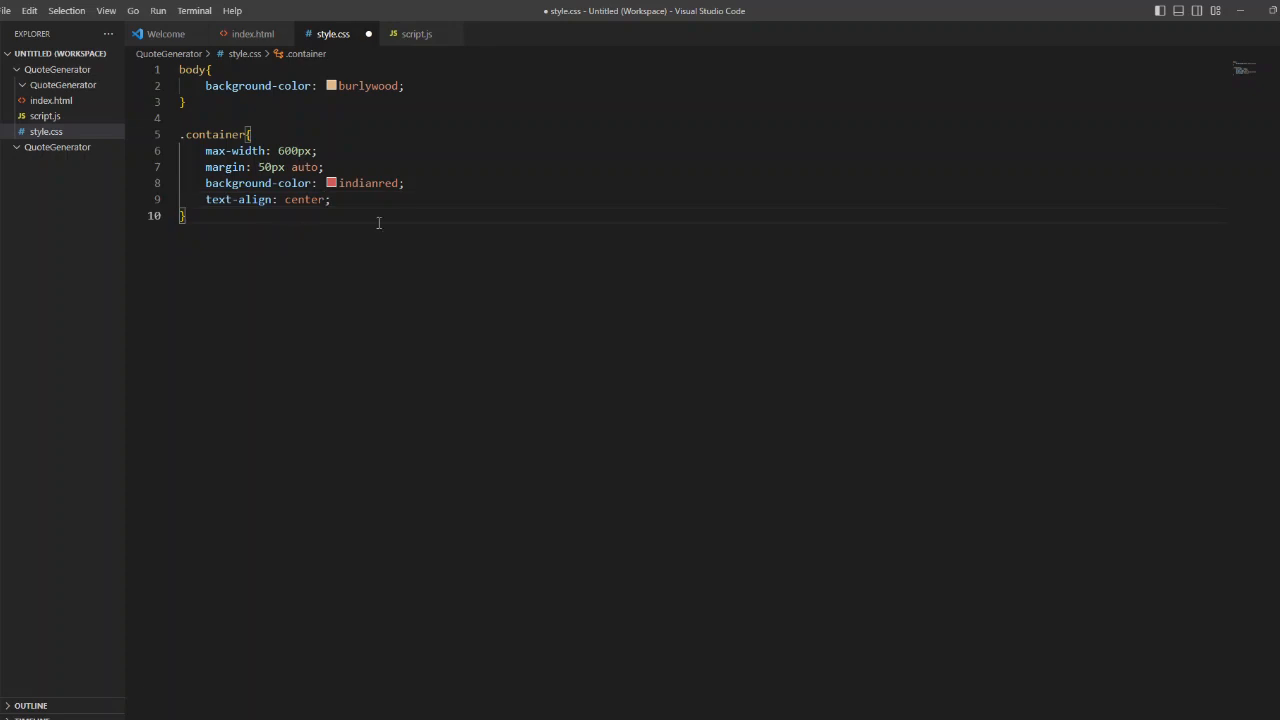
pyautogui.write('h1{')
pyautogui.write('m')
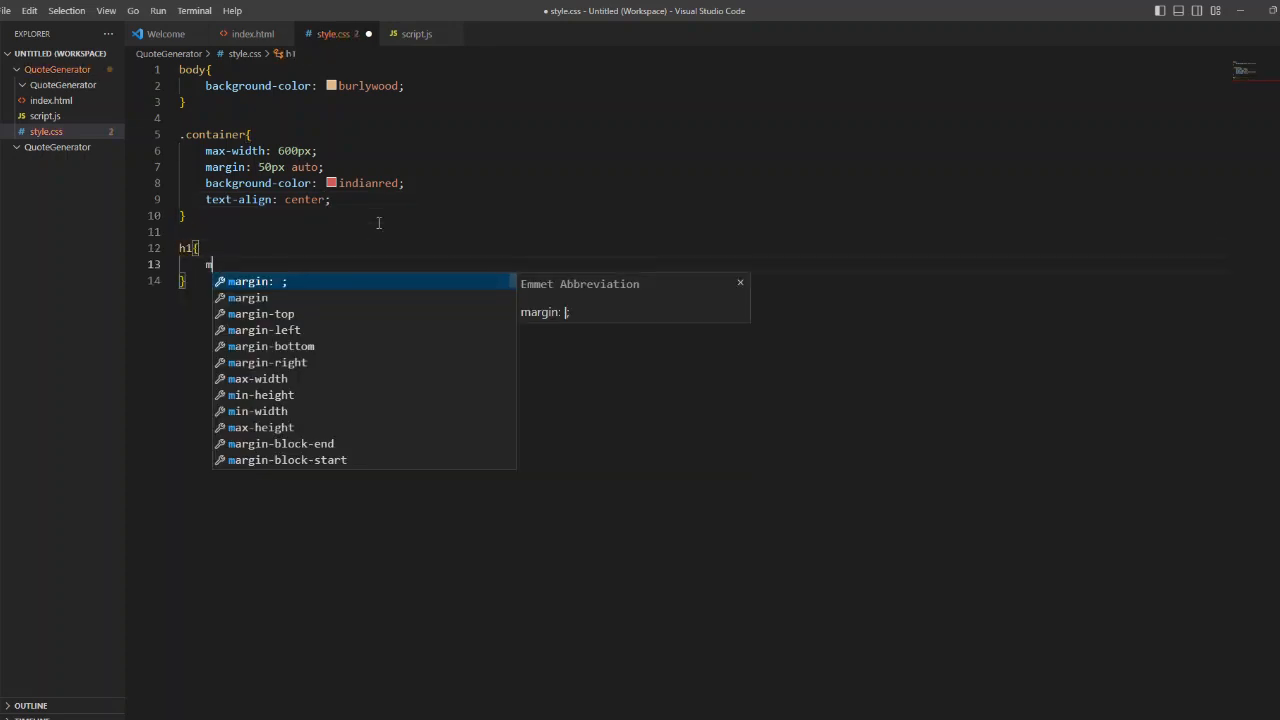
# Step: Set the h1 rule's margin-top to 0
pyautogui.click(260, 313)
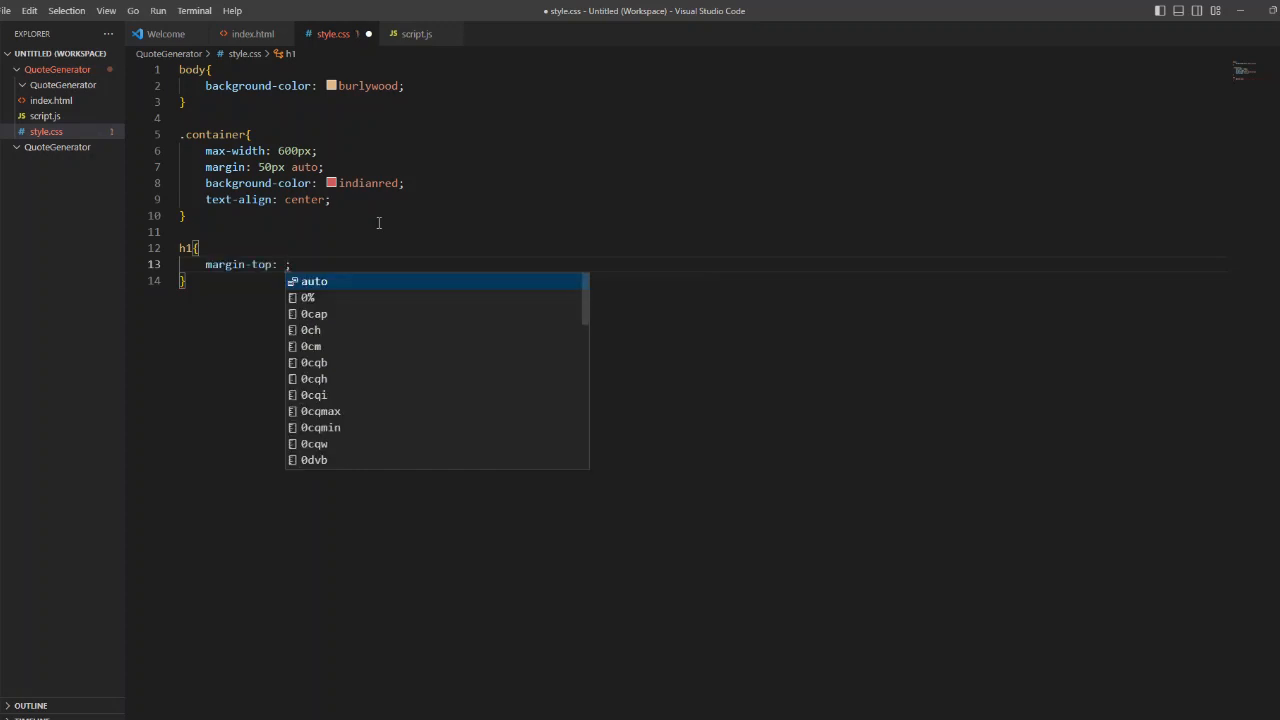
pyautogui.write('0')
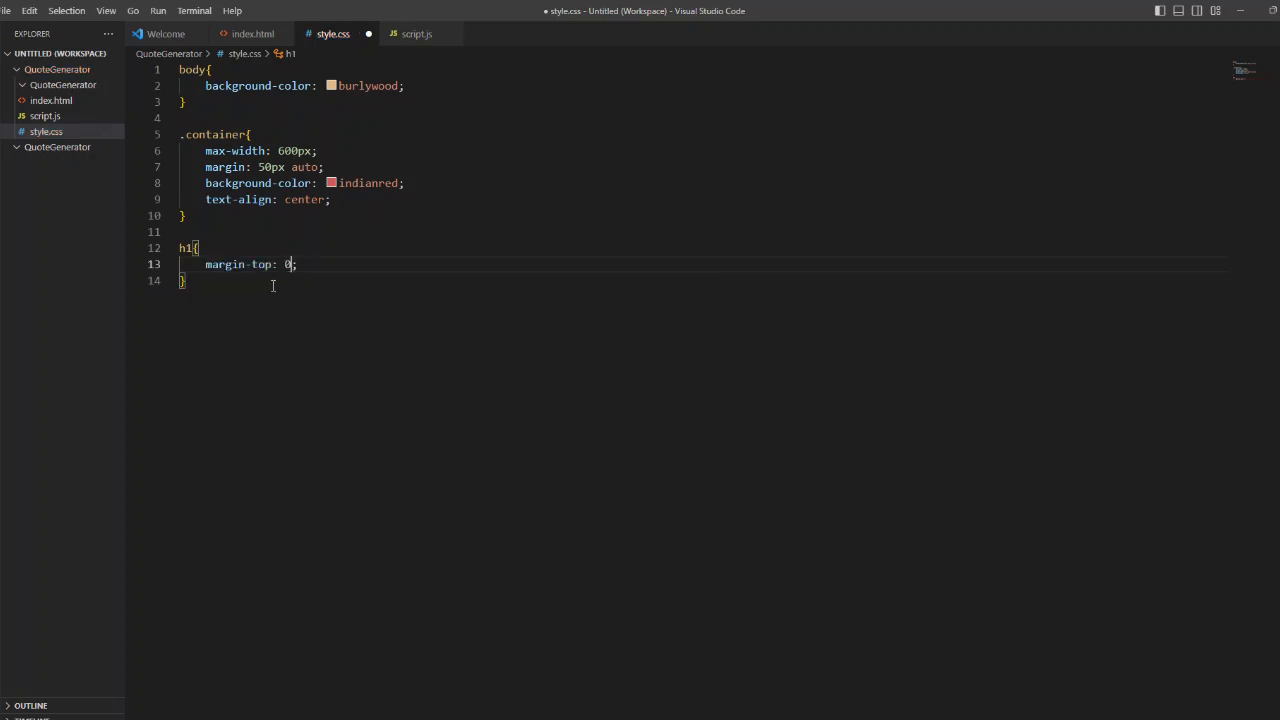
pyautogui.press('Enter')
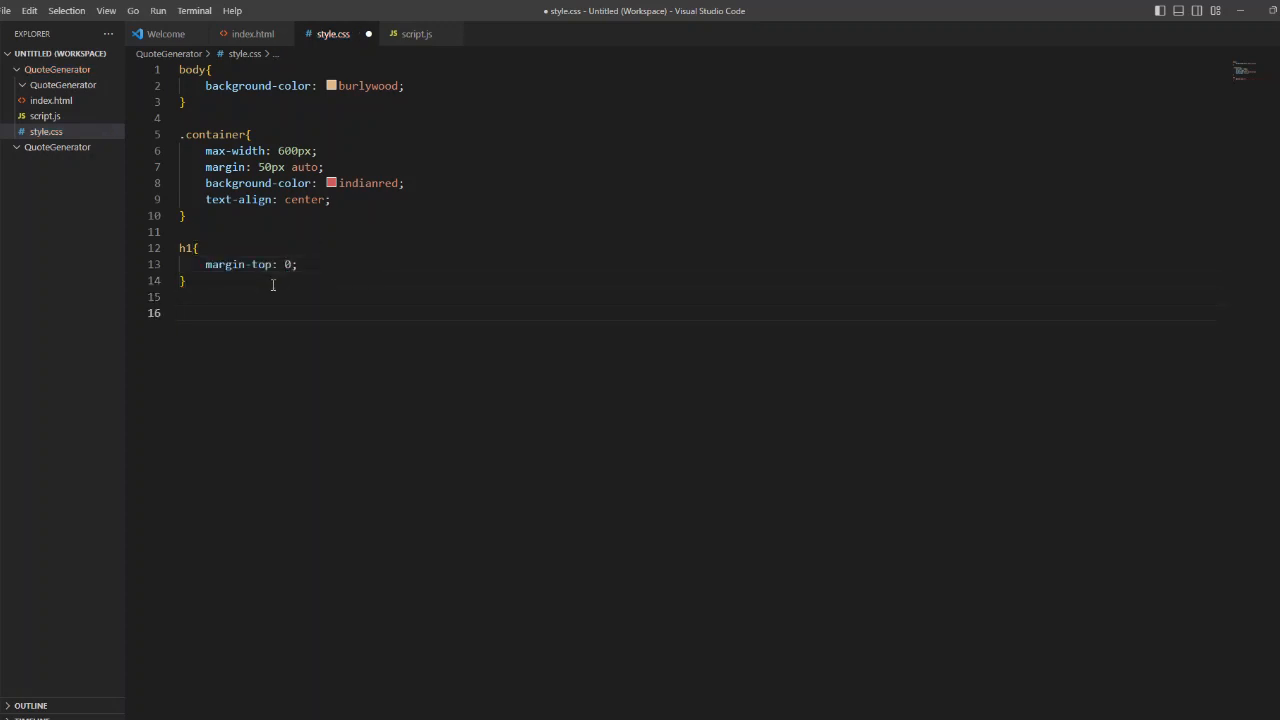
# Step: Add a #quote rule with font-size 1.5em
pyautogui.write('#qu')
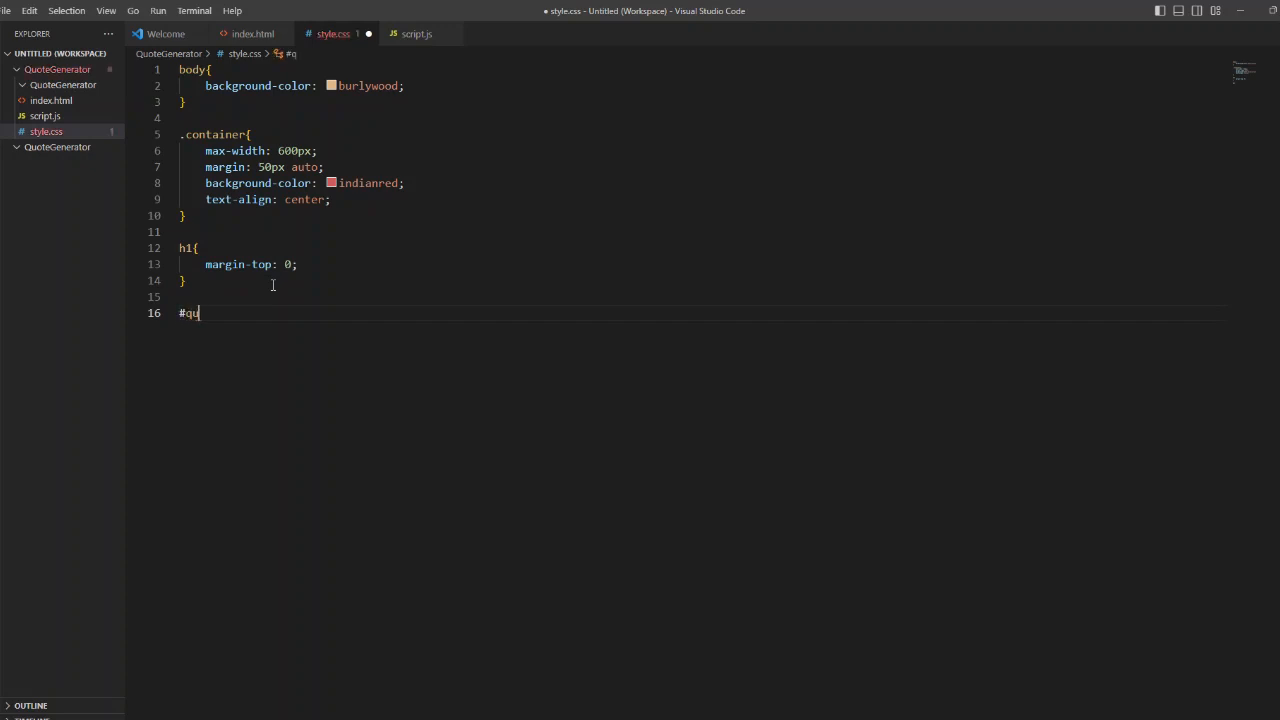
pyautogui.write('ote{')
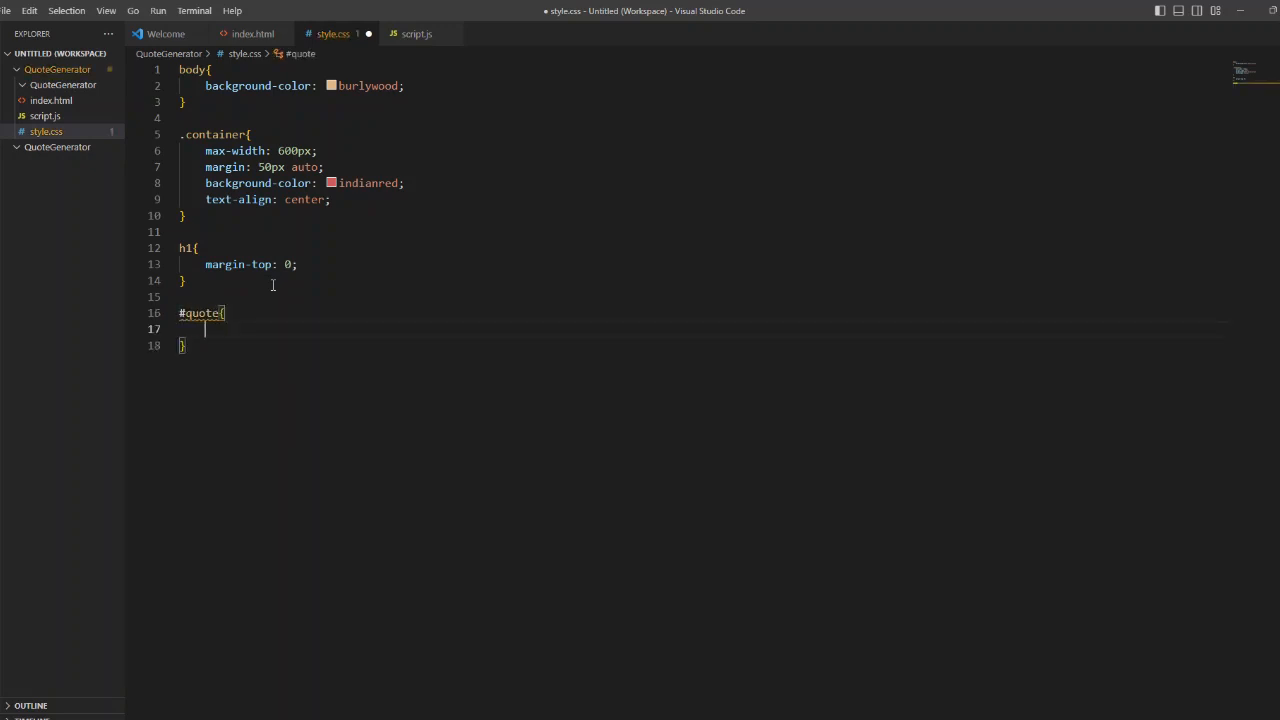
pyautogui.write('font-size: ;')
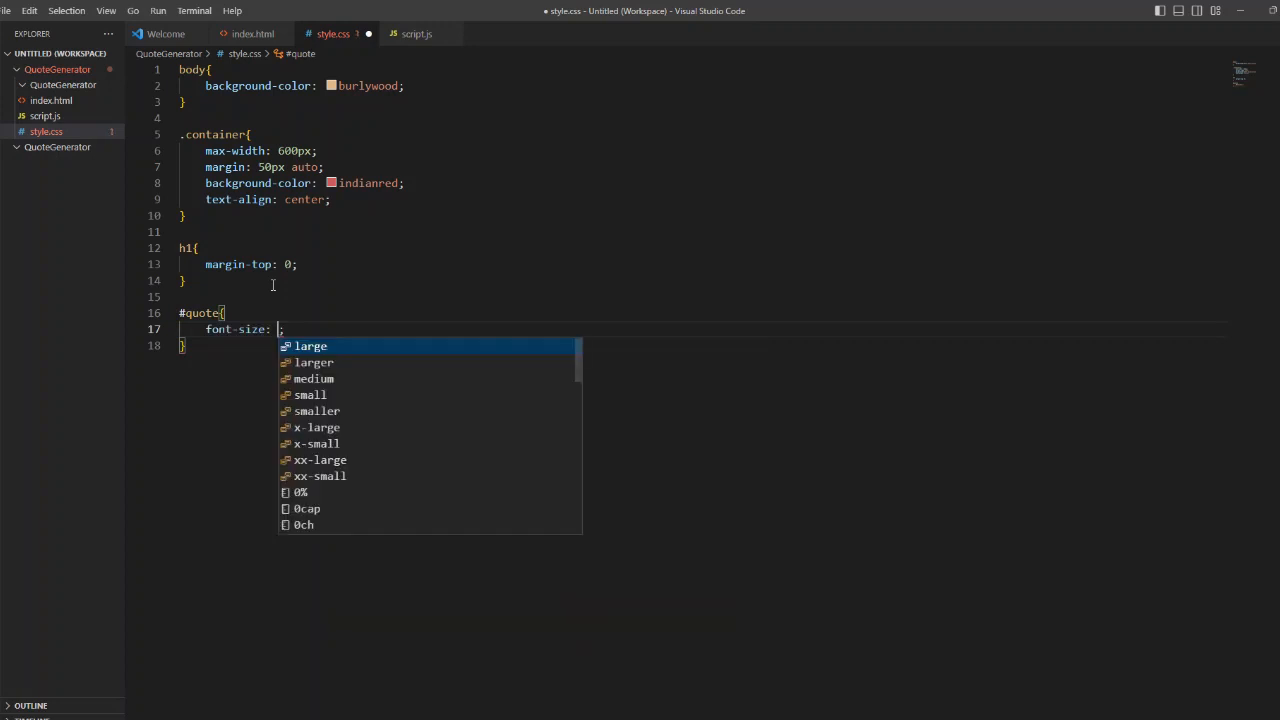
pyautogui.write('1')
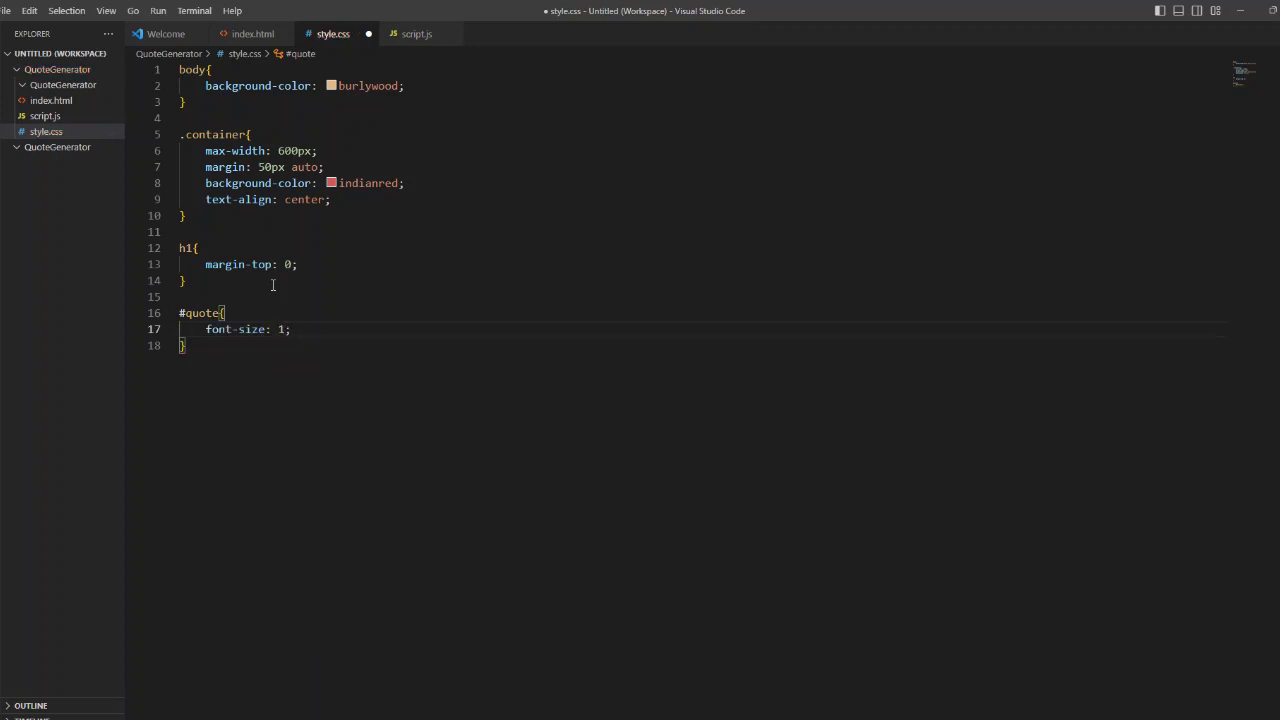
pyautogui.write('.5')
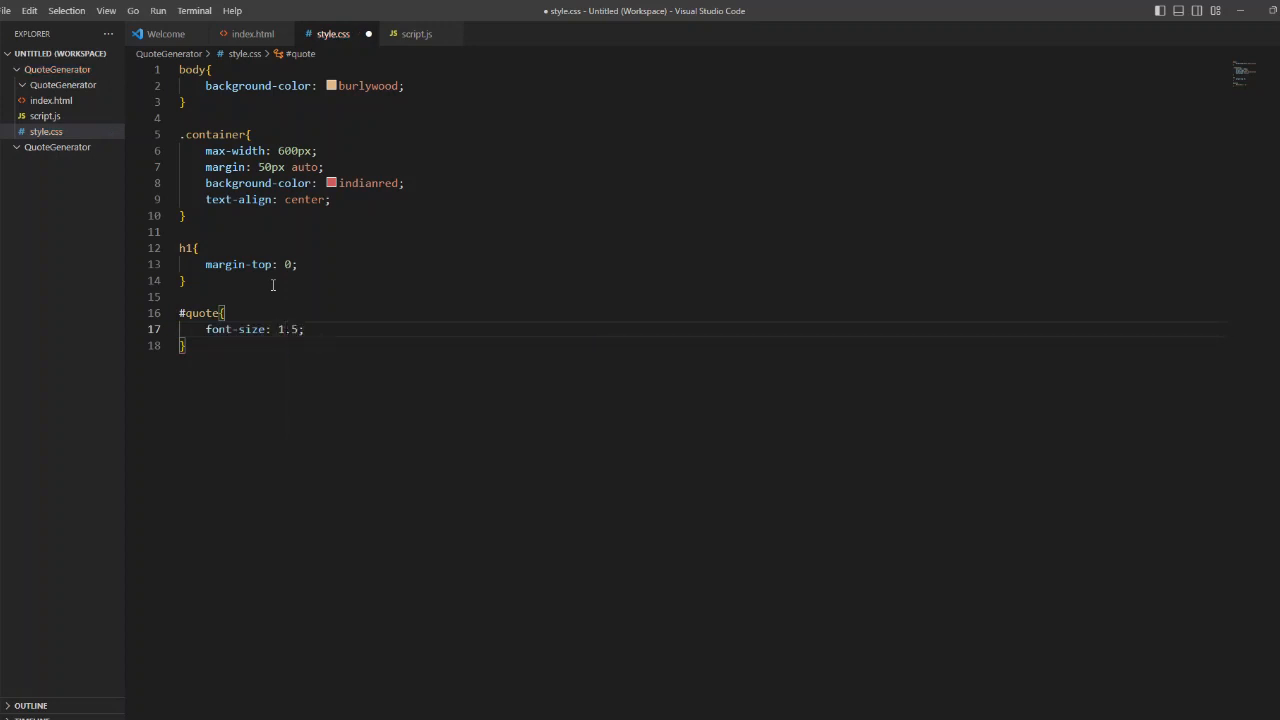
pyautogui.write('em')
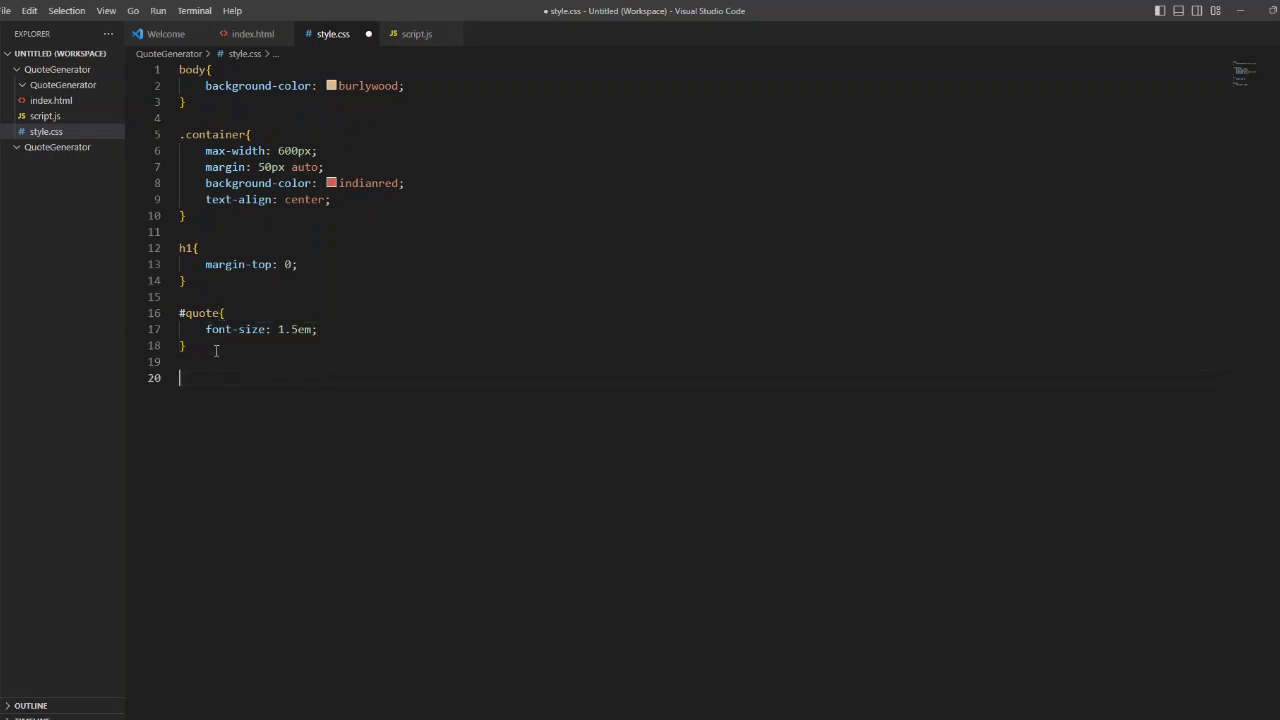
# Step: Add a #generate-quote rule: blueviolet background, white text, pointer cursor; then switch to script.js
pyautogui.write('#s')
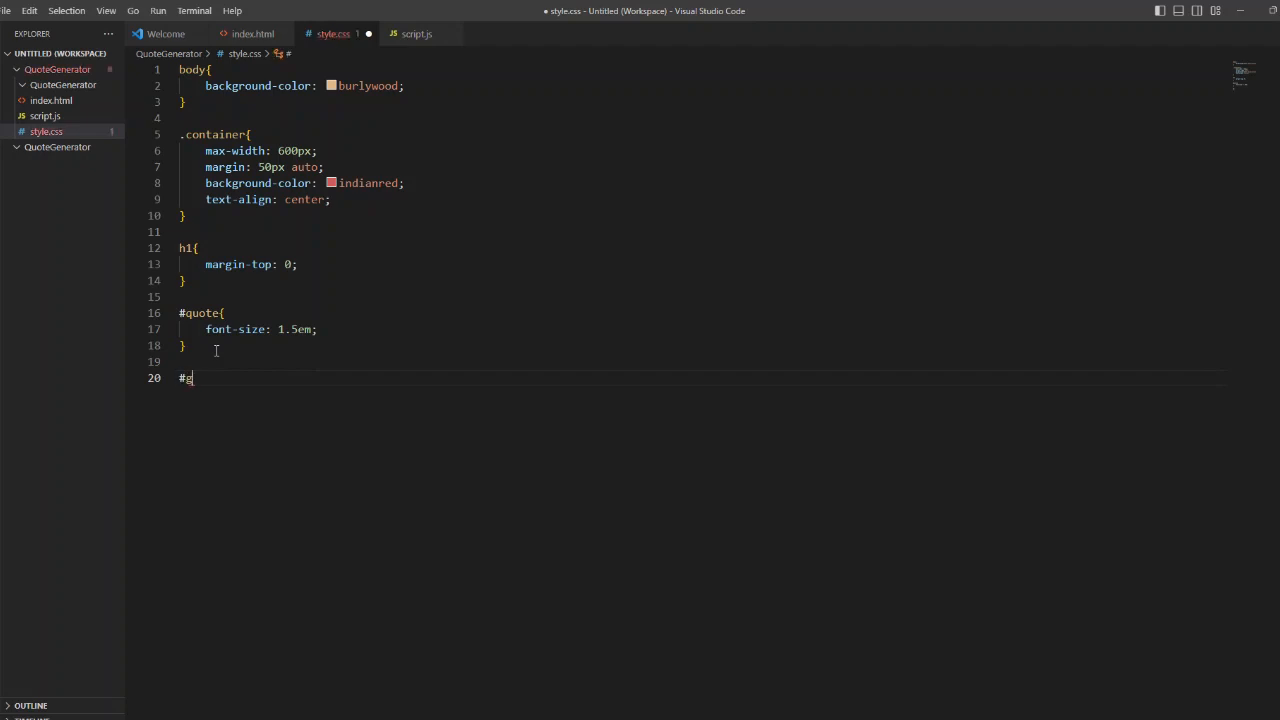
pyautogui.click(252, 33)
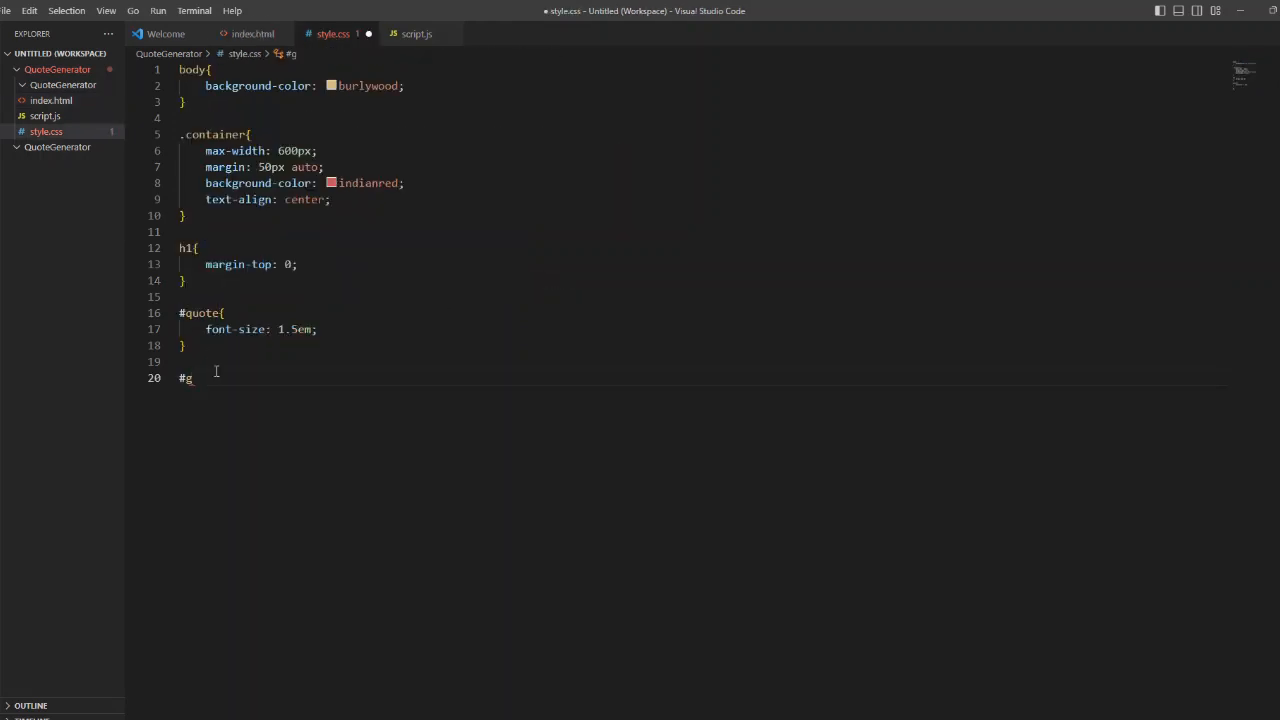
pyautogui.write('enerate-quote')
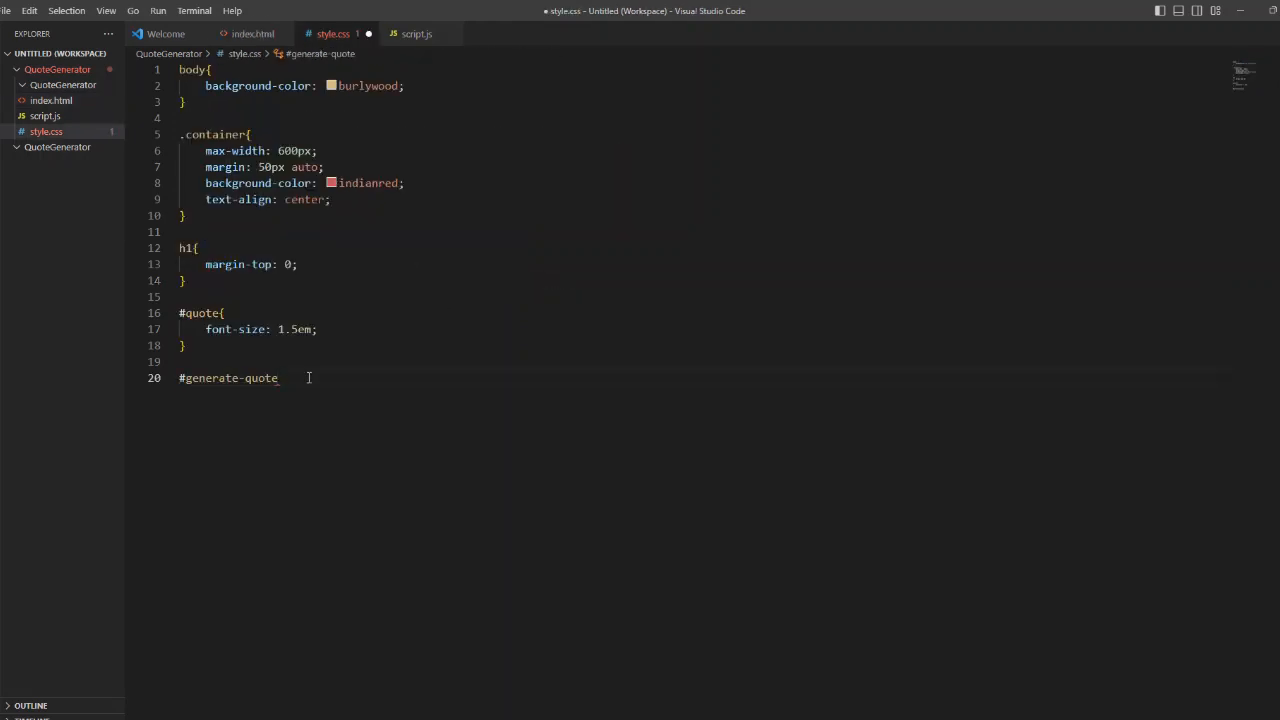
pyautogui.write('{')
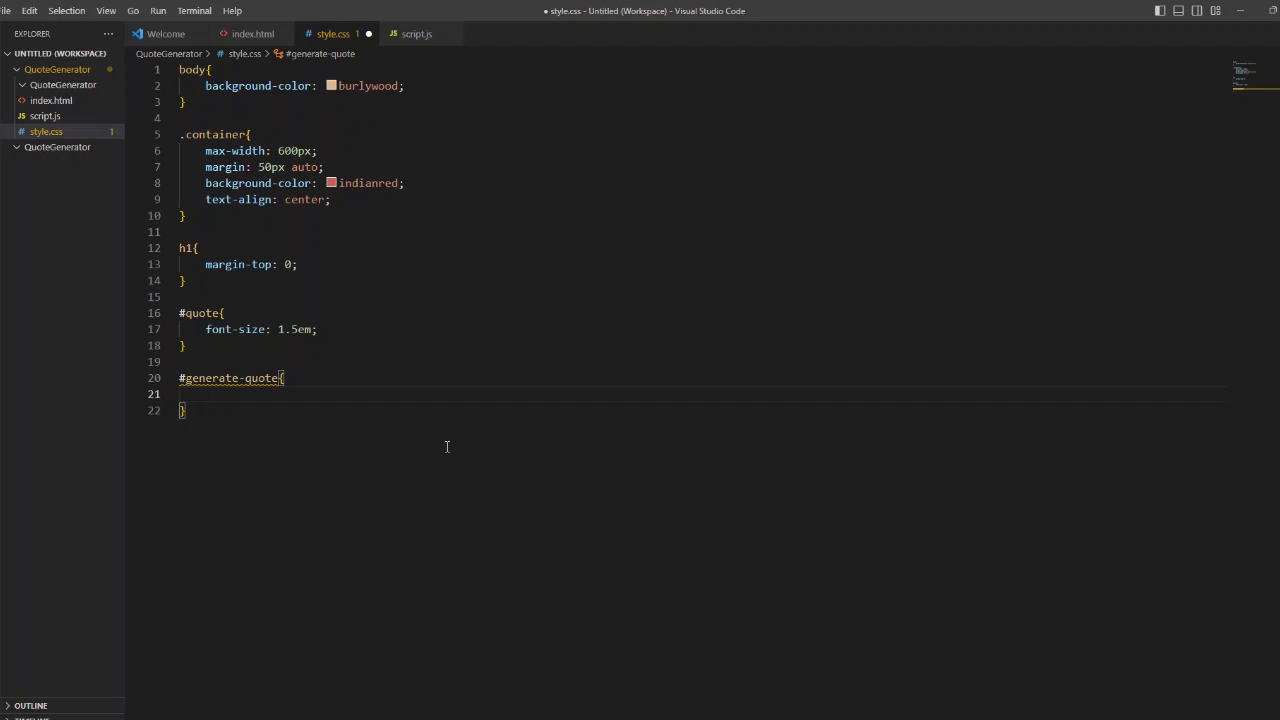
pyautogui.write('background-color: blueviolet;')
pyautogui.write('color: white;')
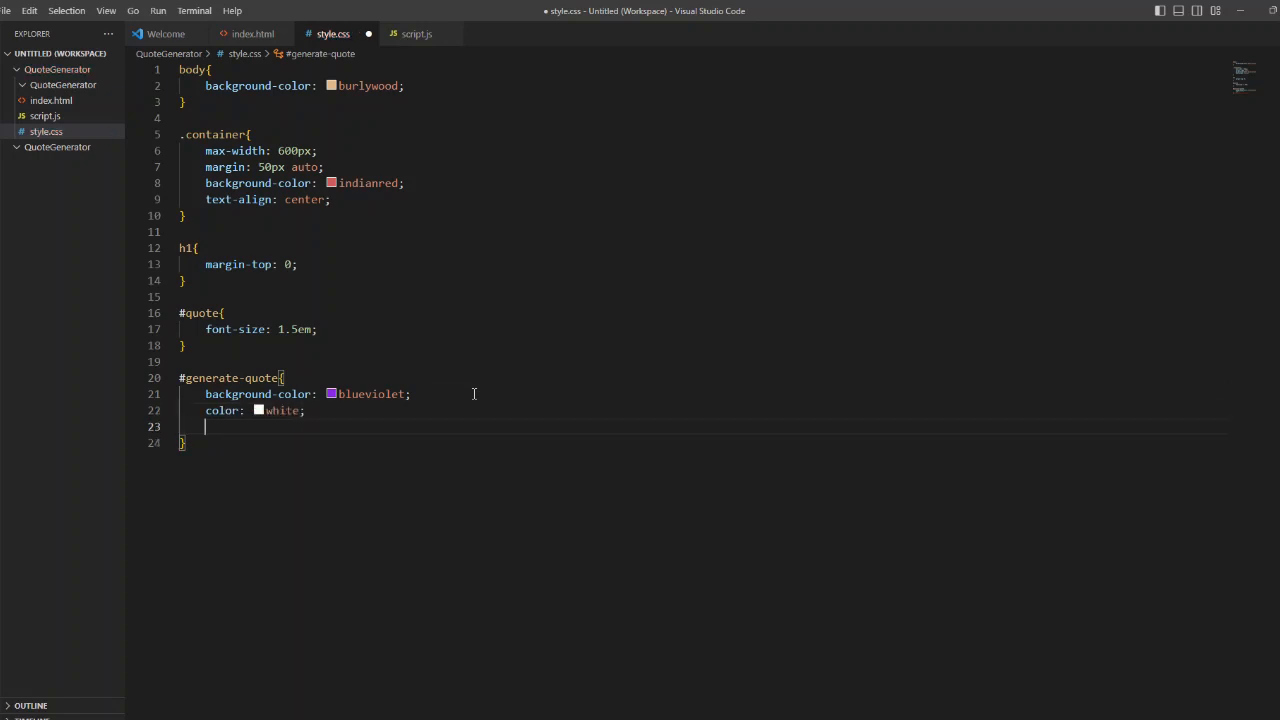
pyautogui.write('cursor: pointer;')
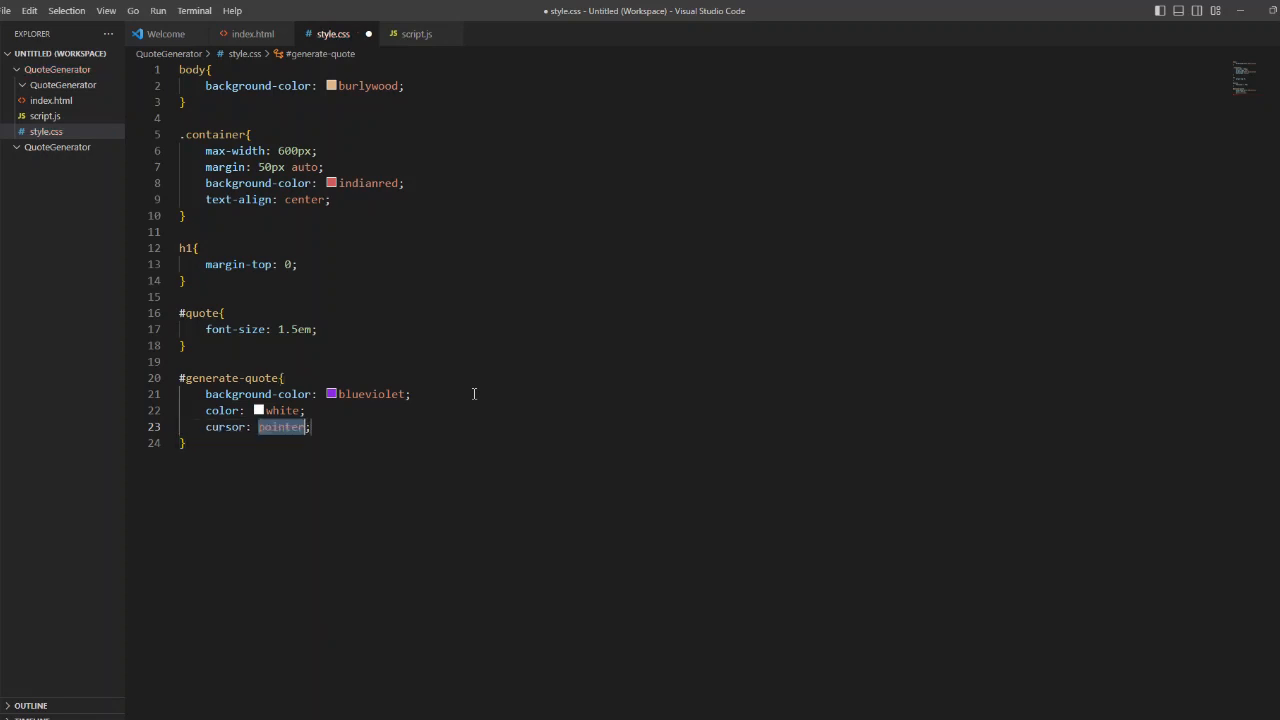
pyautogui.click(418, 33)
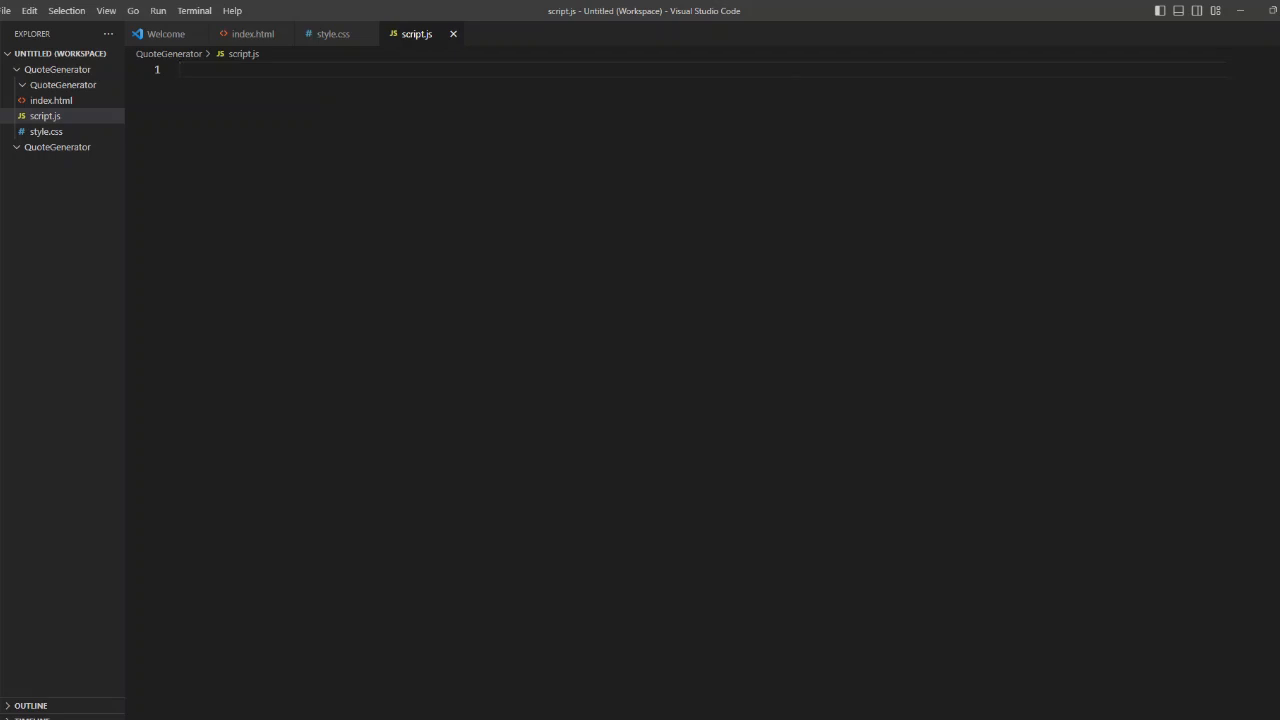
# Step: Declare var quotes=[] and quoteDisplay using document.getElementById('quote')
pyautogui.write('var')
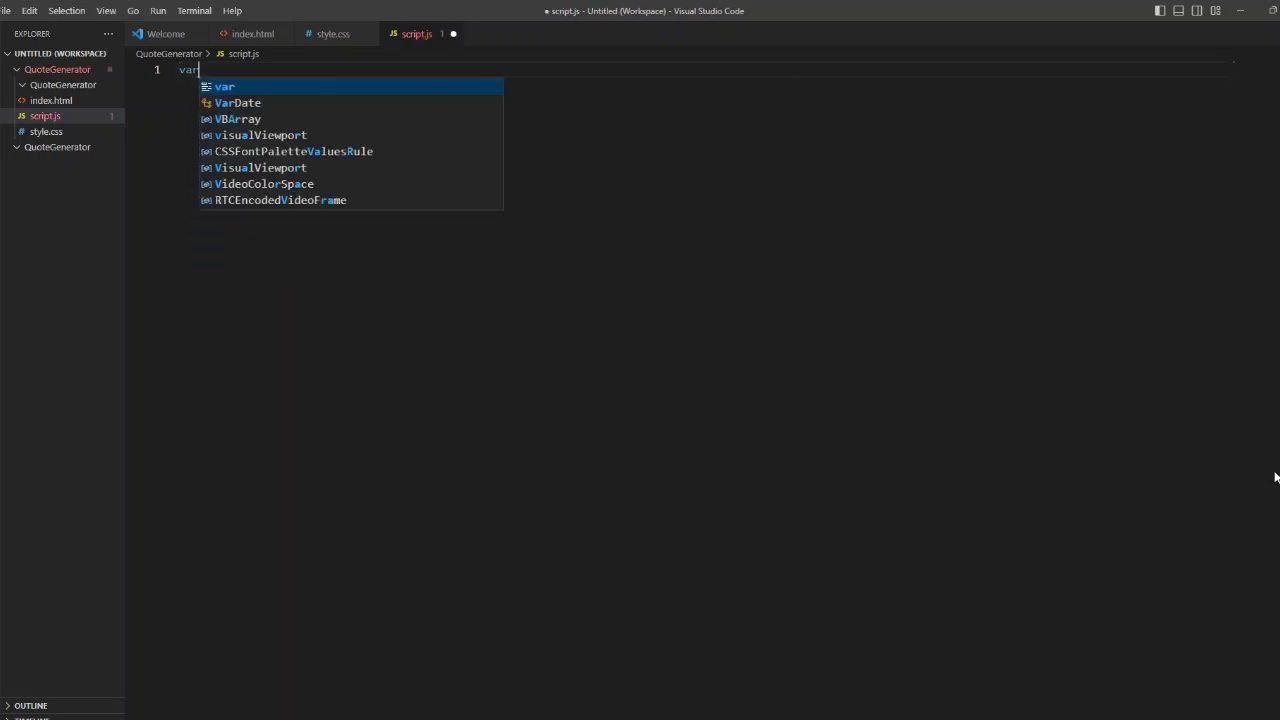
pyautogui.write('q')
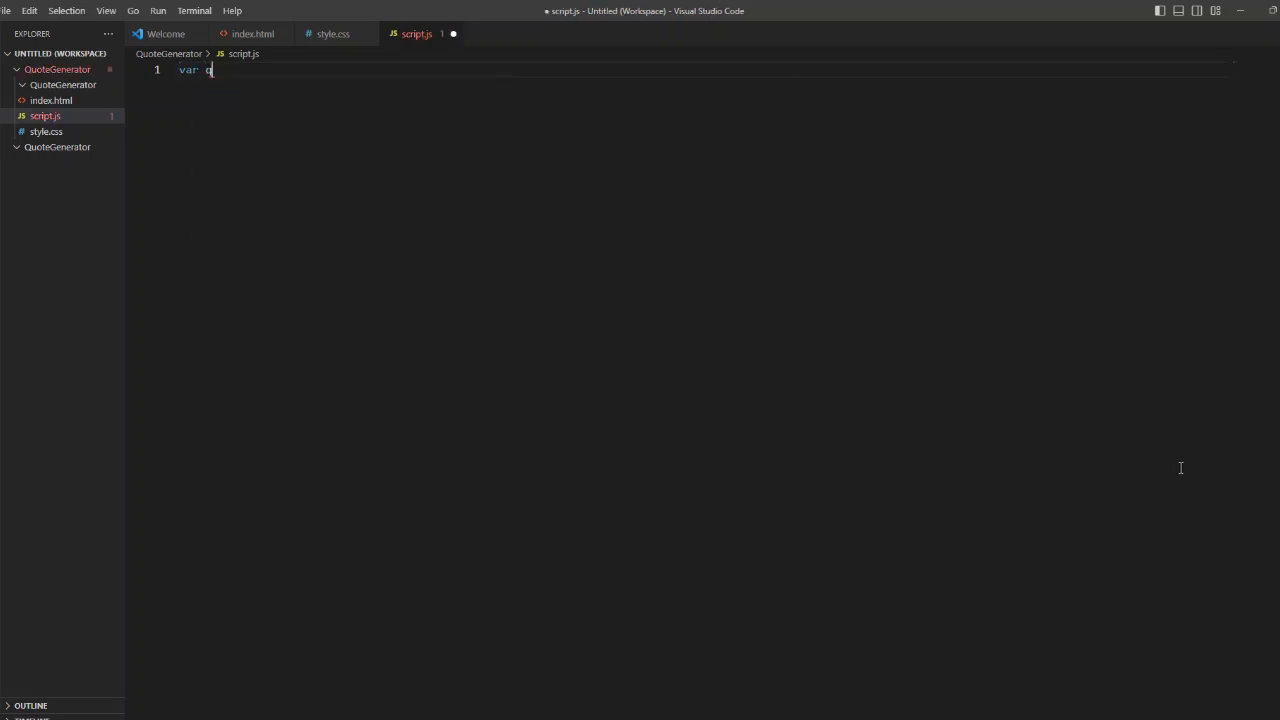
pyautogui.write('uotes')
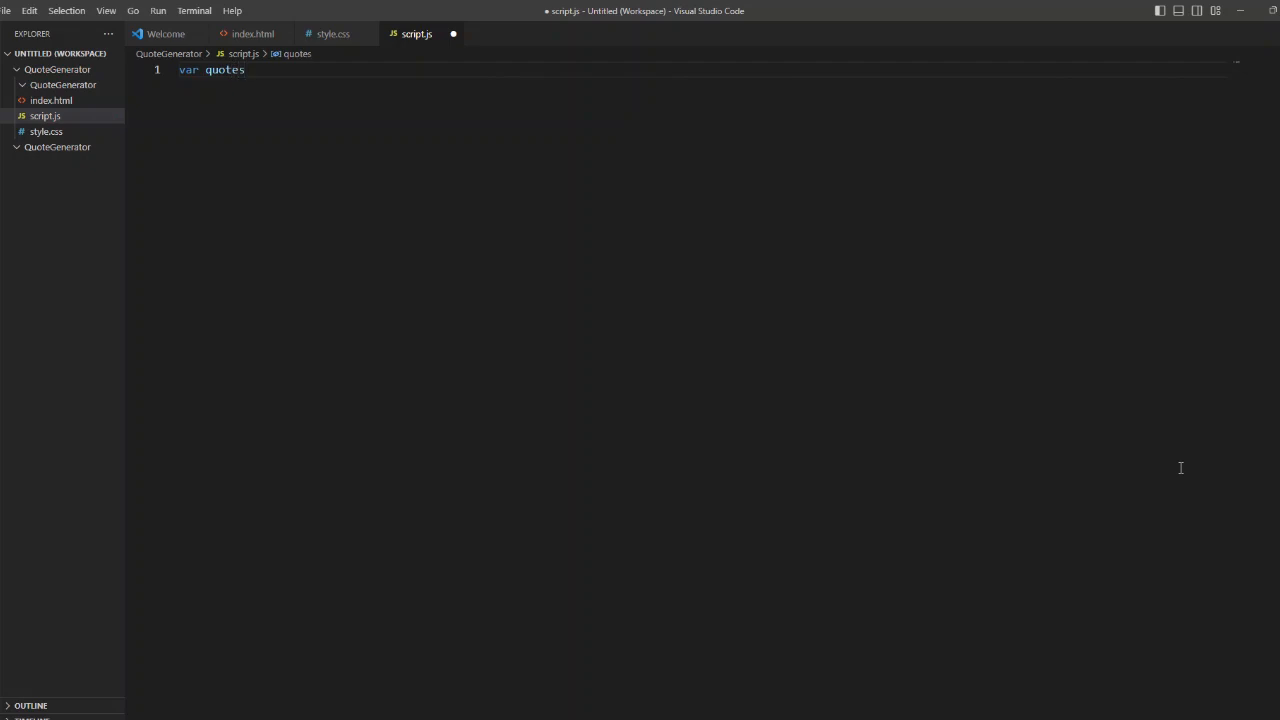
pyautogui.write('=[];')
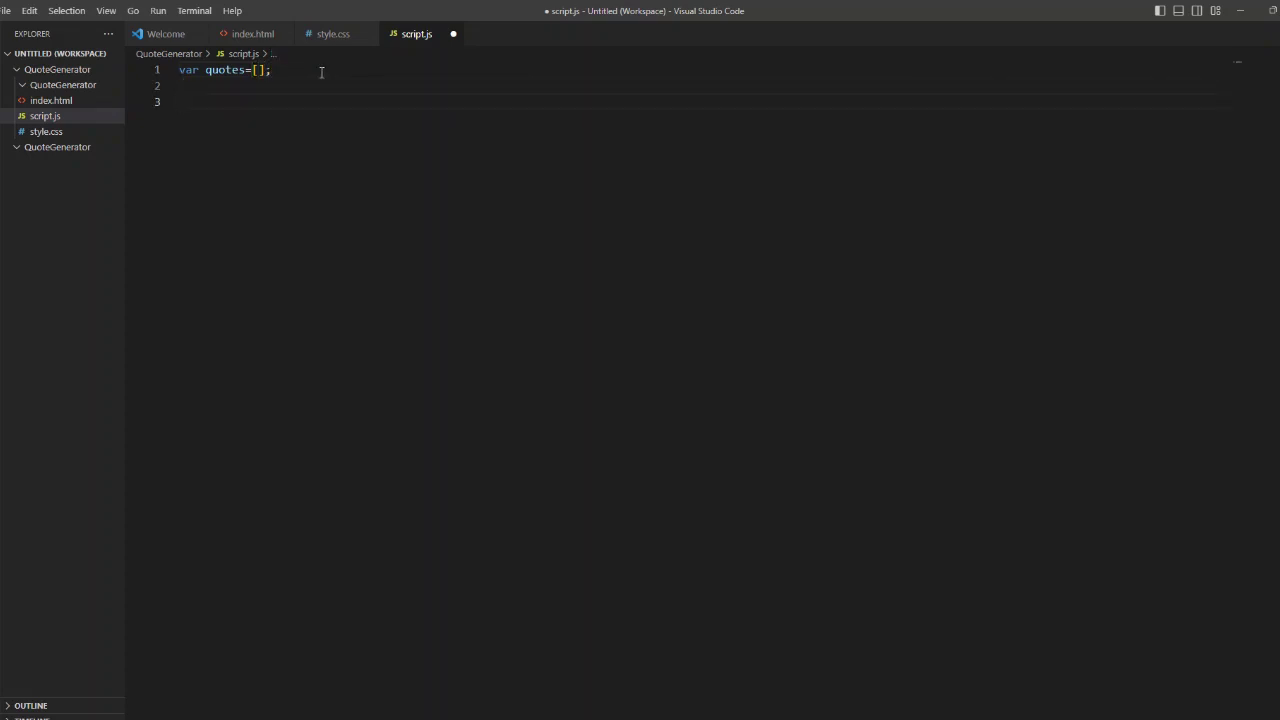
pyautogui.write('var')
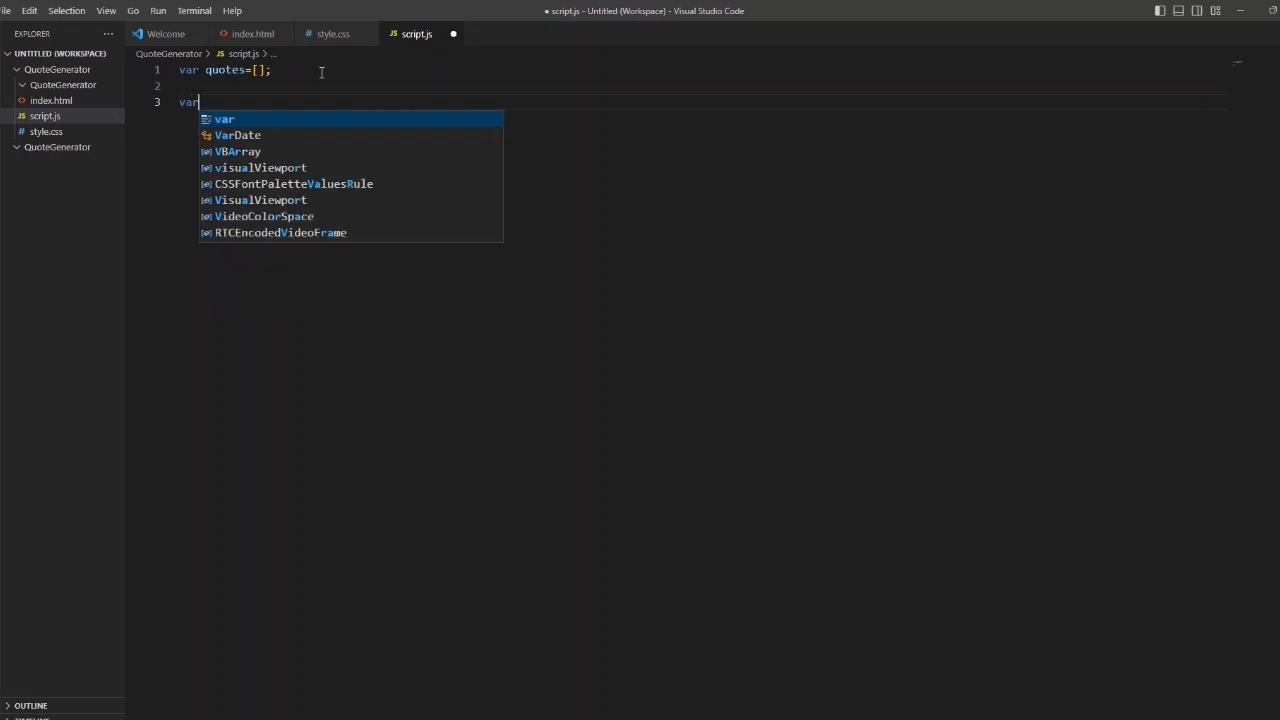
pyautogui.write('quote')
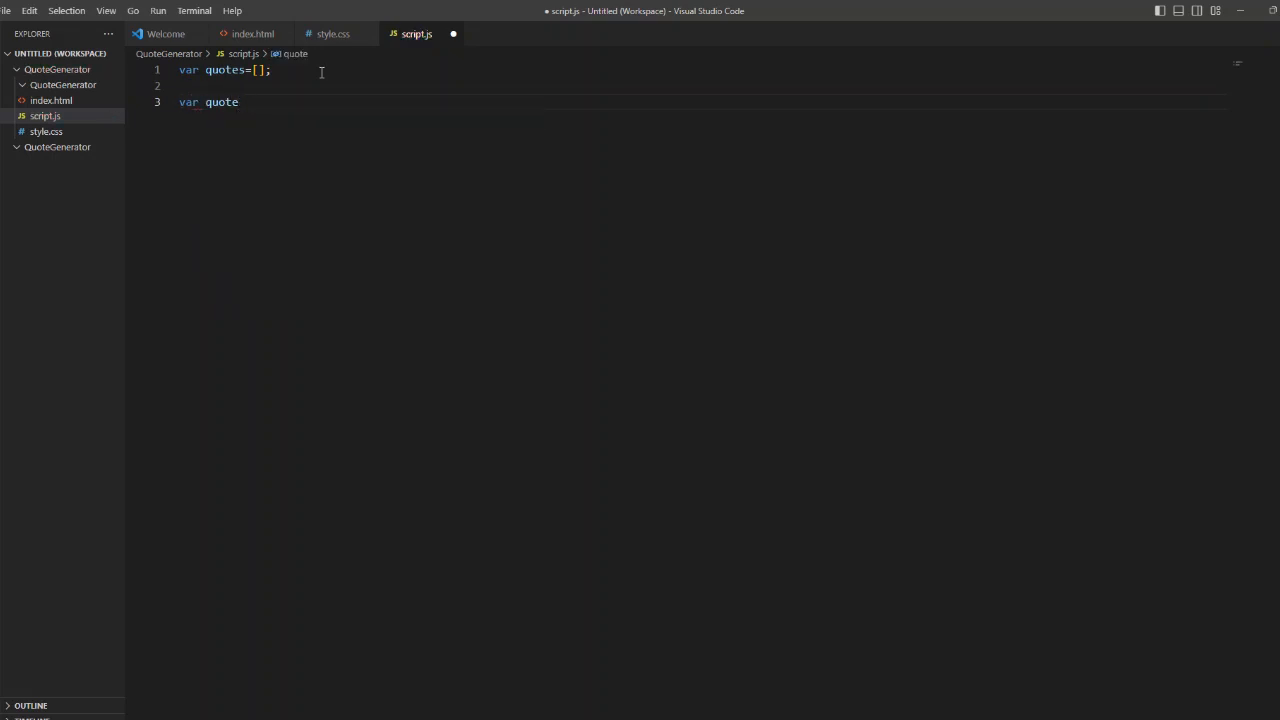
pyautogui.write('Display')
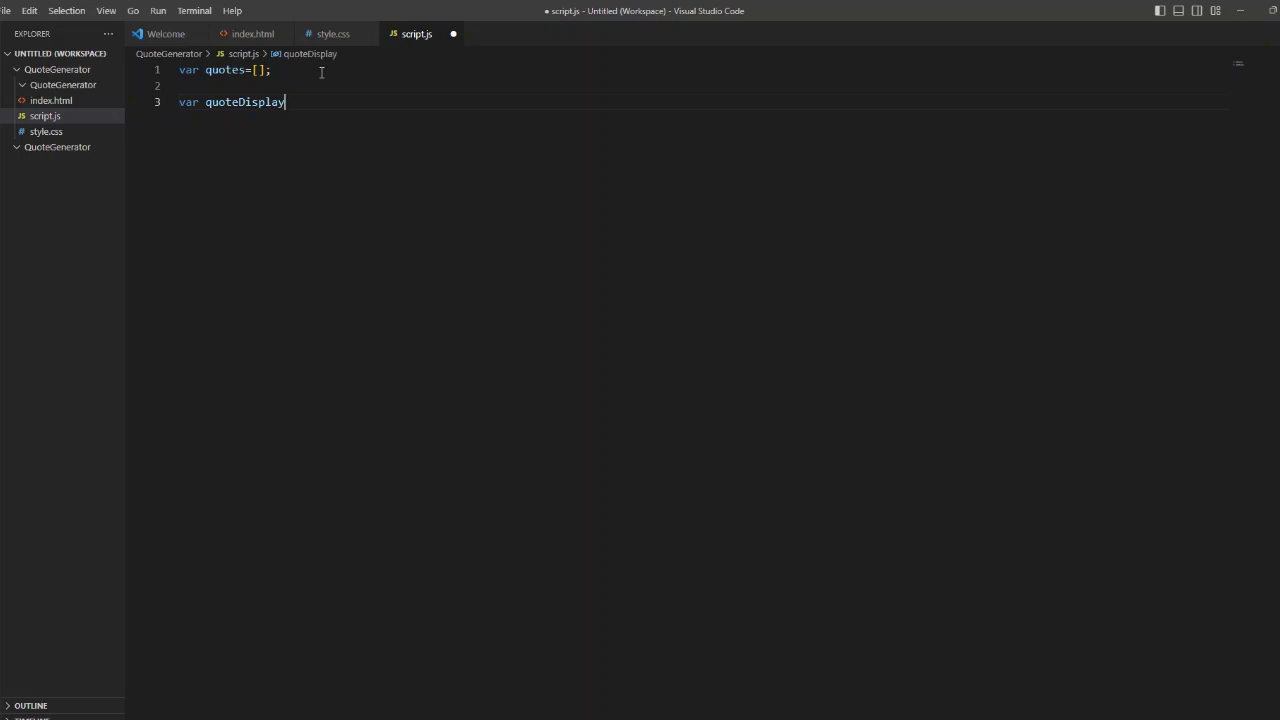
pyautogui.write('=document')
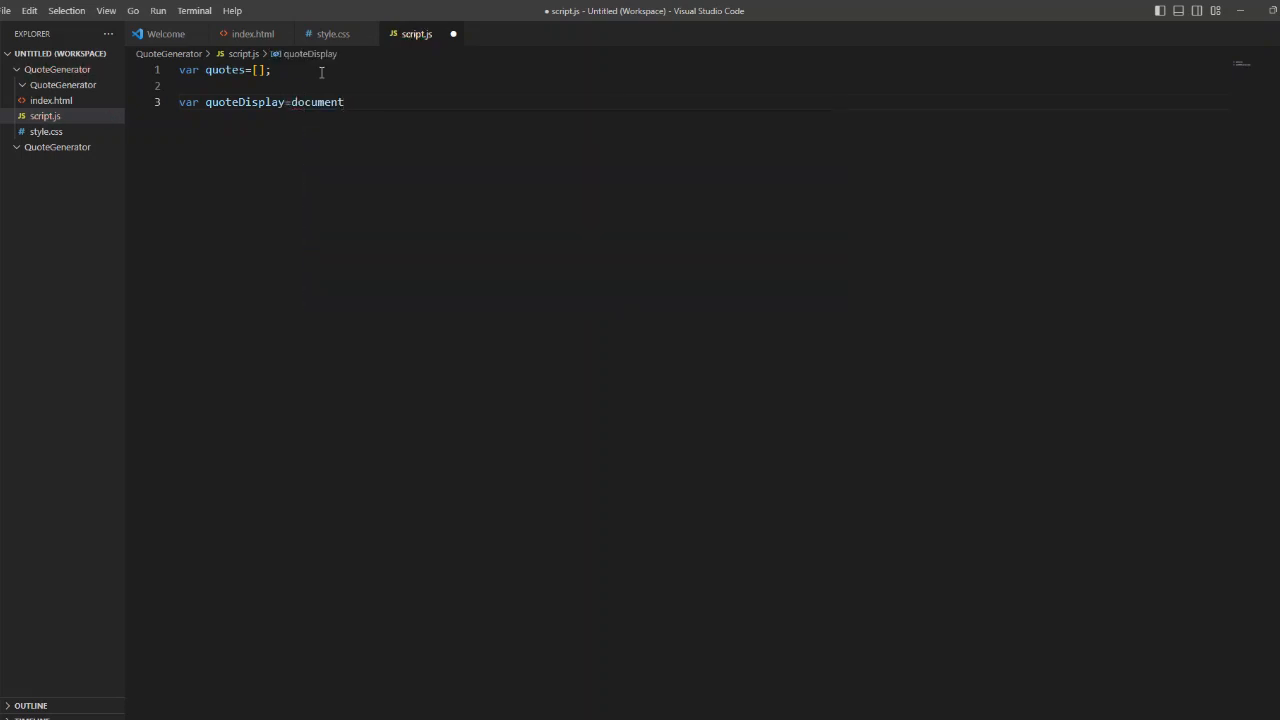
pyautogui.write(".getElementById('quote');")
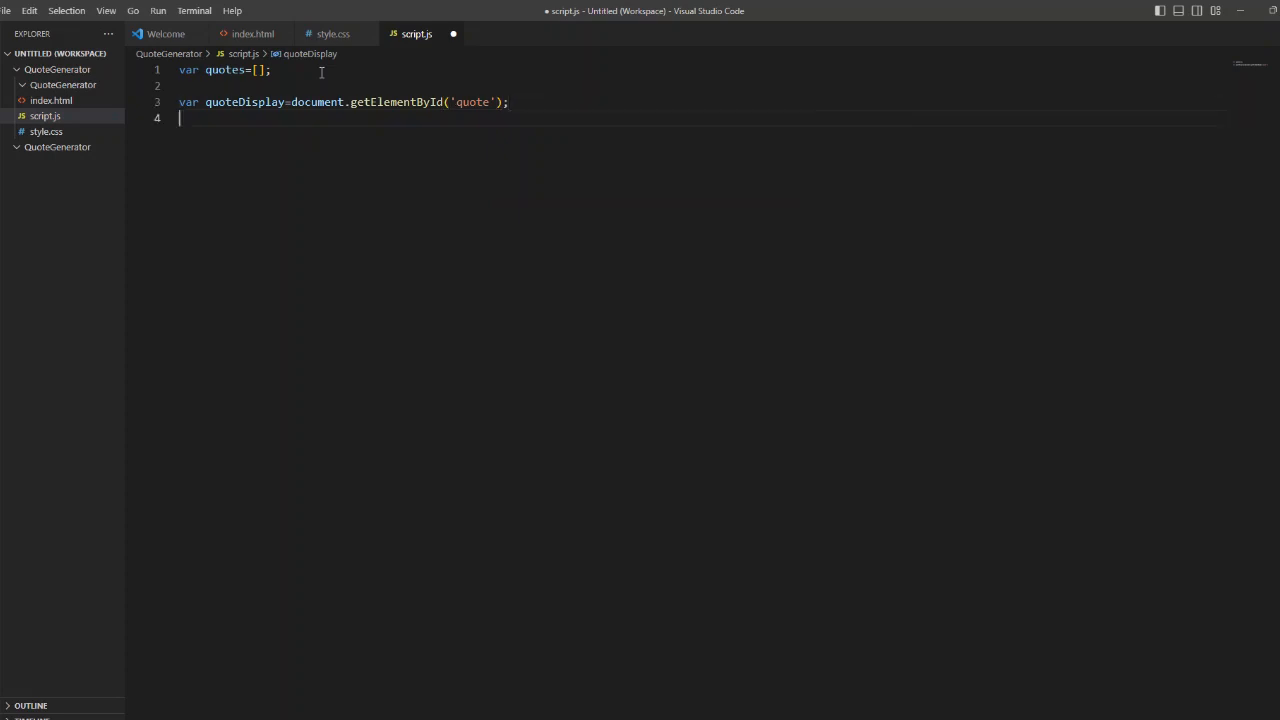
# Step: Declare generateBtn via getElementById('generate-quote'), checking the id in style.css
pyautogui.write('va')
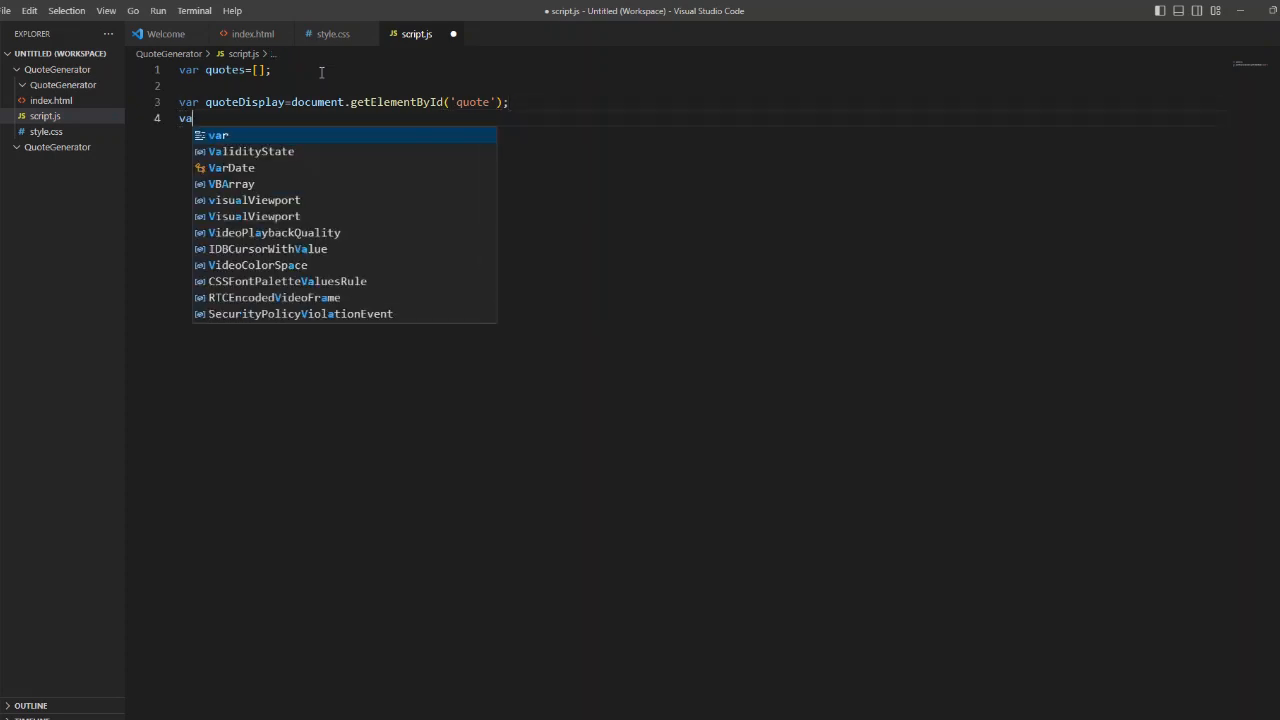
pyautogui.write('generateB')
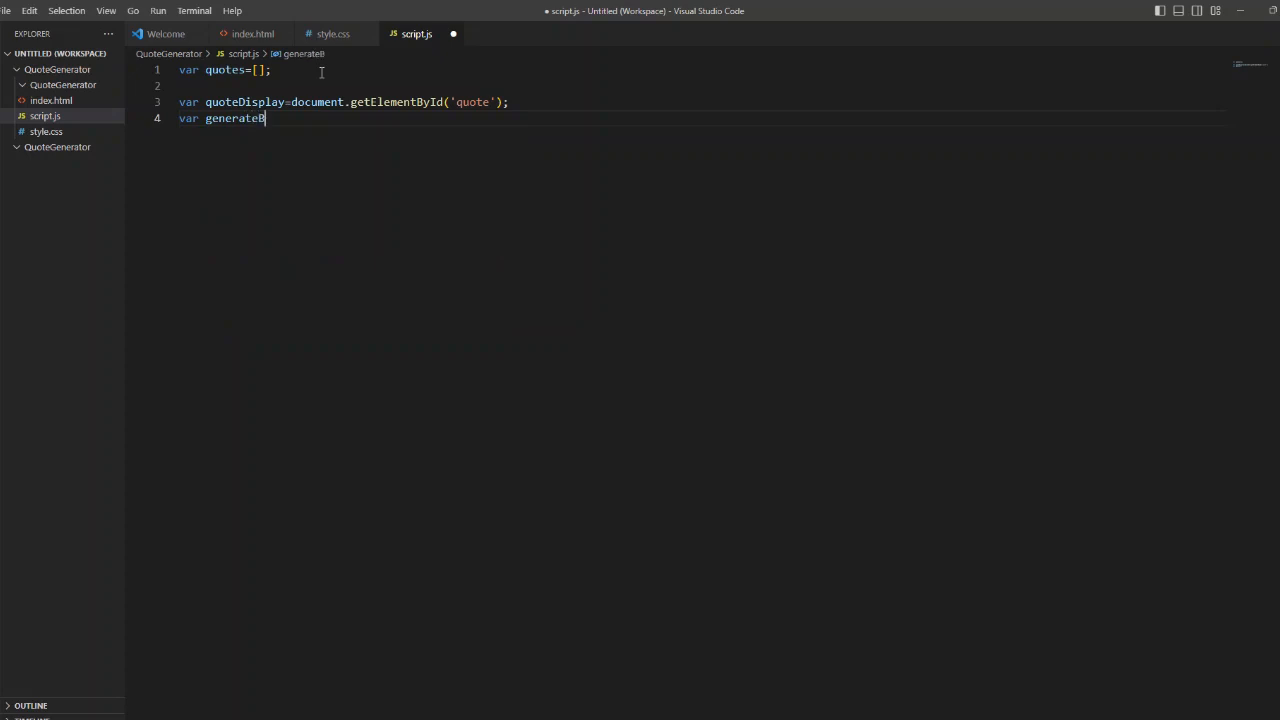
pyautogui.write('tn=document')
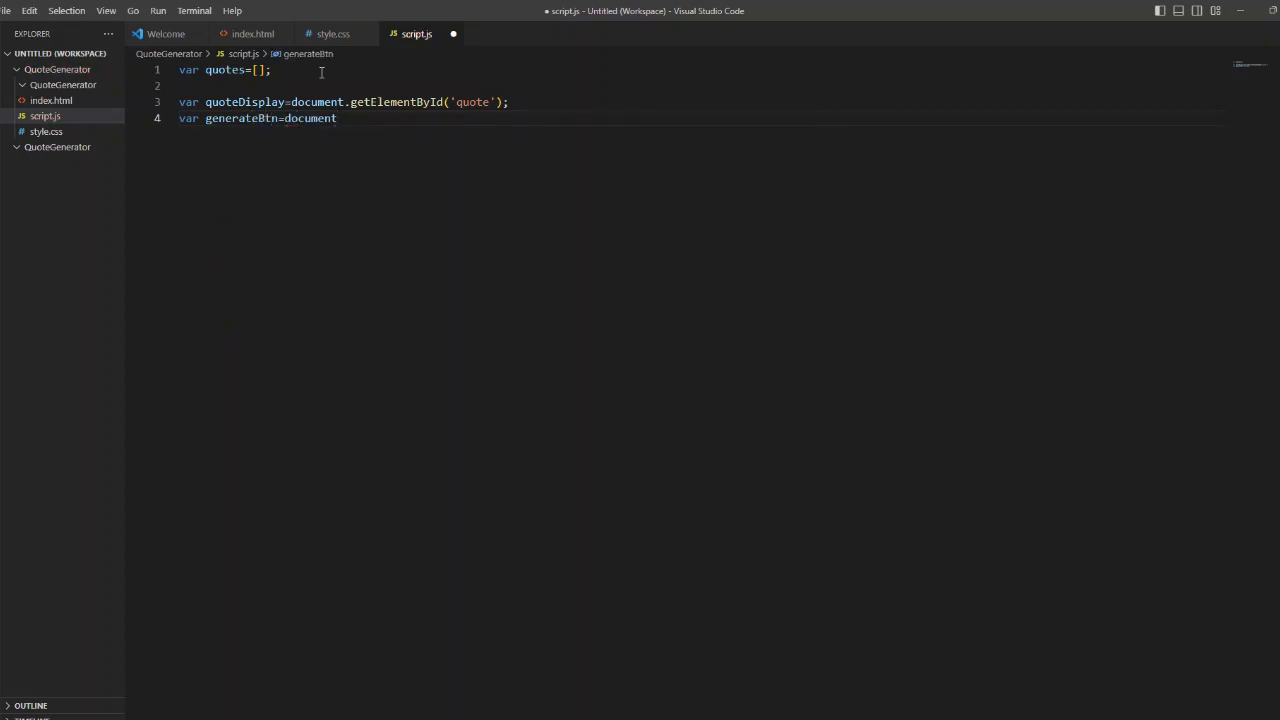
pyautogui.write('.getElementById')
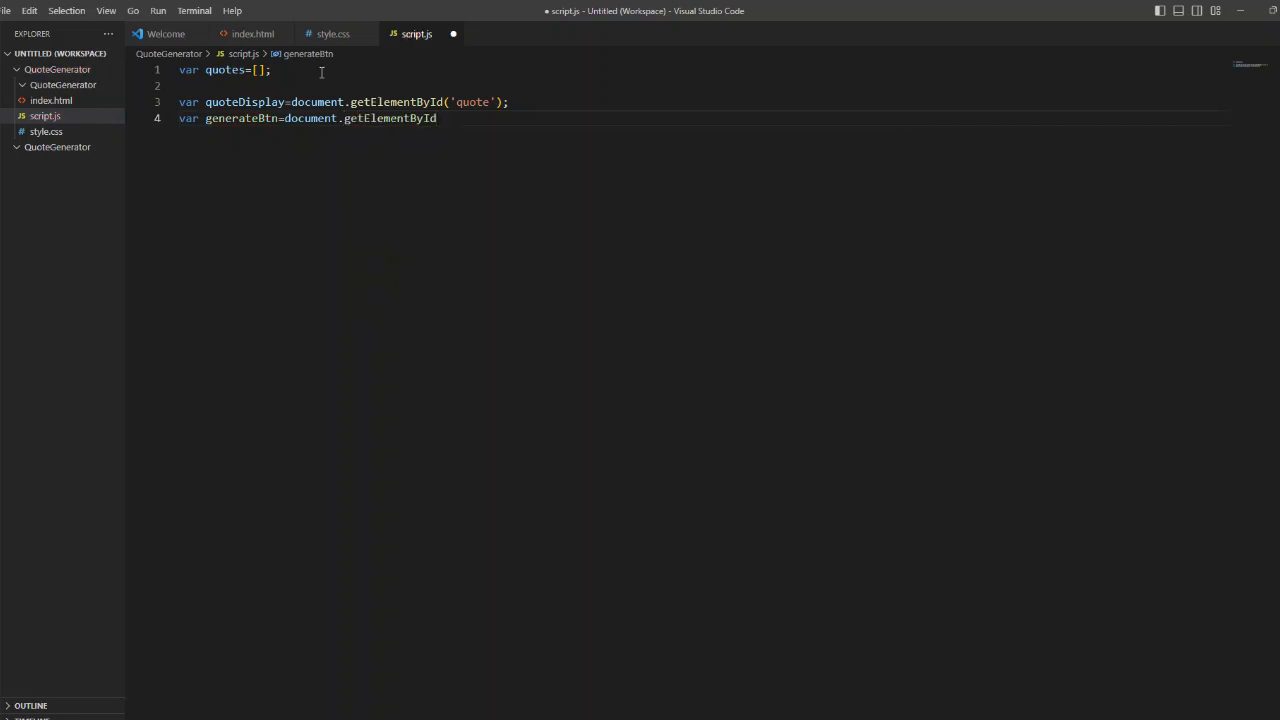
pyautogui.click(337, 33)
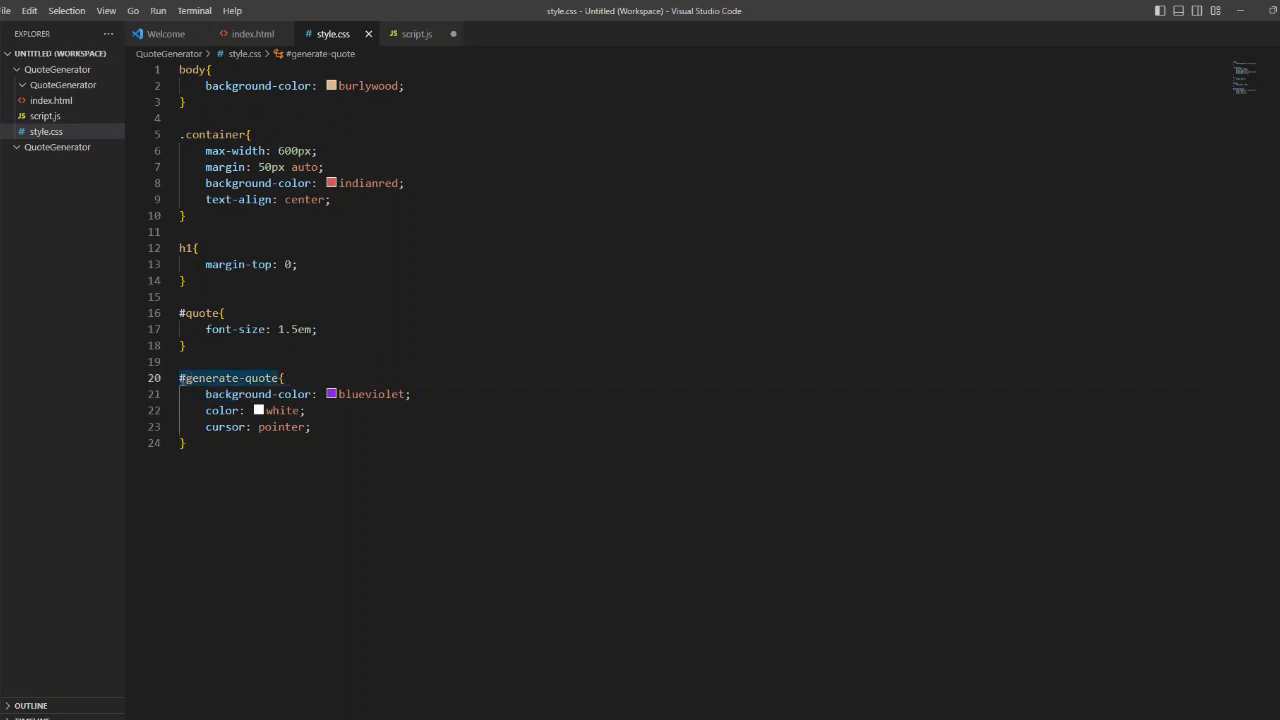
pyautogui.doubleClick(229, 378)
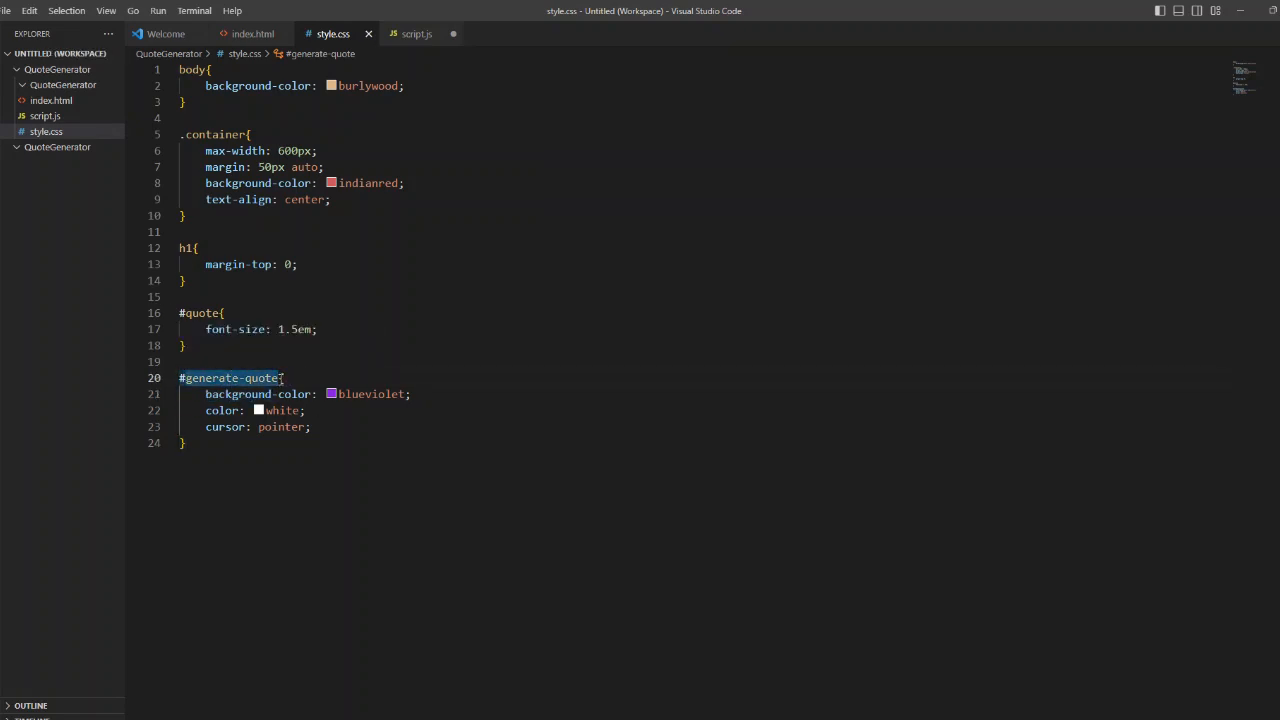
pyautogui.click(416, 33)
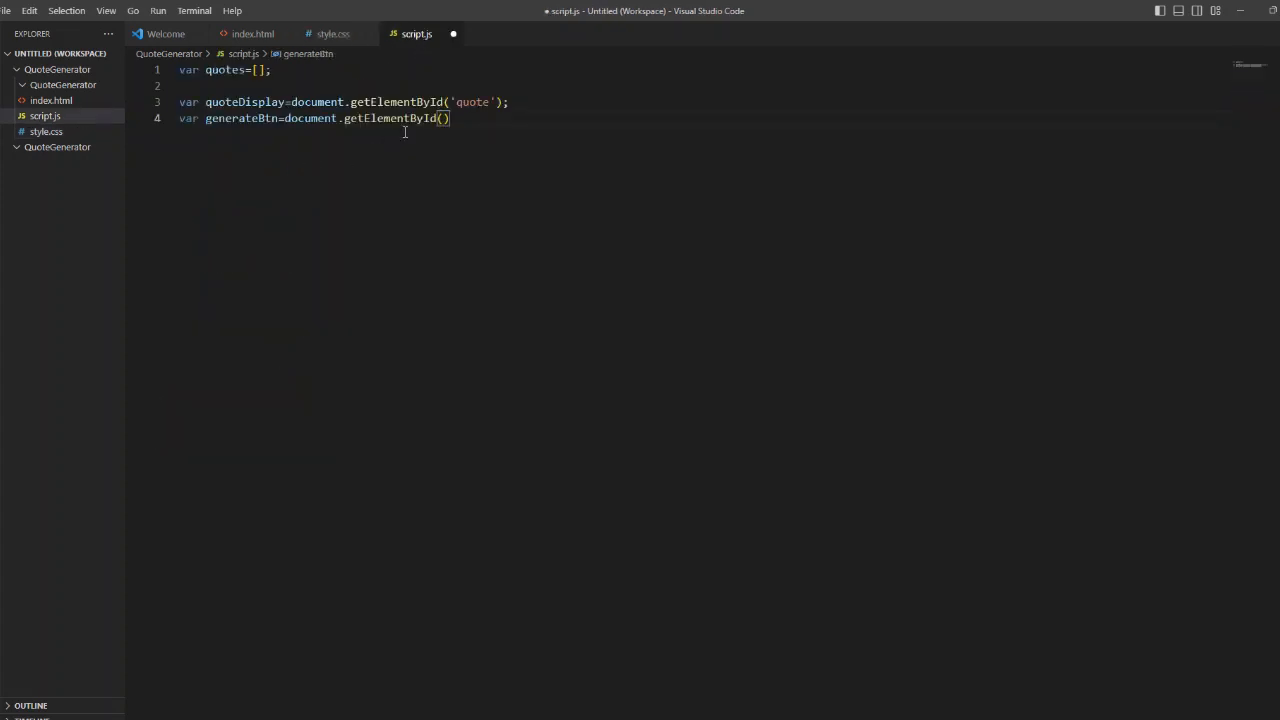
pyautogui.write("''")
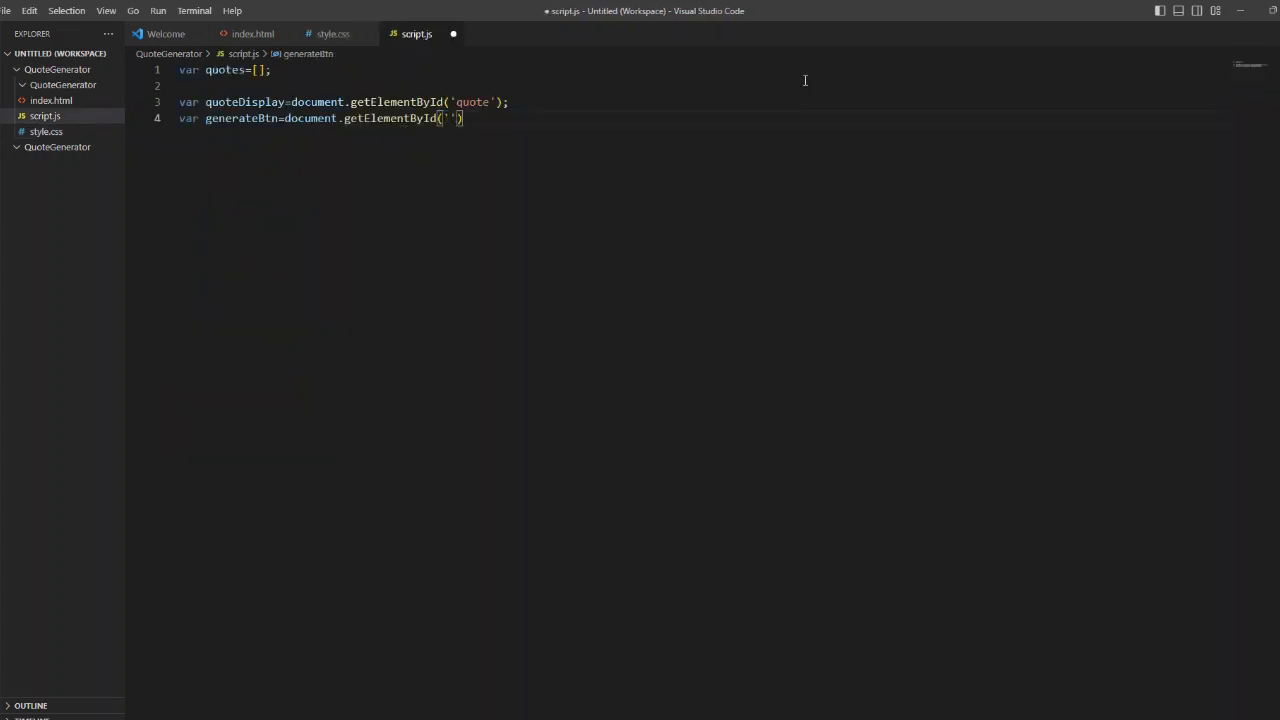
pyautogui.write('generate-quote')
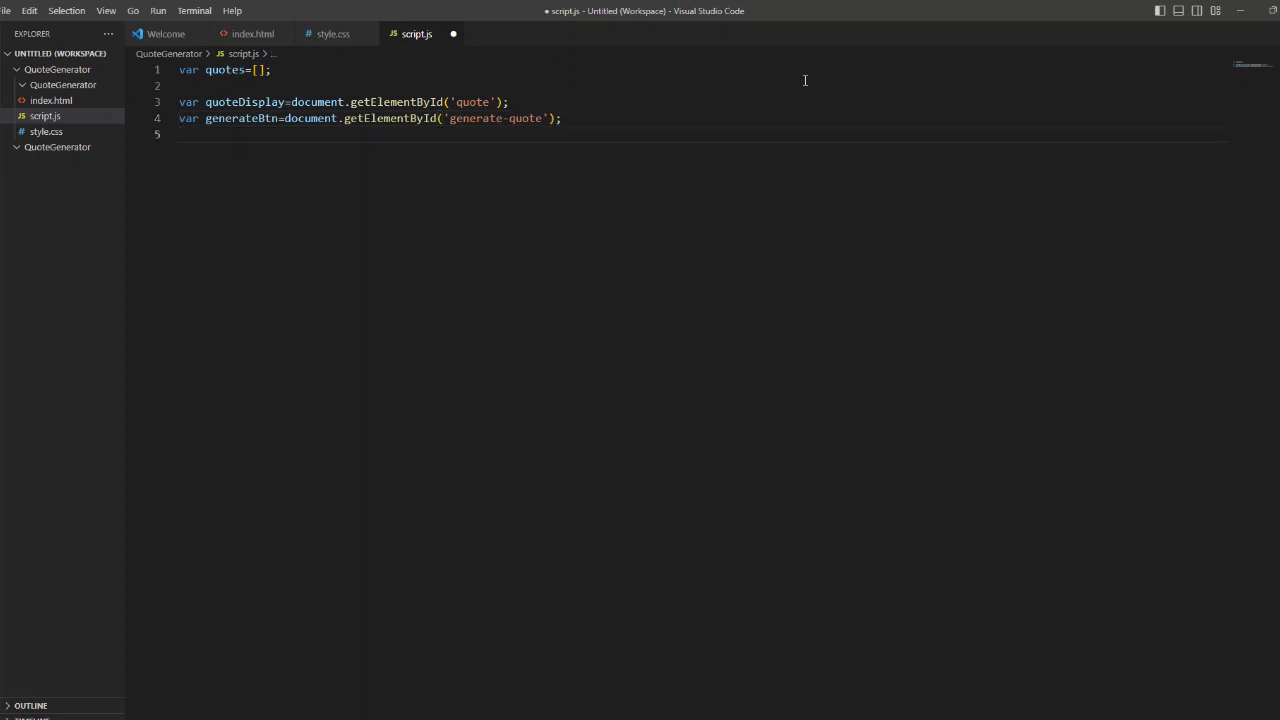
pyautogui.press('Enter')
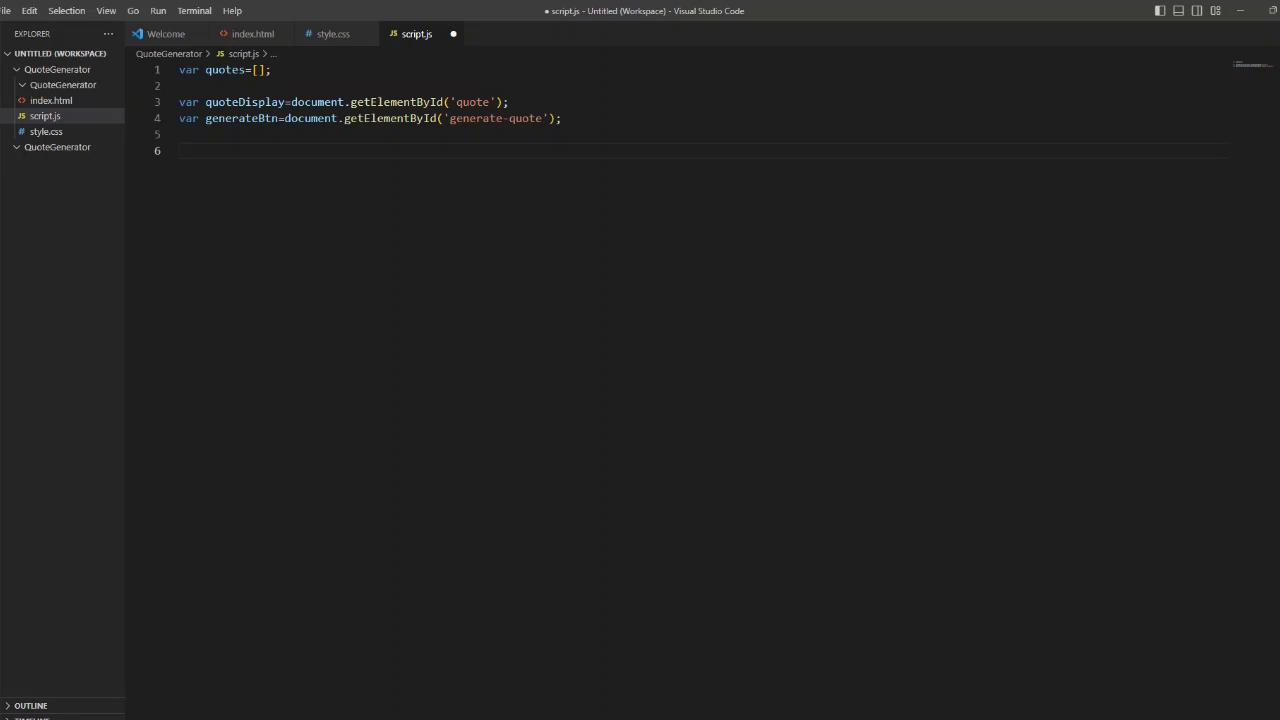
# Step: Define generateQuote() computing random = Math.floor(Math.random()*quotes.length)
pyautogui.write('function')
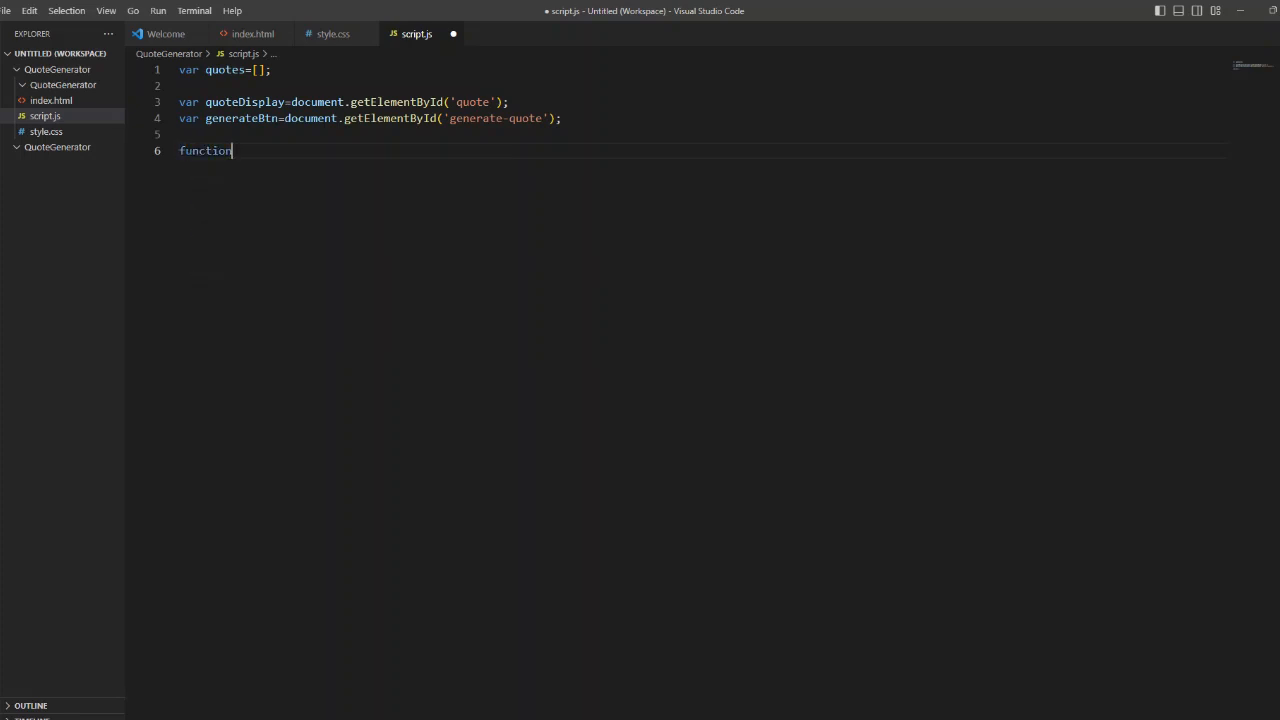
pyautogui.write('gene')
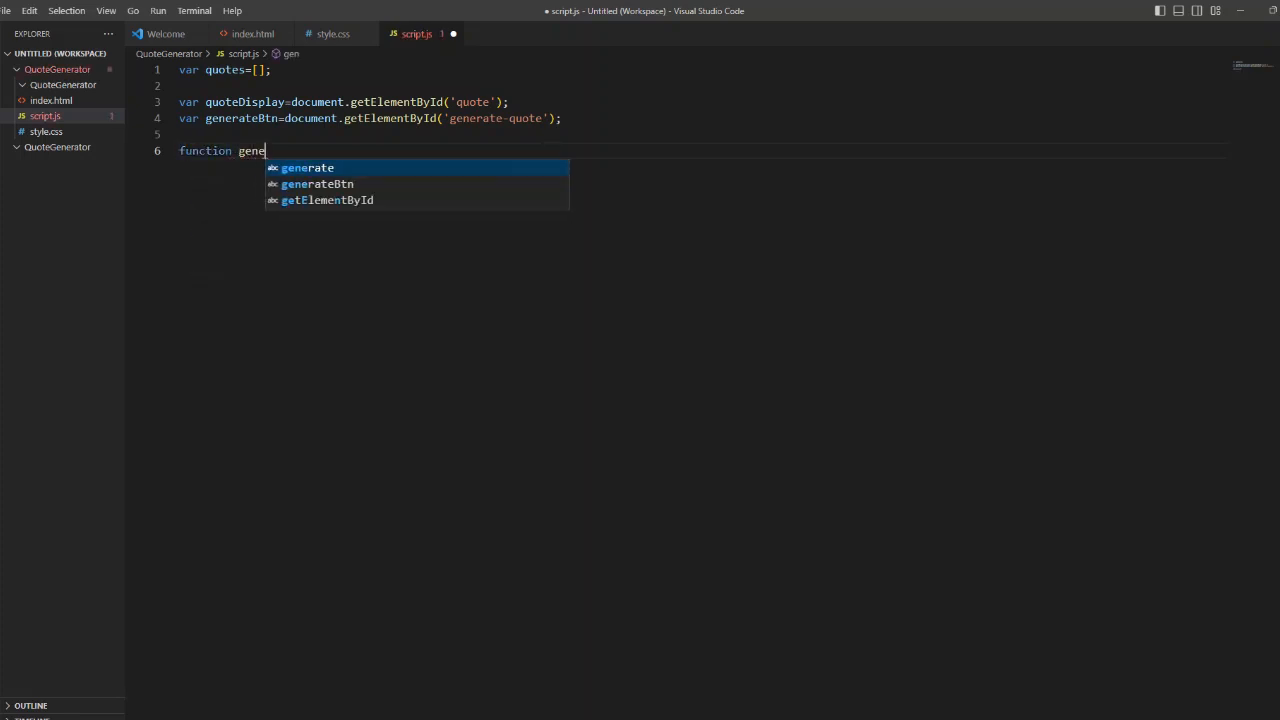
pyautogui.write('rate')
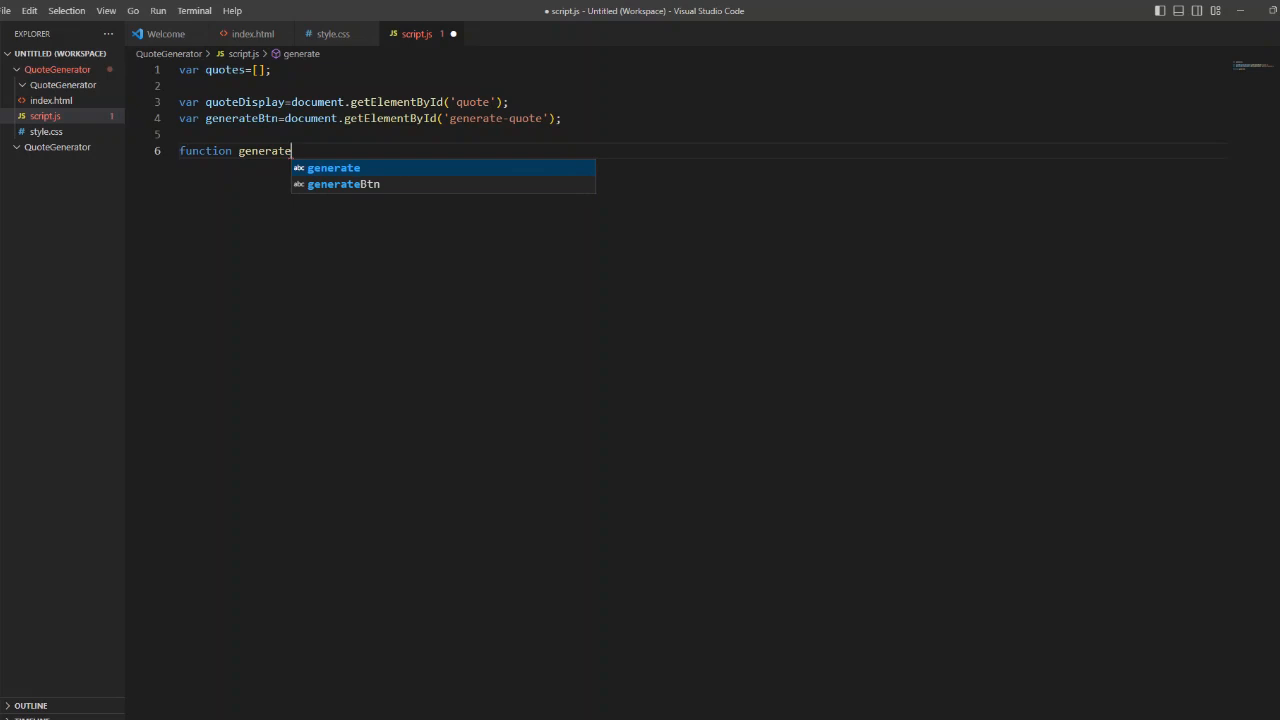
pyautogui.write('Quote()')
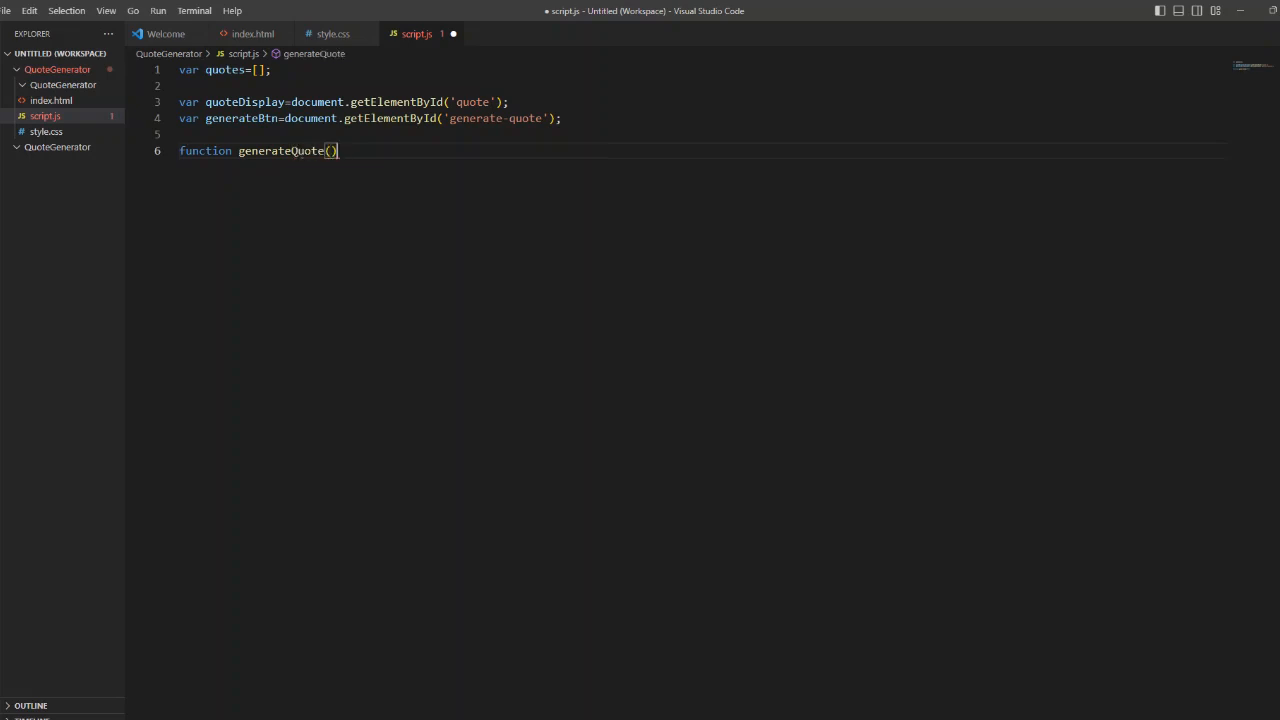
pyautogui.write('{')
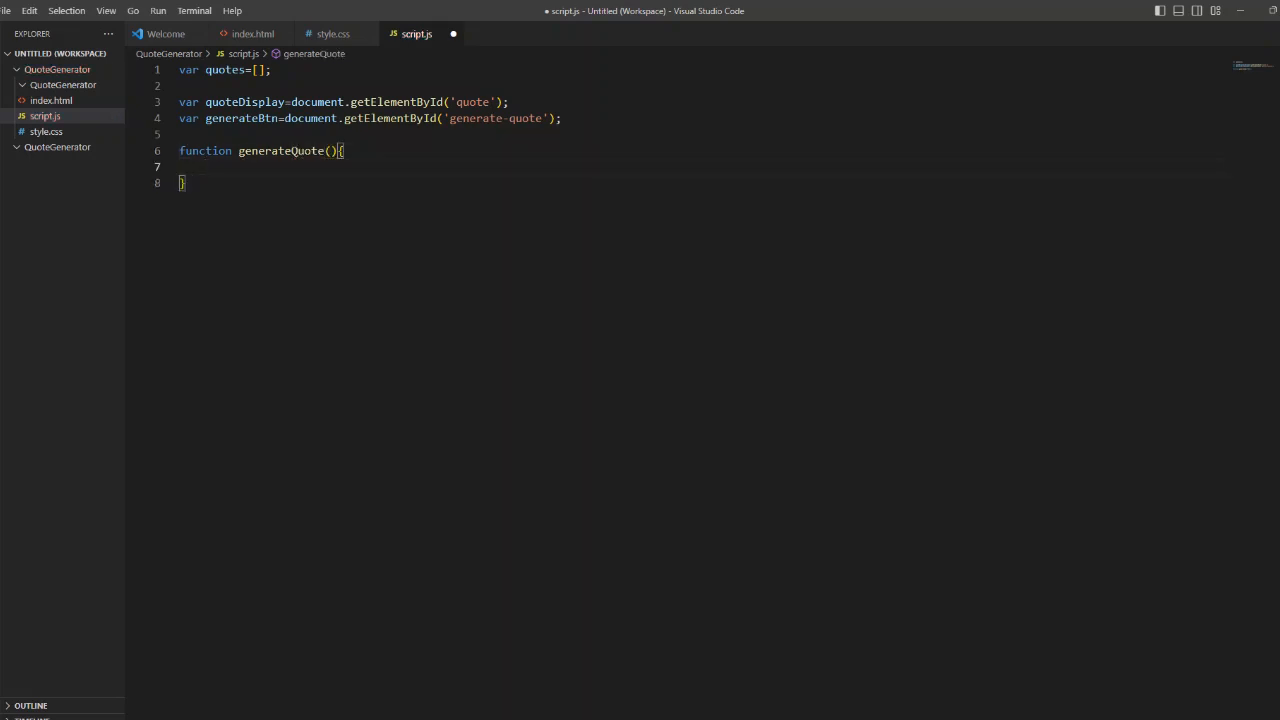
pyautogui.write('var ran')
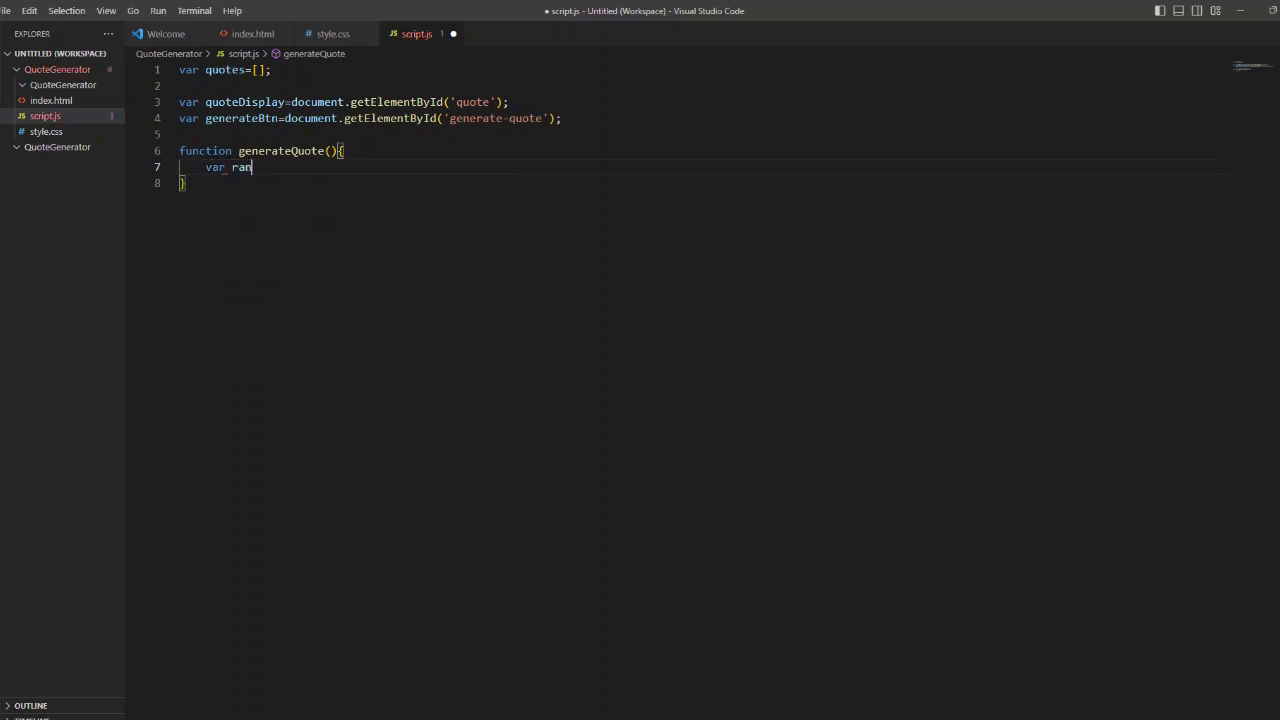
pyautogui.write('dom=Math.g')
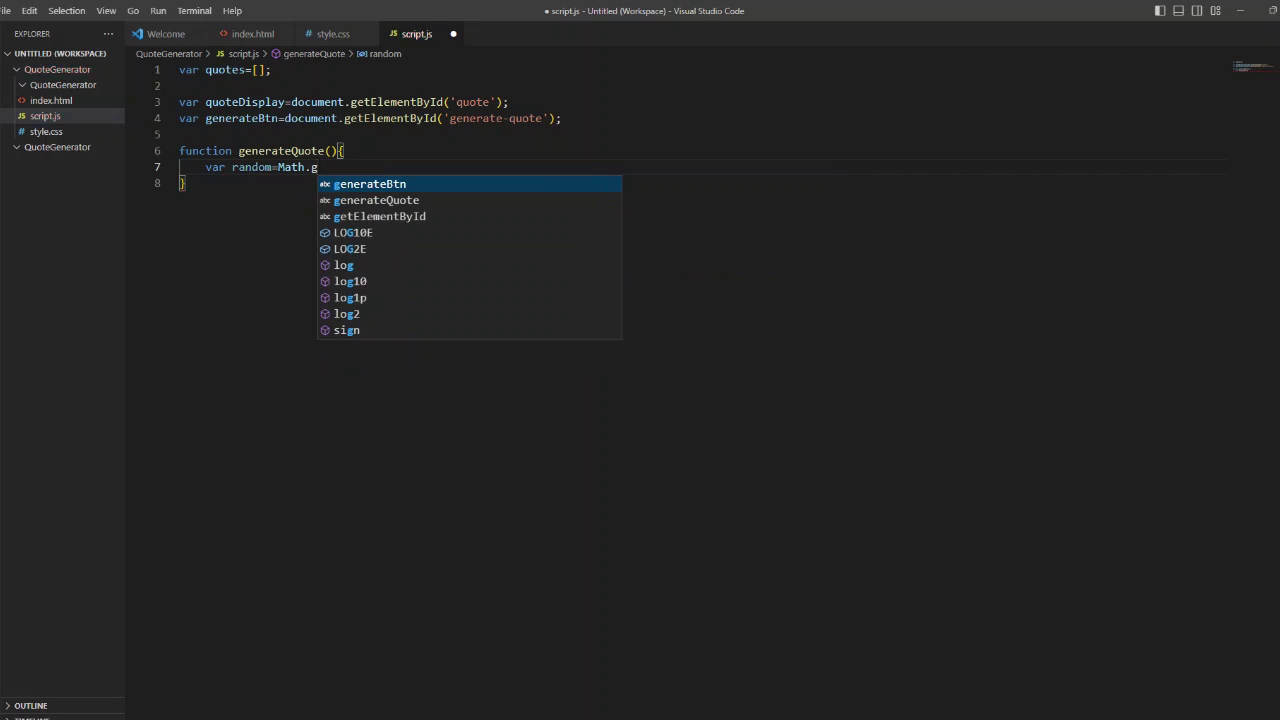
pyautogui.write('floor')
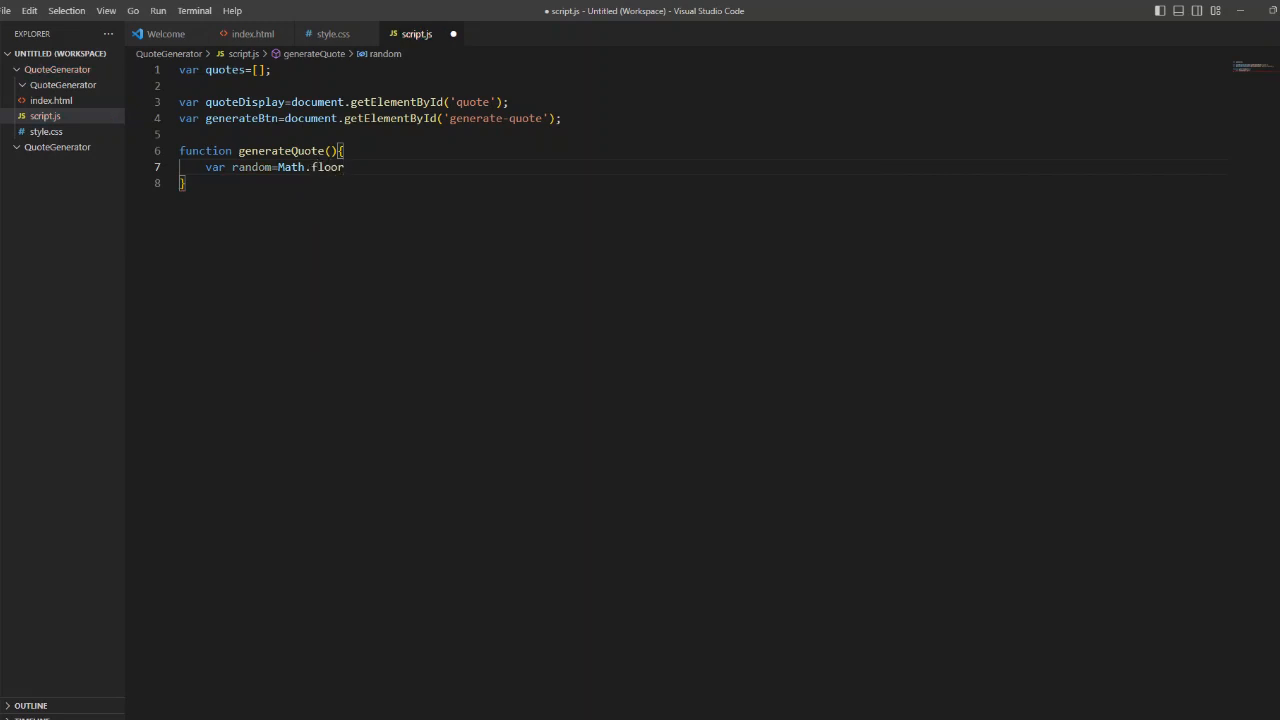
pyautogui.write('(M')
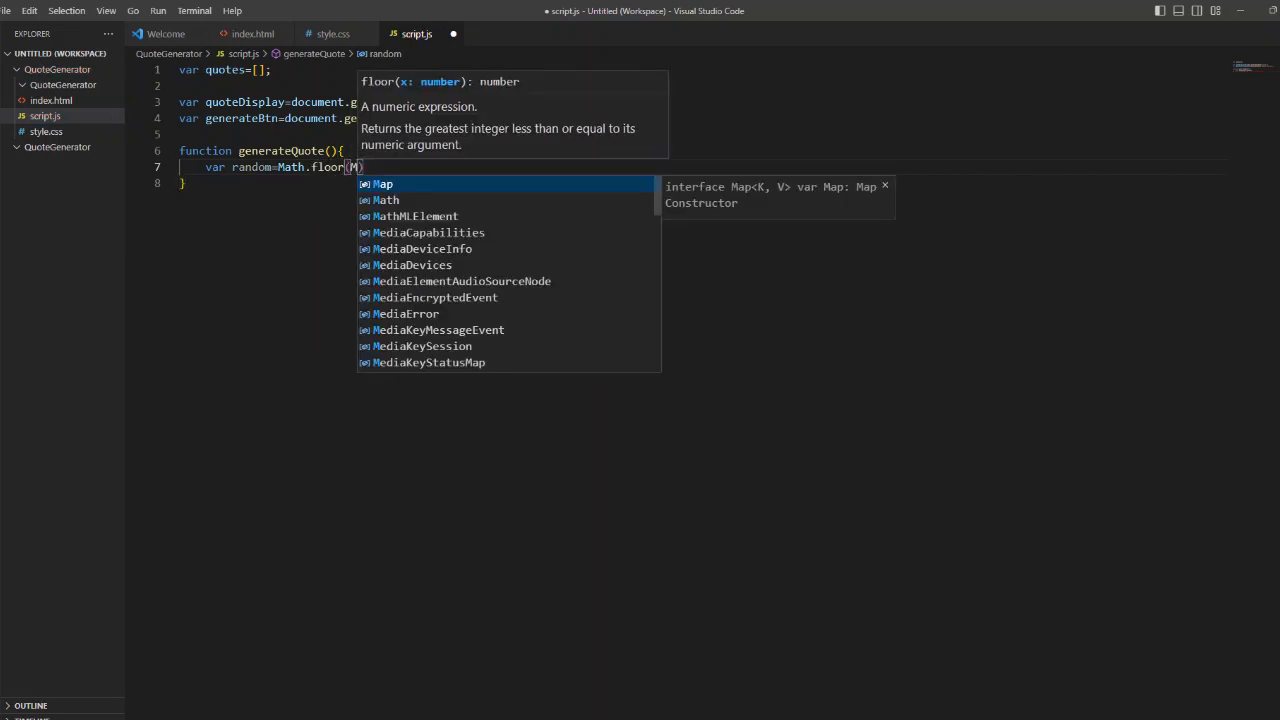
pyautogui.write('Math.random')
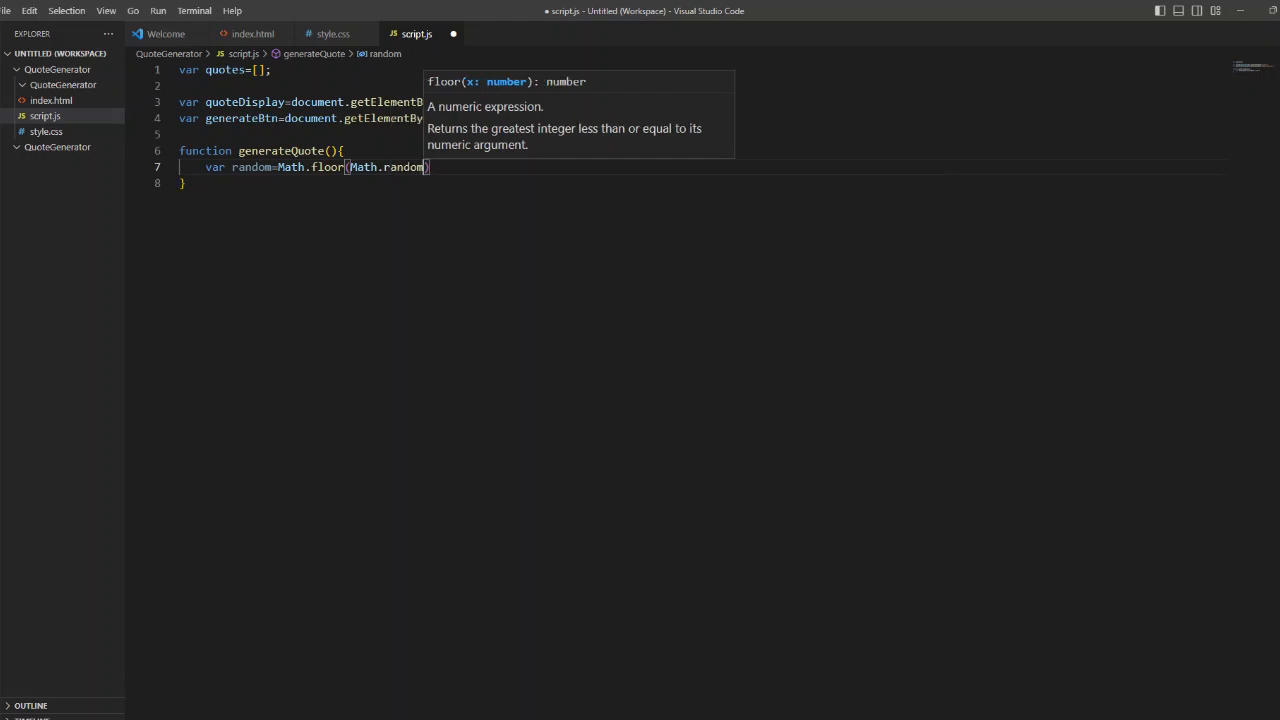
pyautogui.write('()')
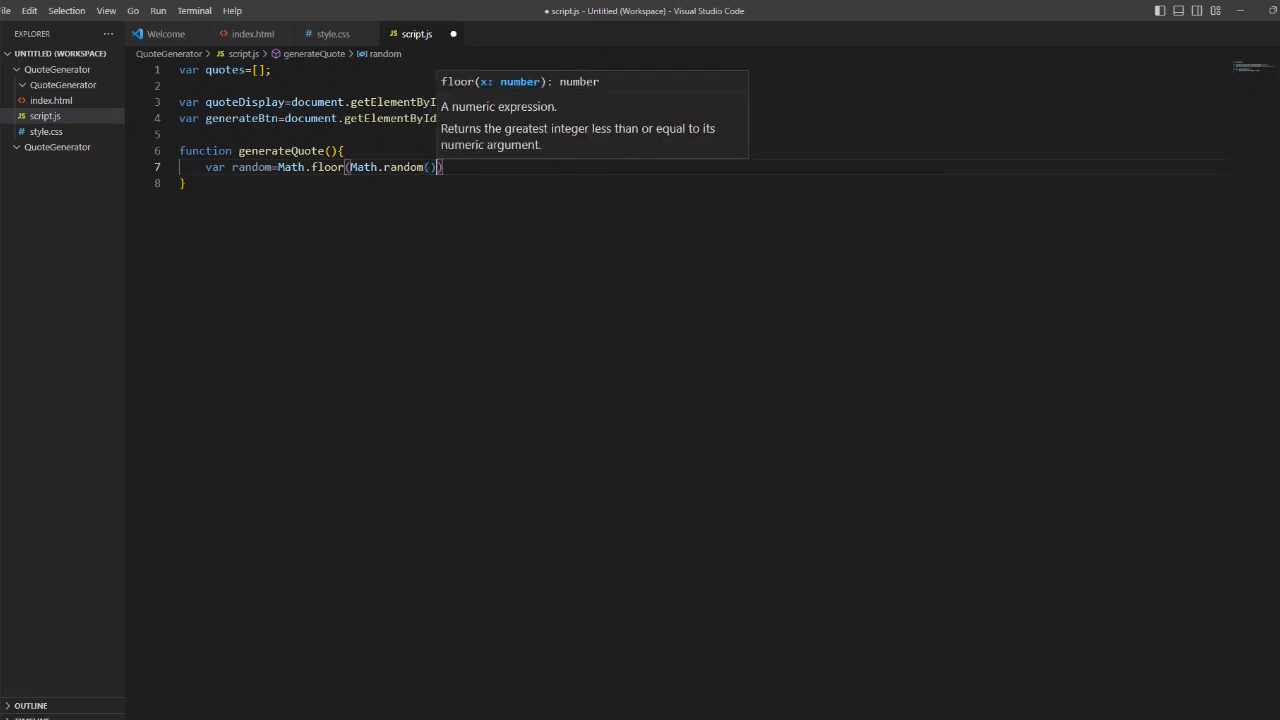
pyautogui.write('*')
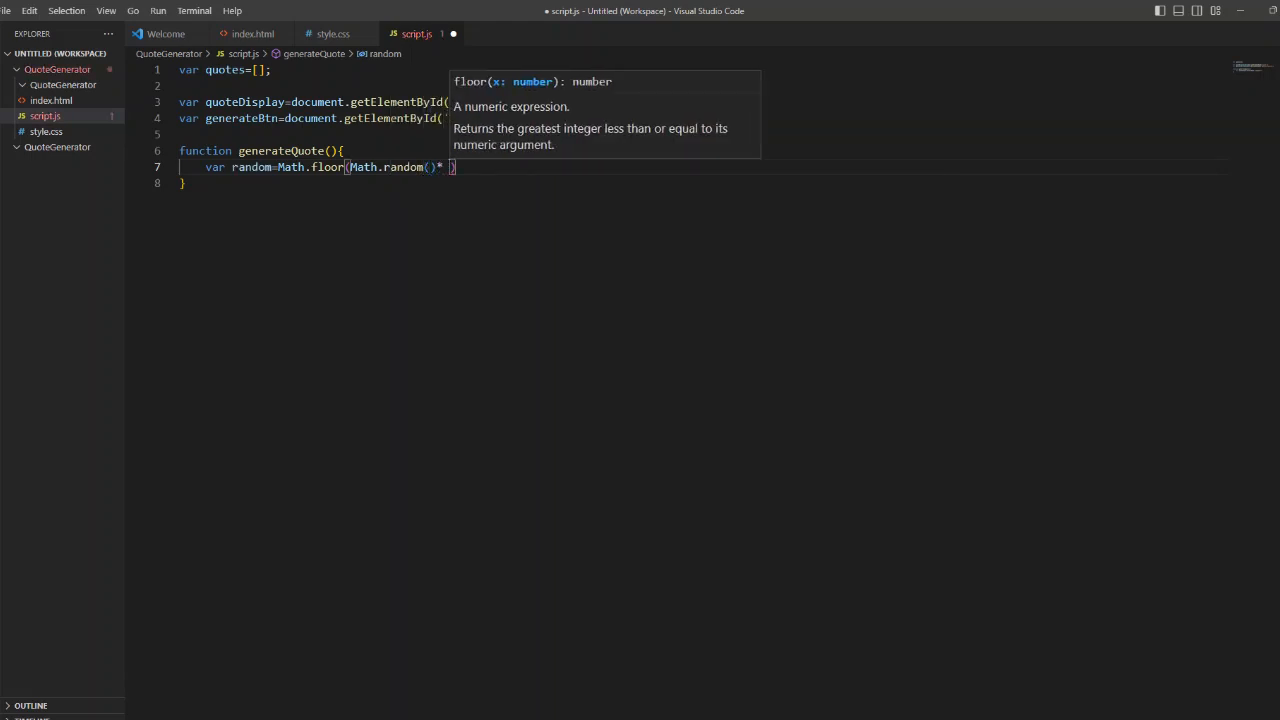
pyautogui.write('quotes.length')
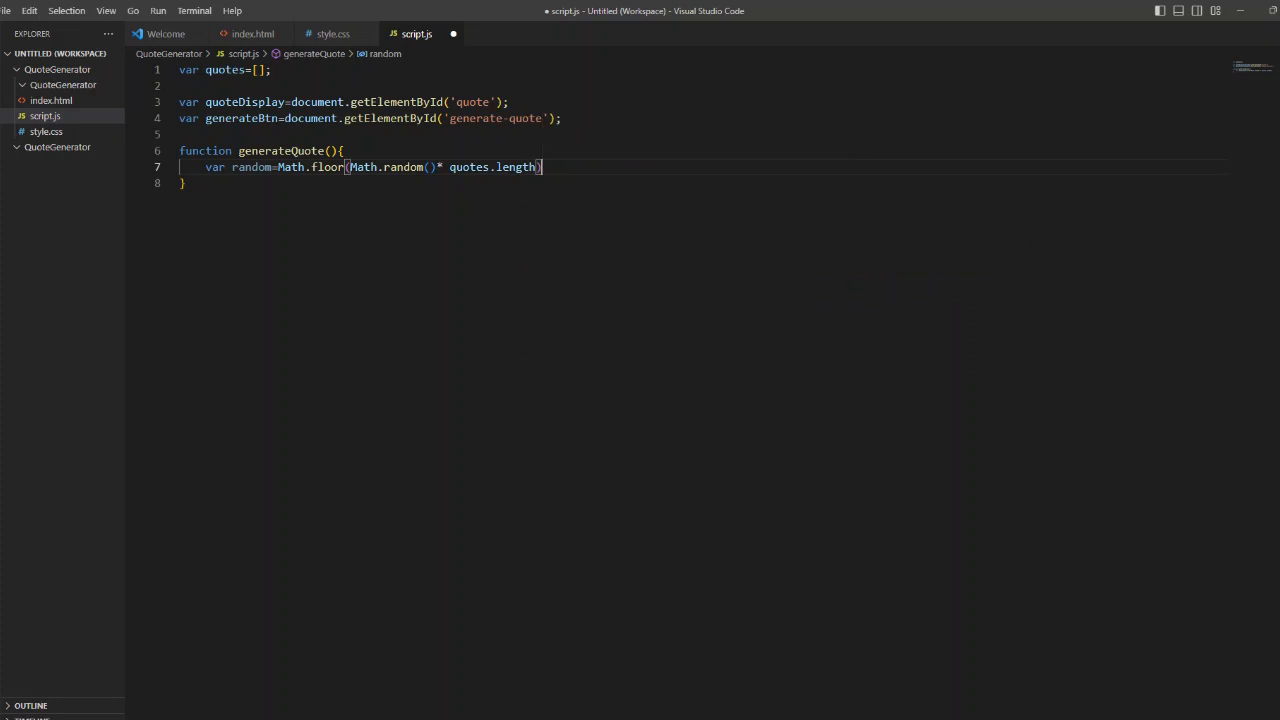
pyautogui.write(');')
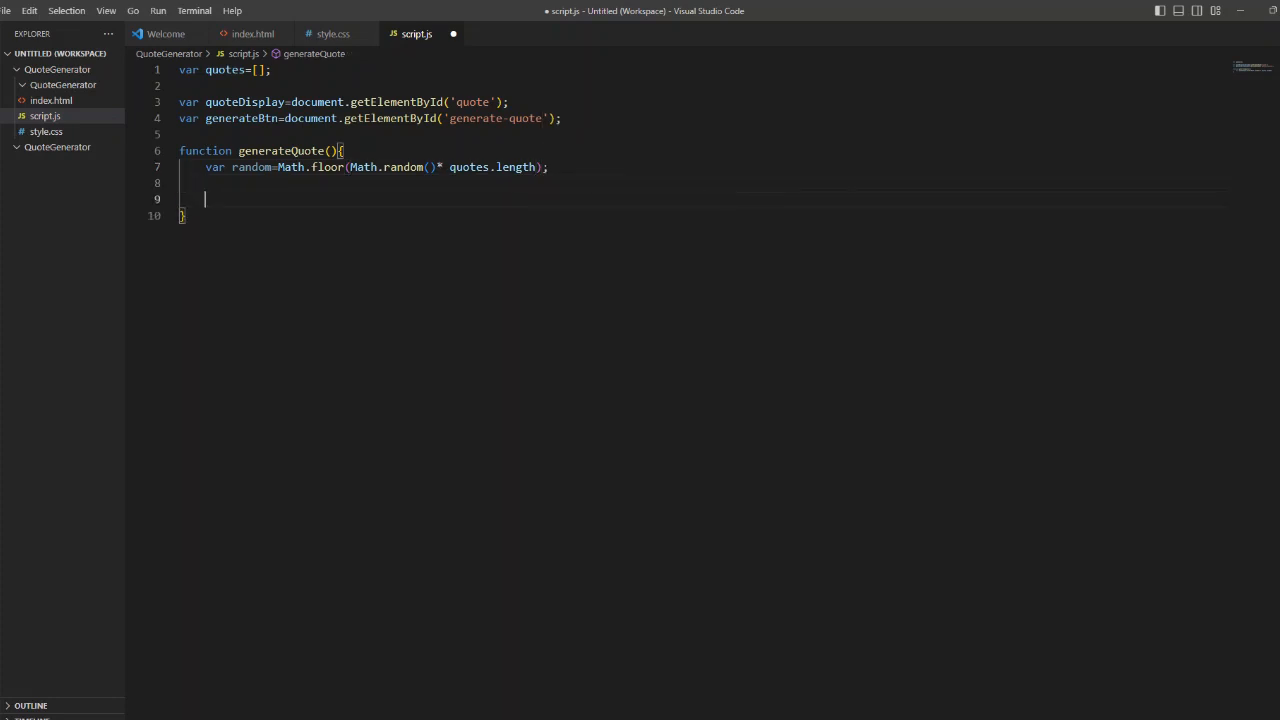
# Step: Set randomQuote = quotes[random] and assign it to quoteDisplay.textContent
pyautogui.write('var randomQuot')
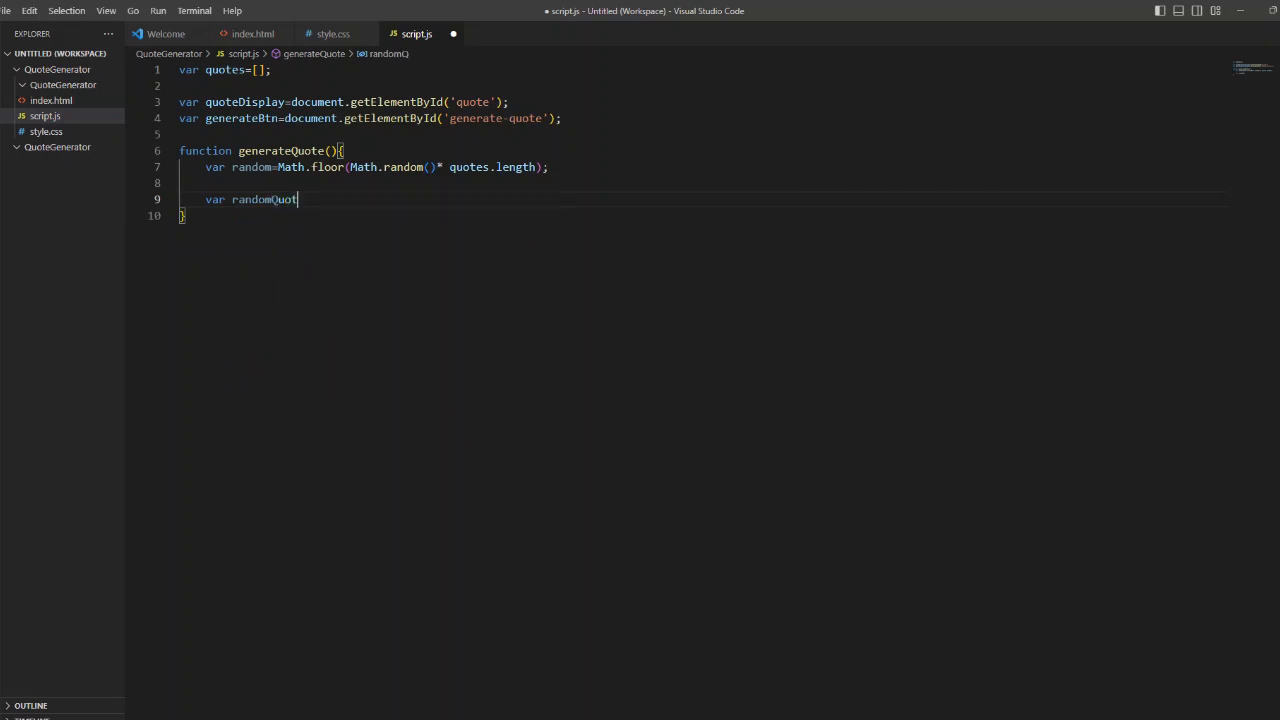
pyautogui.write('e=')
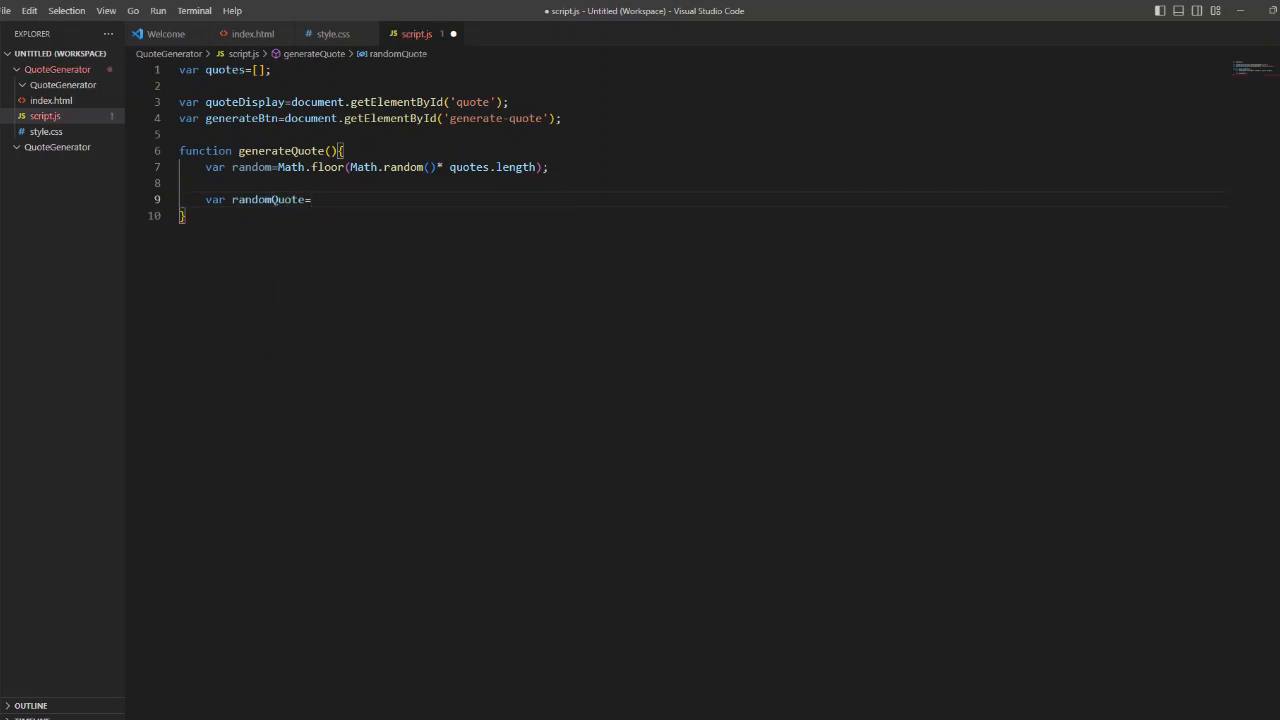
pyautogui.write('quotes[ra')
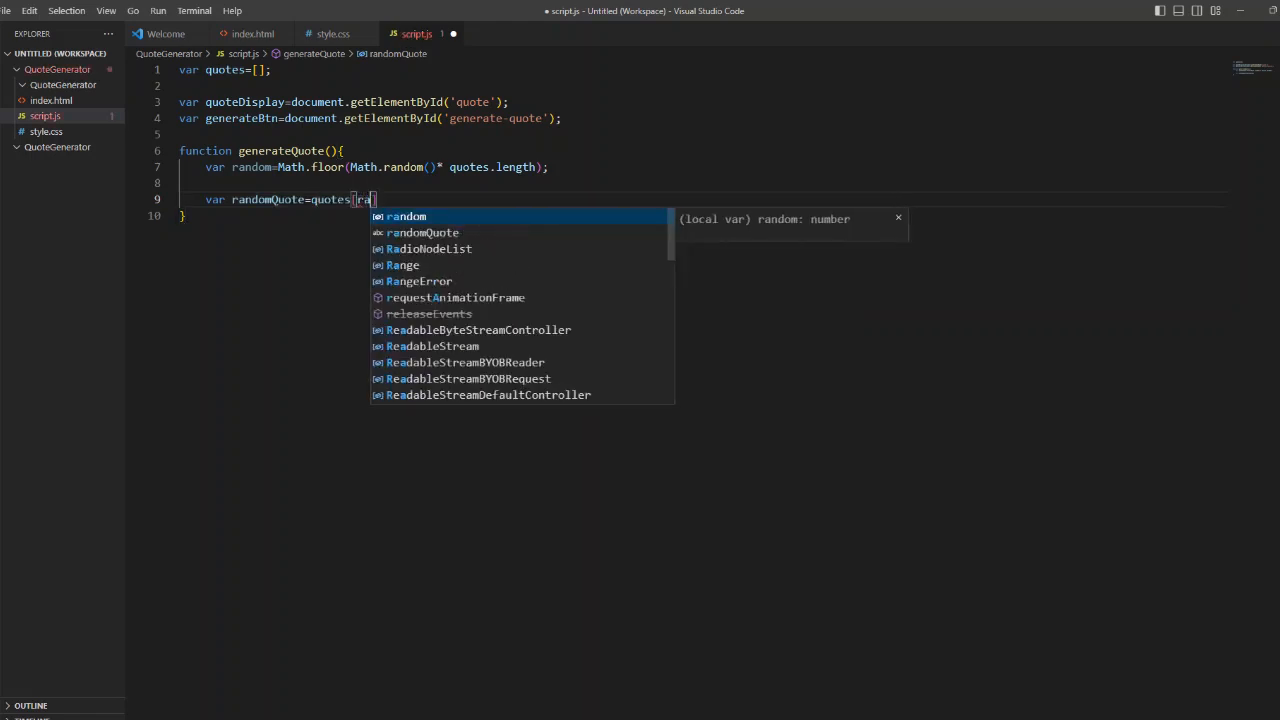
pyautogui.write('ndom];')
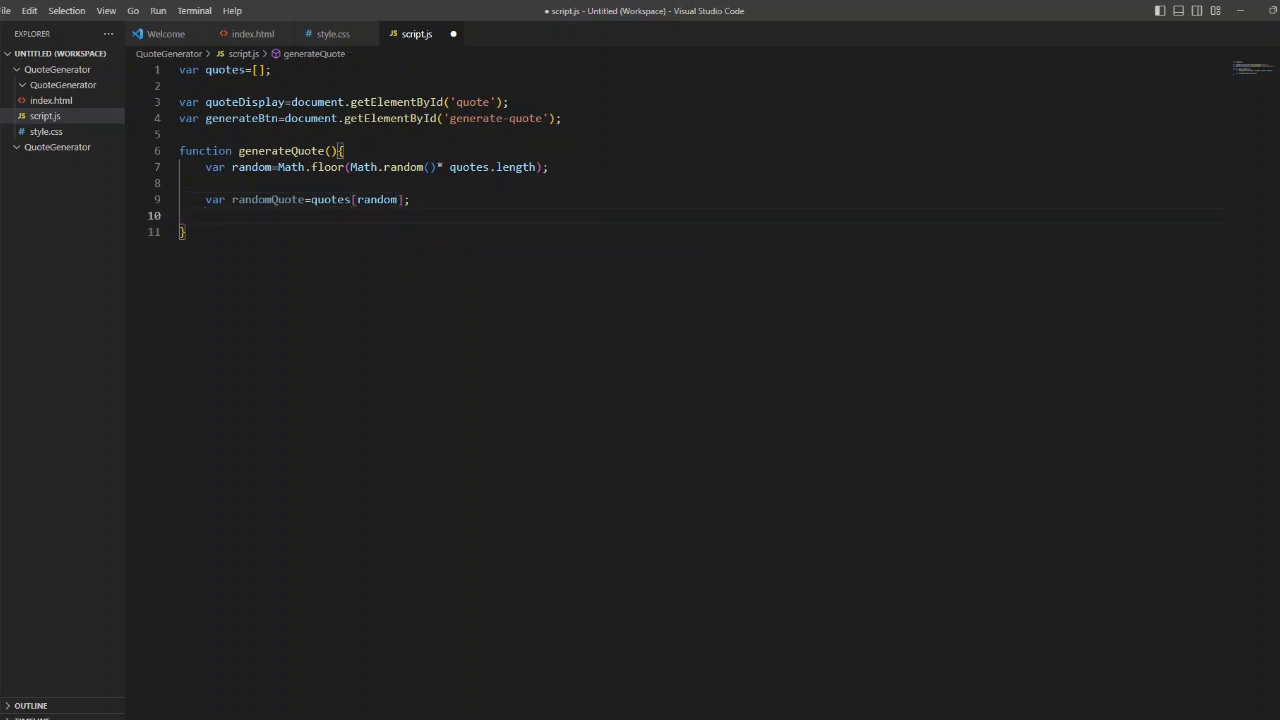
pyautogui.write('quoteDisplay.')
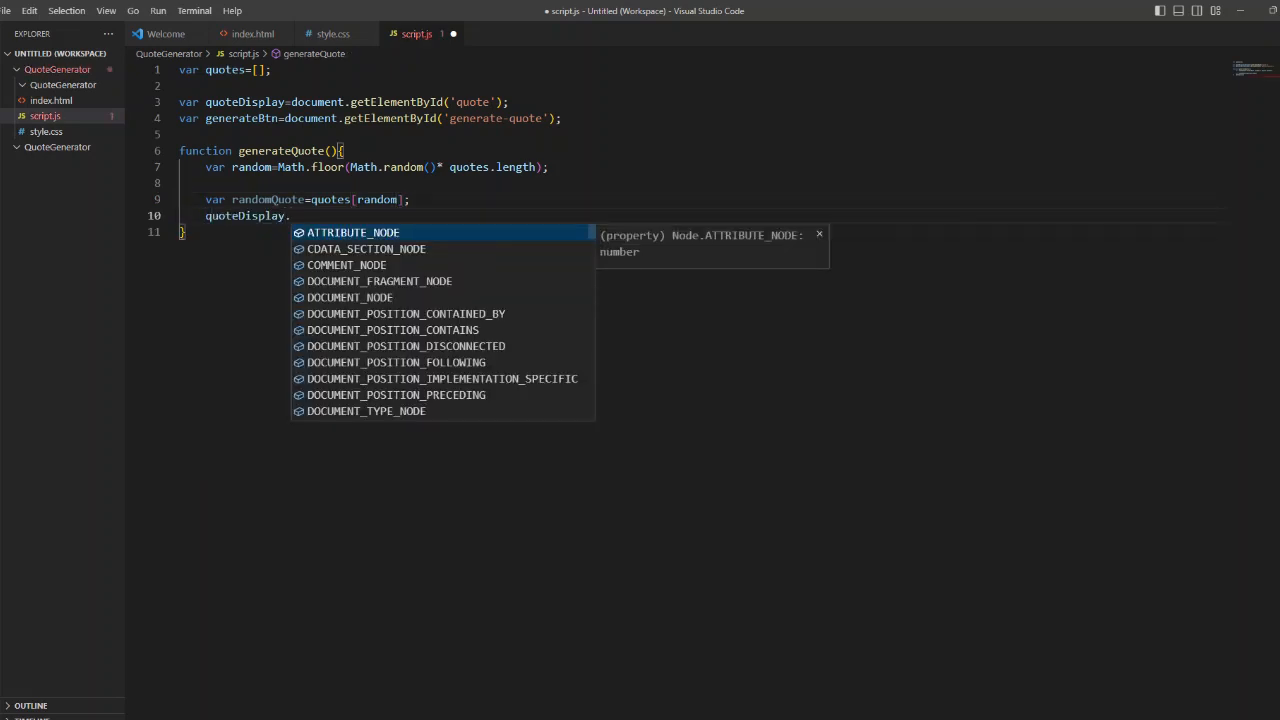
pyautogui.write('te')
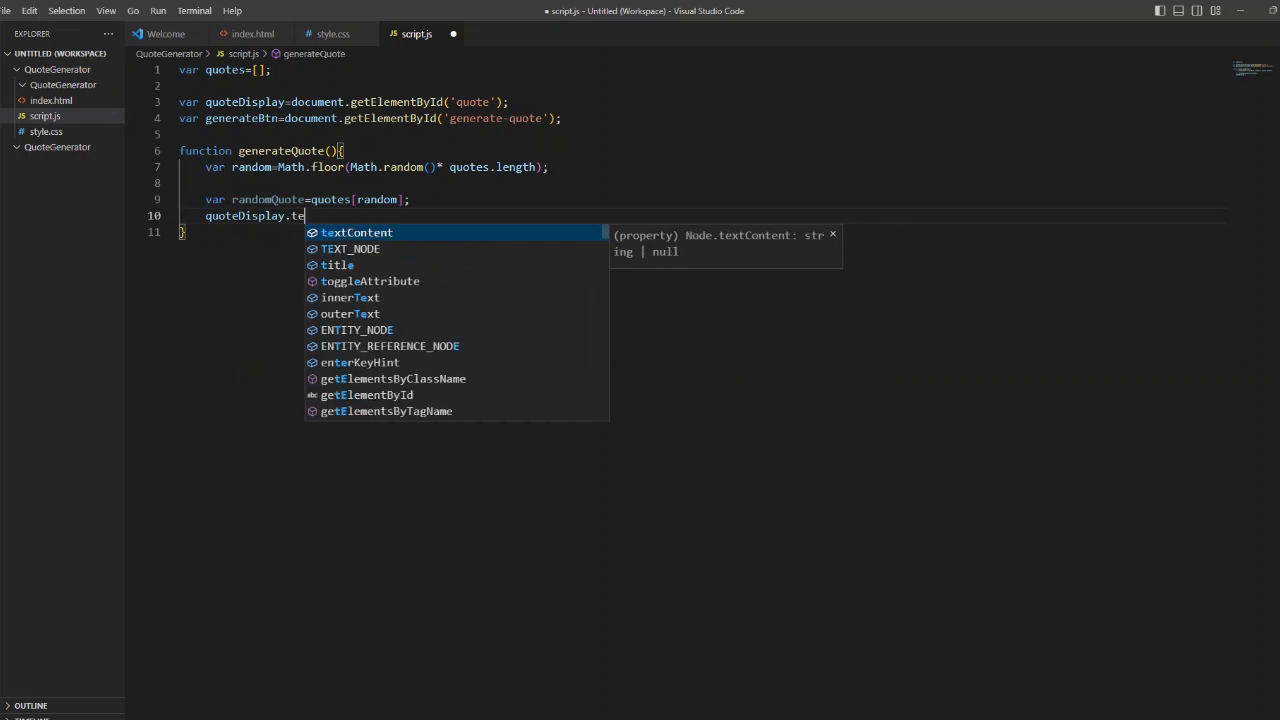
pyautogui.write('xtContent=r')
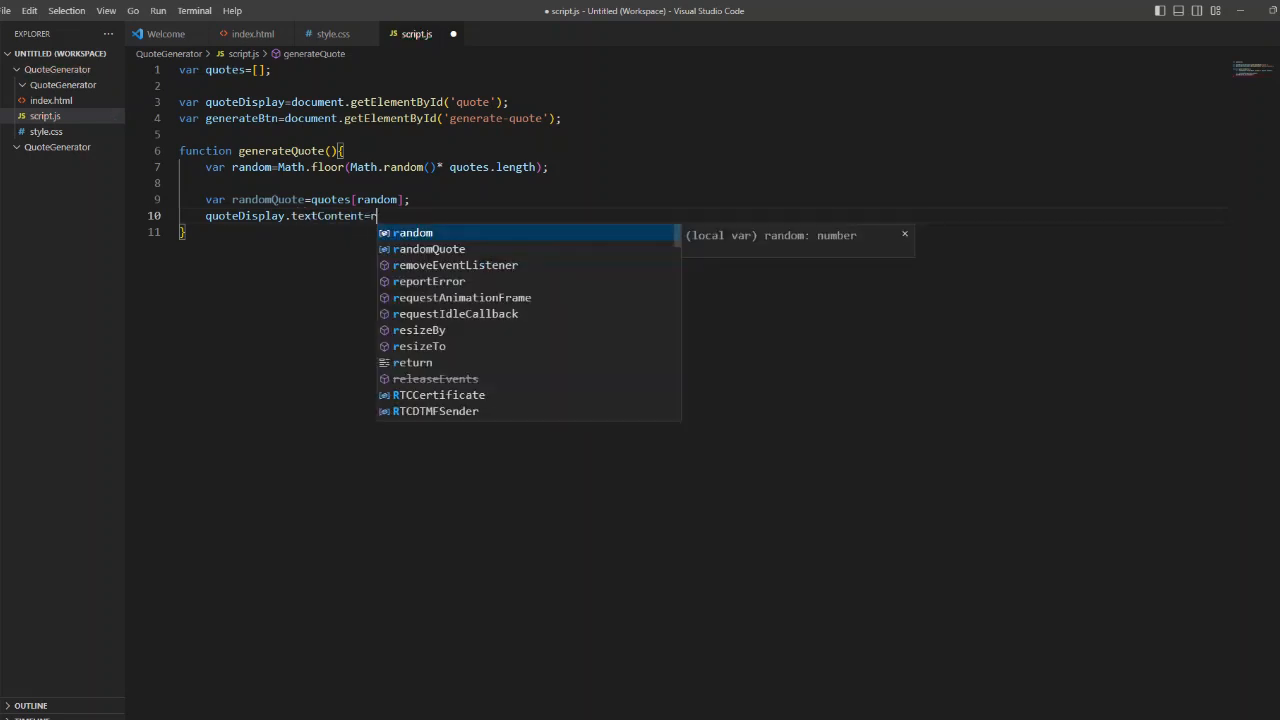
pyautogui.write('randomQuote;')
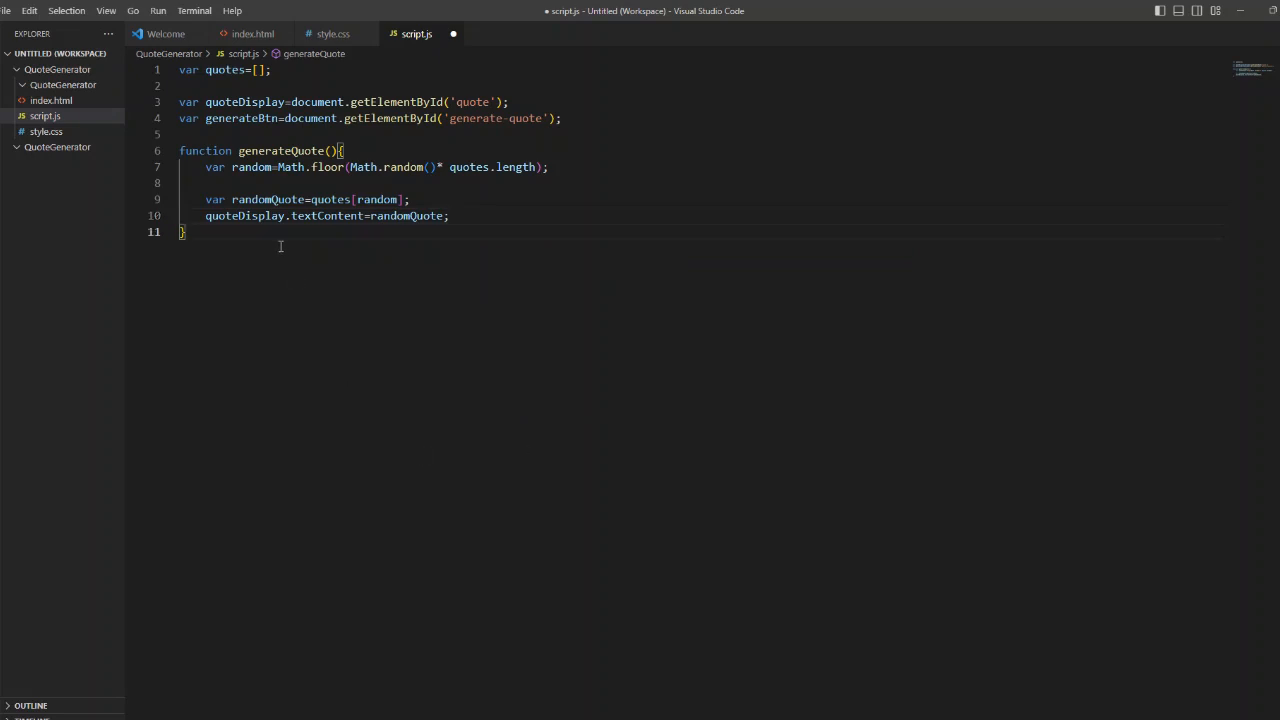
# Step: Type generateBtn.addEventListener('click', and begin the handler name
pyautogui.write('generateBtn.addEventListener')
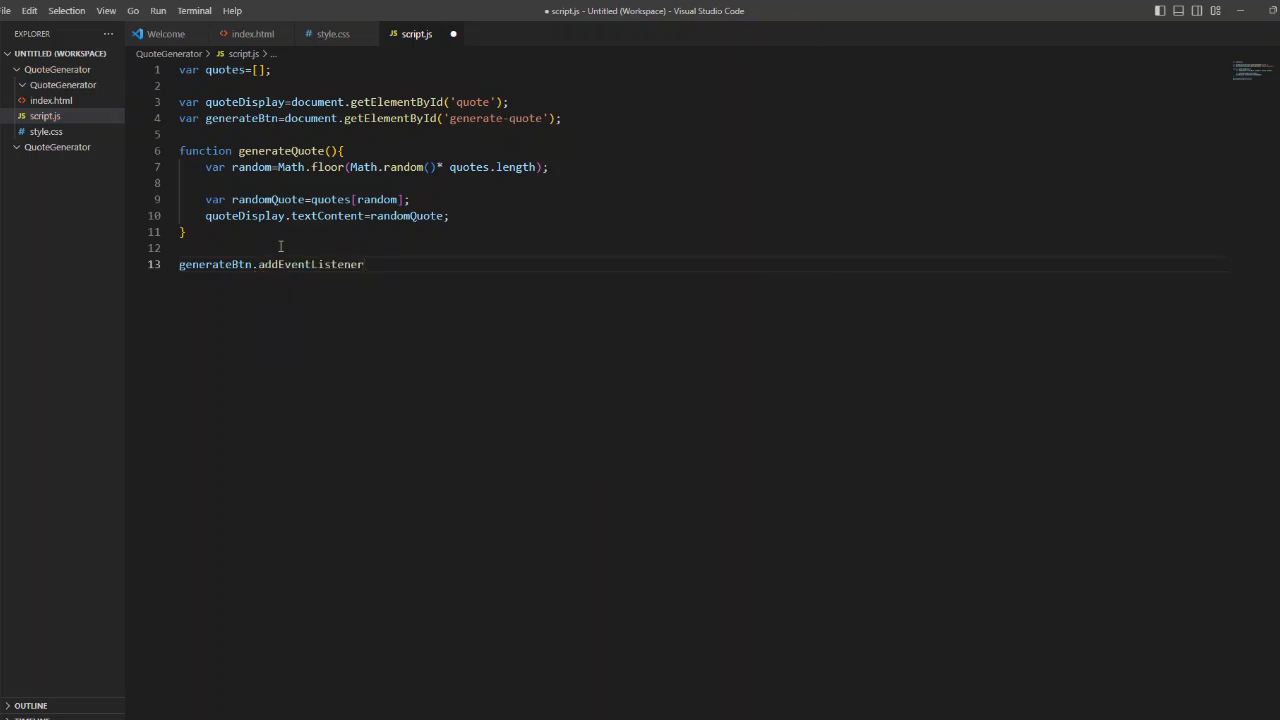
pyautogui.write('()')
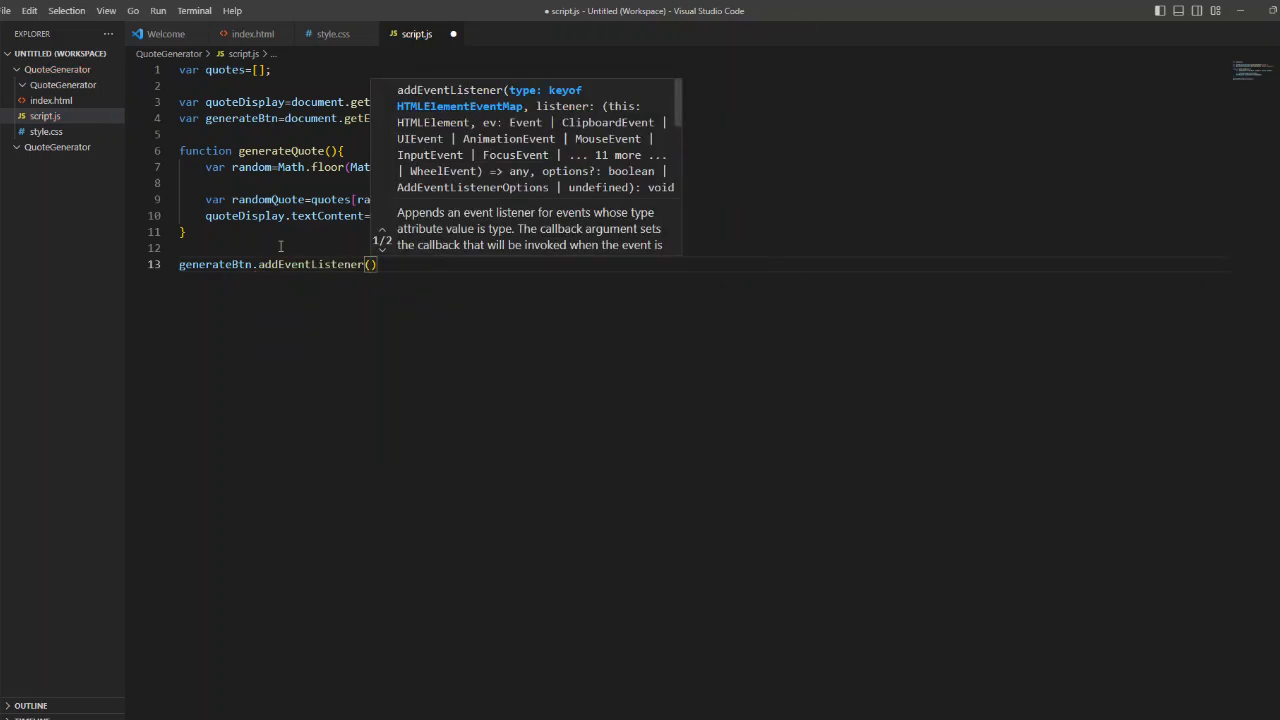
pyautogui.write("'click'")
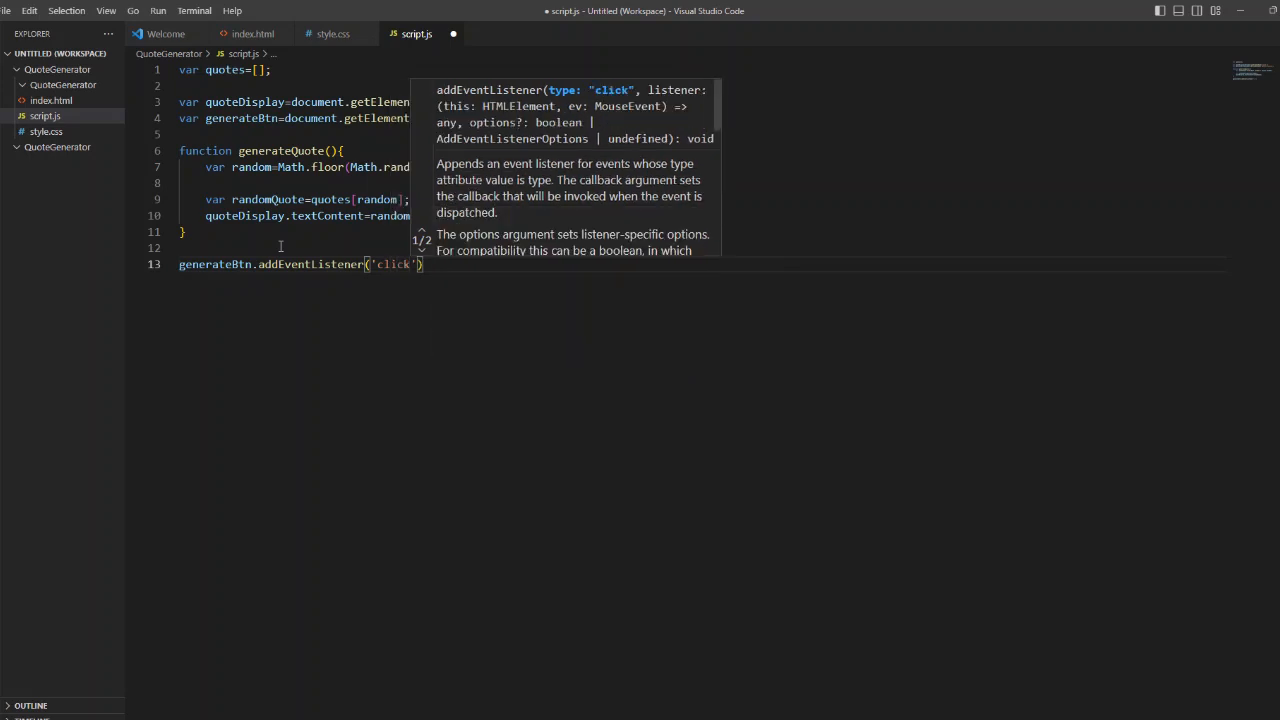
pyautogui.write(',')
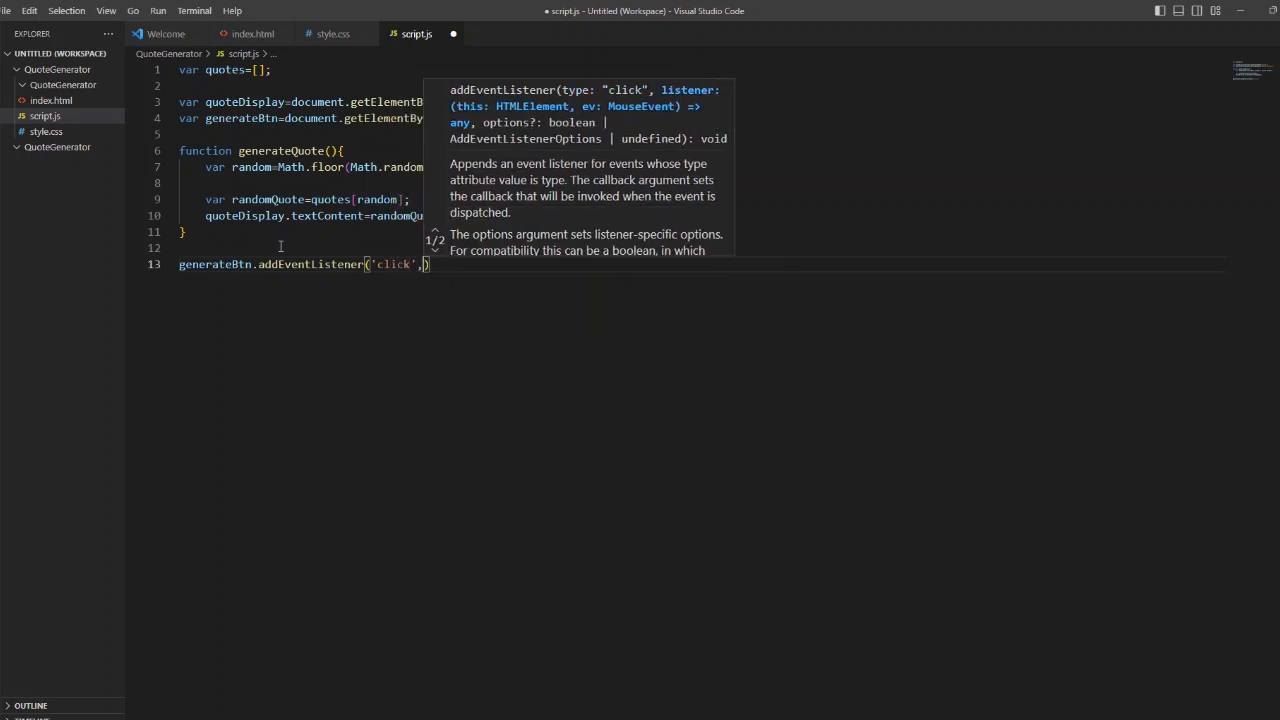
pyautogui.write('generateBtn.')
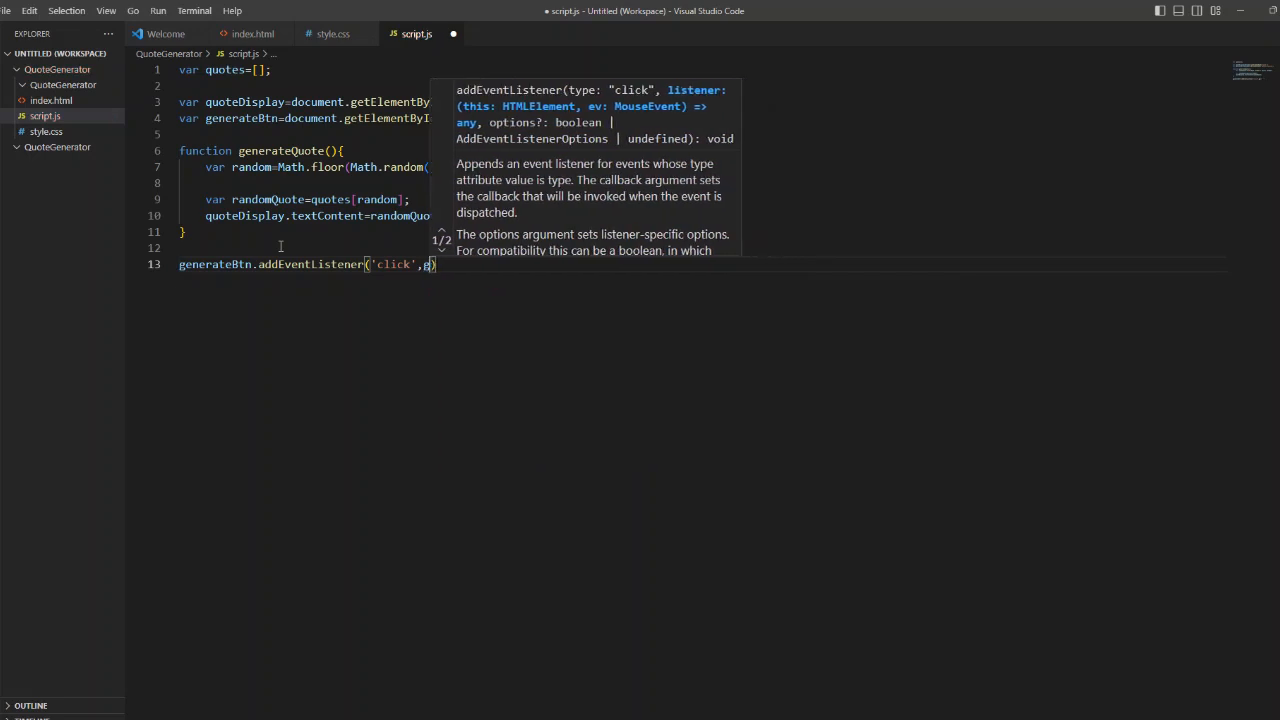
pyautogui.write('g')
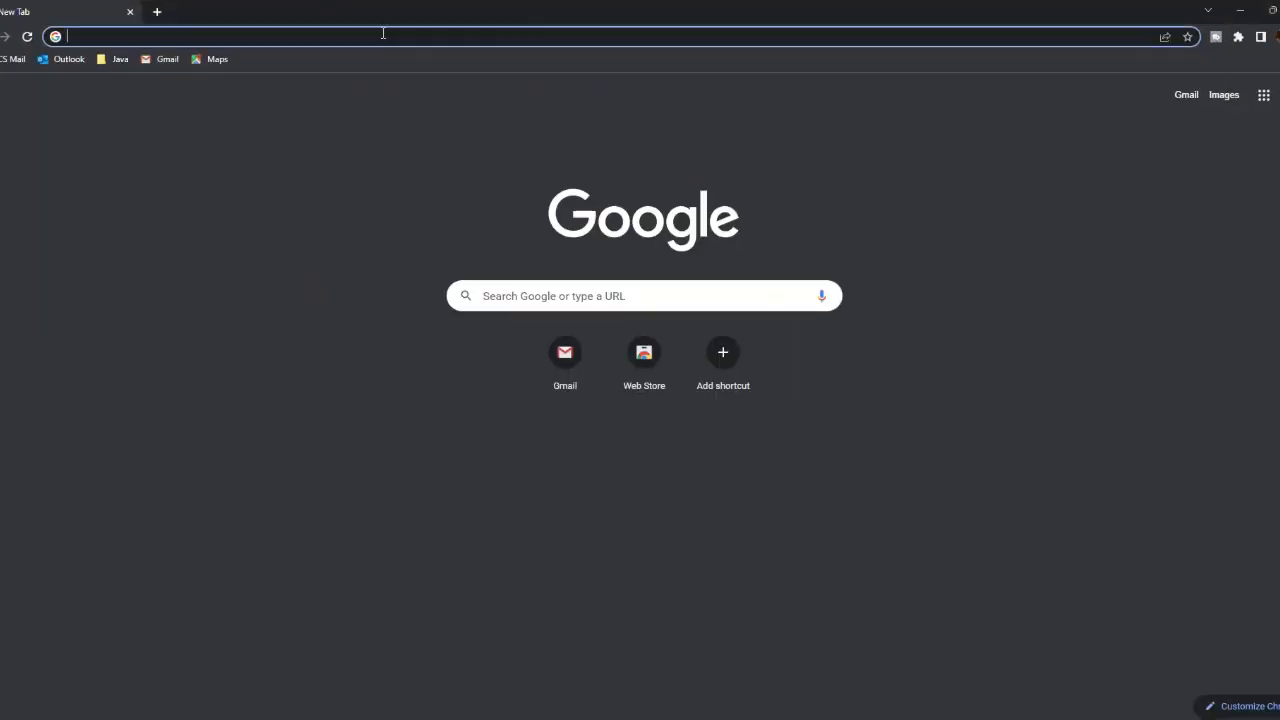
# Step: Search for random quotes and open the Quotations Page result in a new tab
pyautogui.write('random quores')
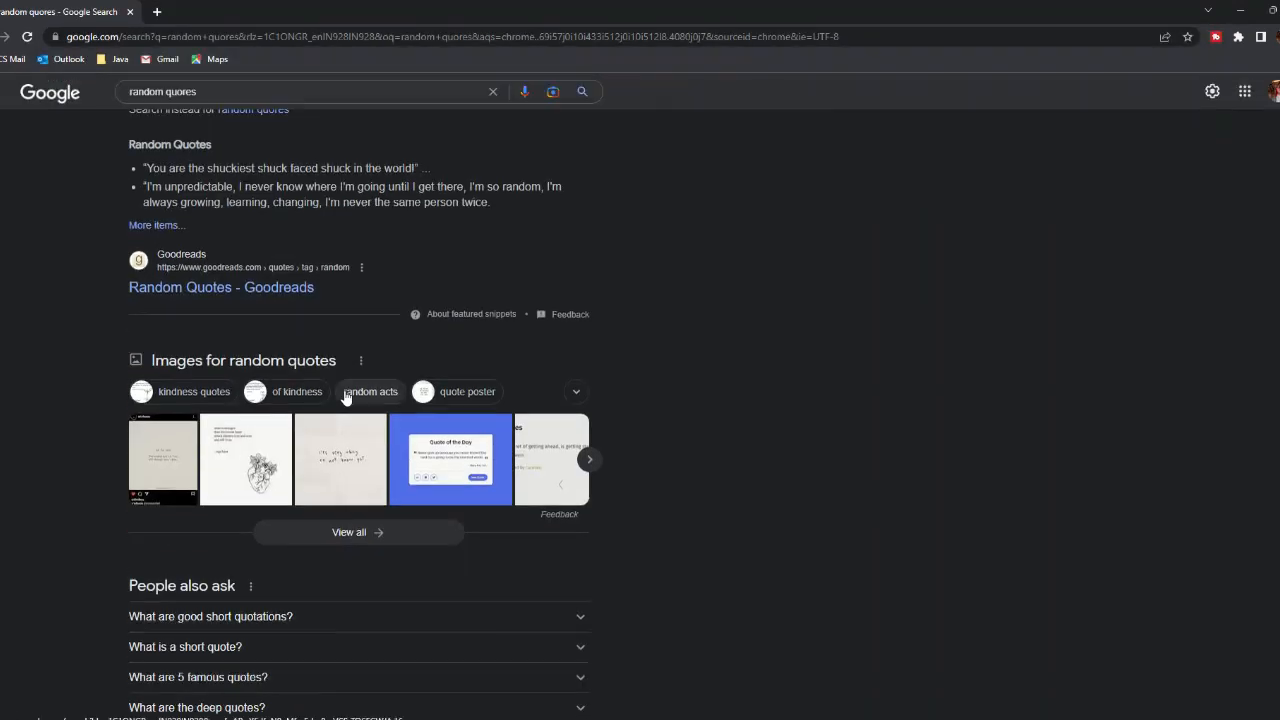
pyautogui.rightClick(253, 452)
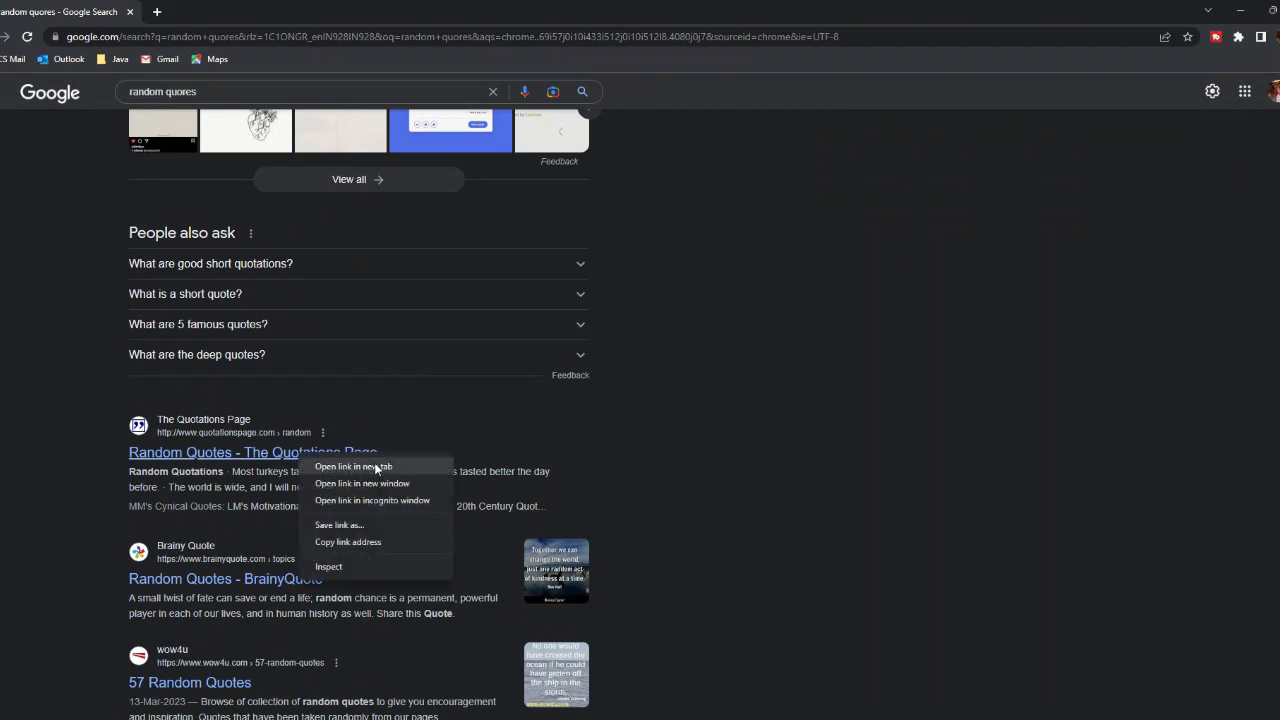
pyautogui.click(350, 466)
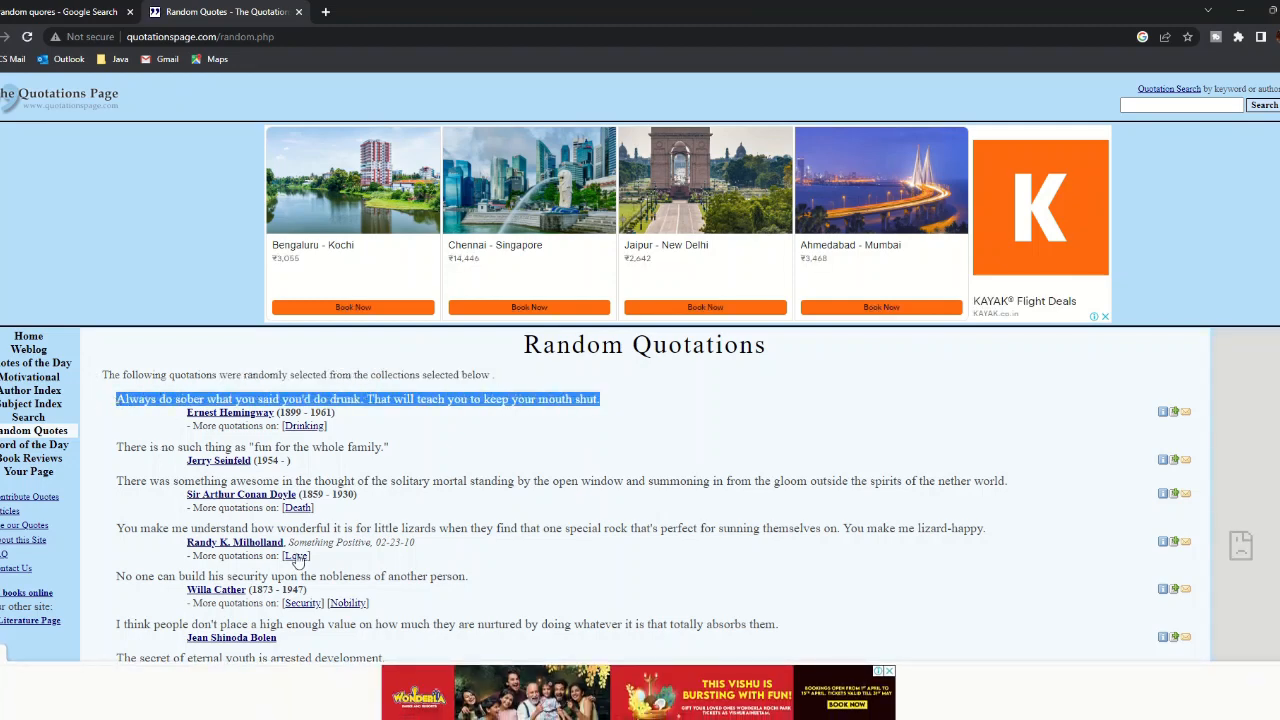
pyautogui.scroll(-3)
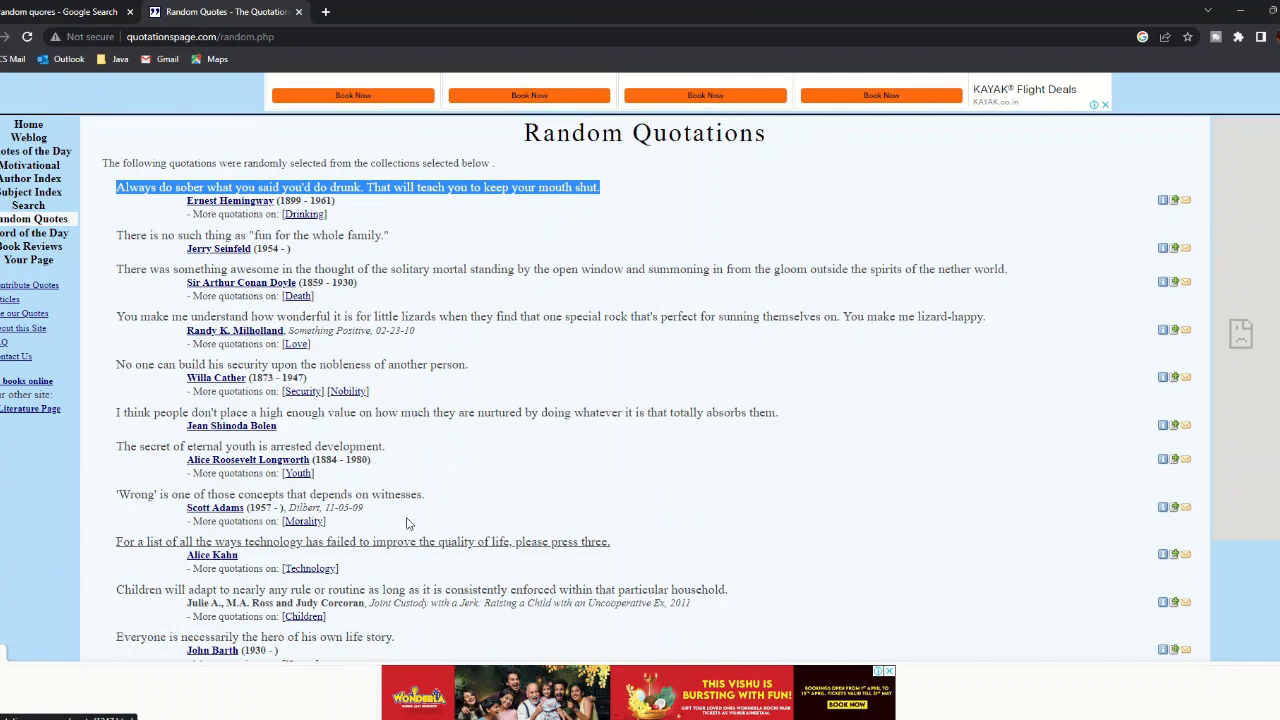
pyautogui.click(60, 11)
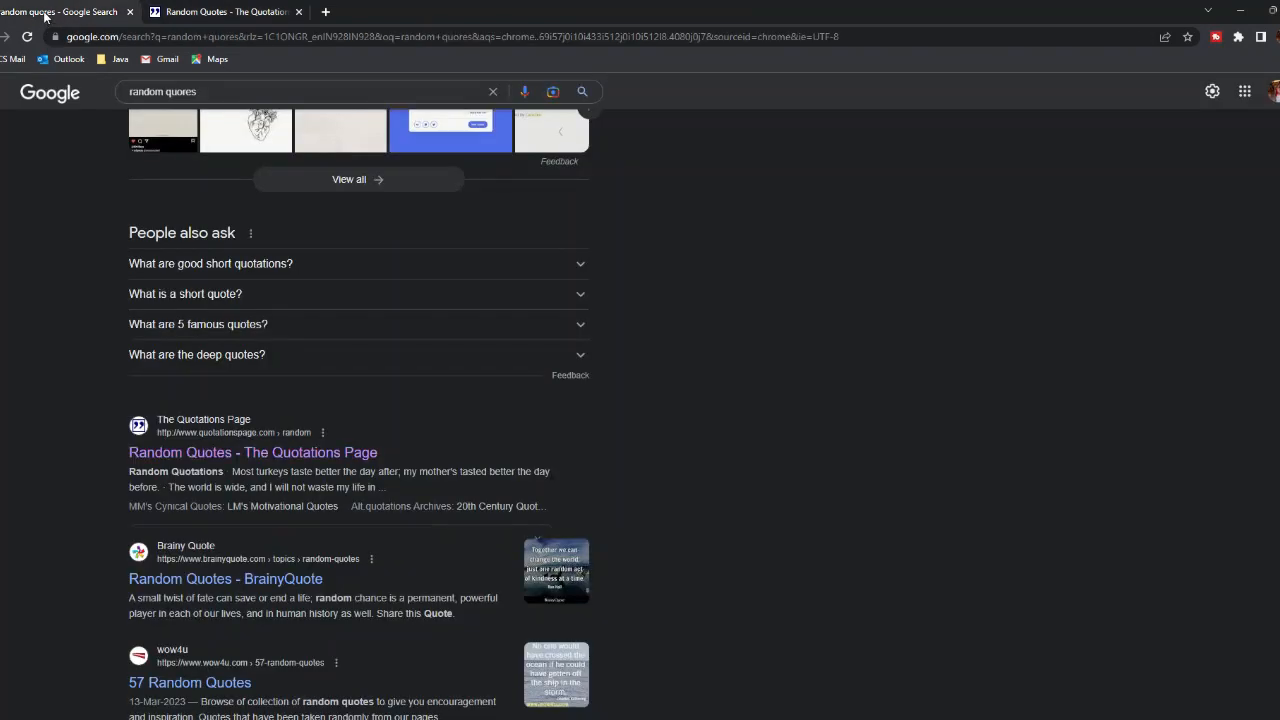
# Step: Open the Shopify motivational quotes article and highlight its first quote
pyautogui.click(300, 91)
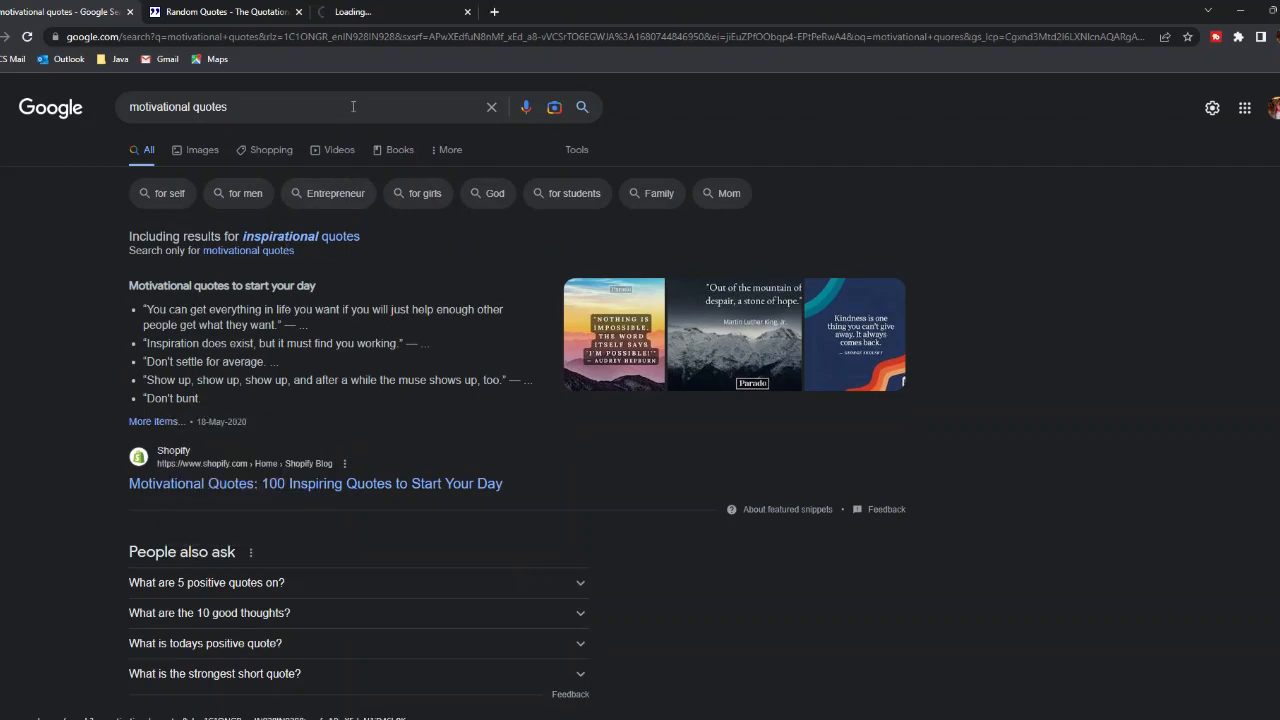
pyautogui.click(315, 483)
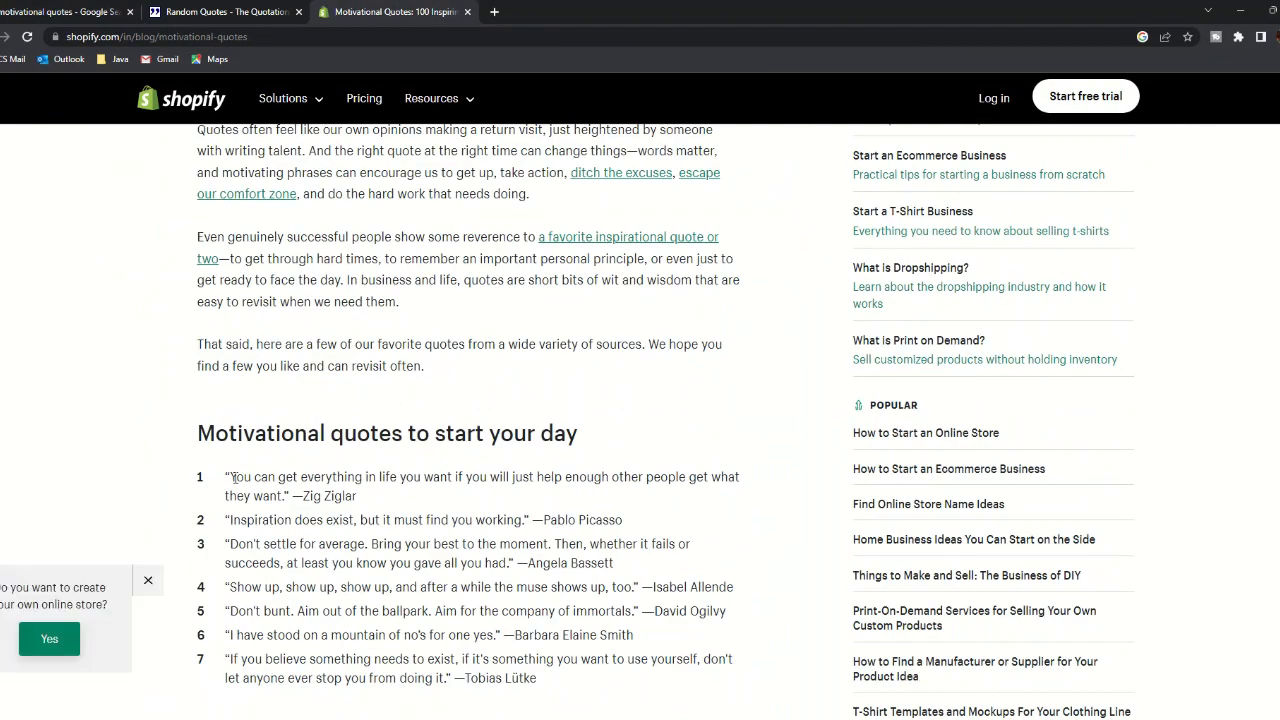
pyautogui.moveTo(228, 476); pyautogui.dragTo(356, 496)
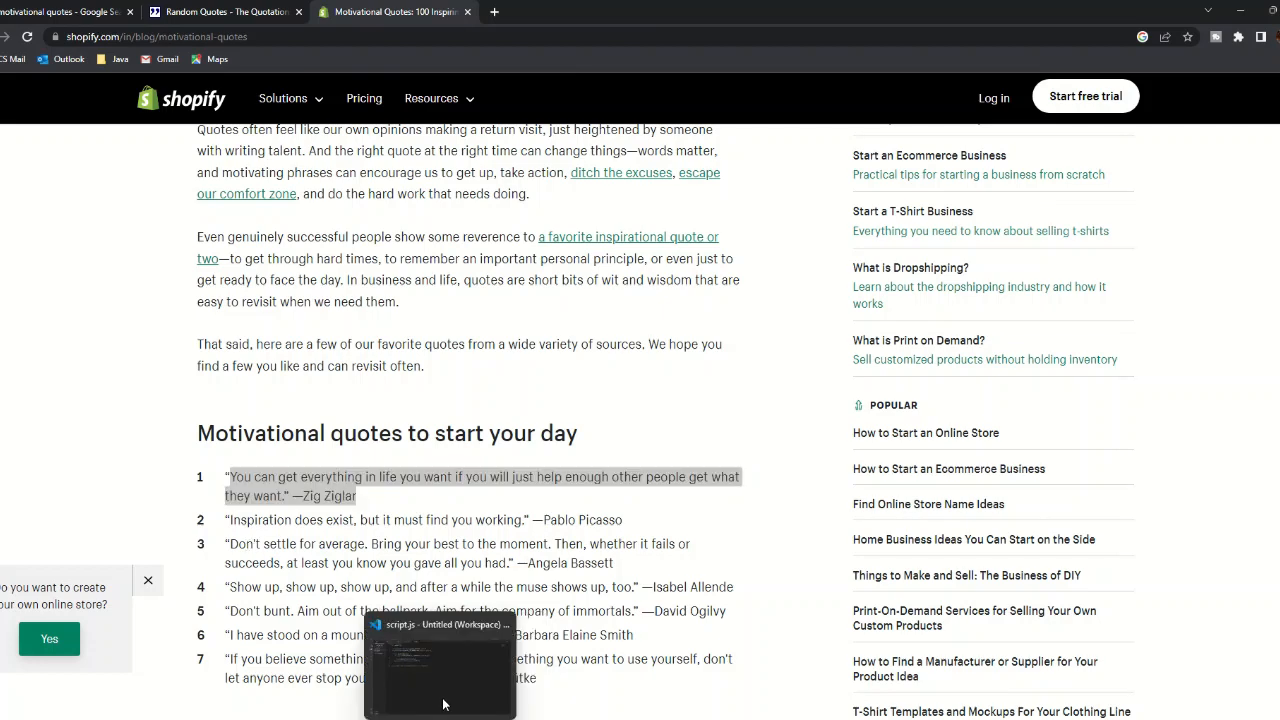
pyautogui.click(440, 670)
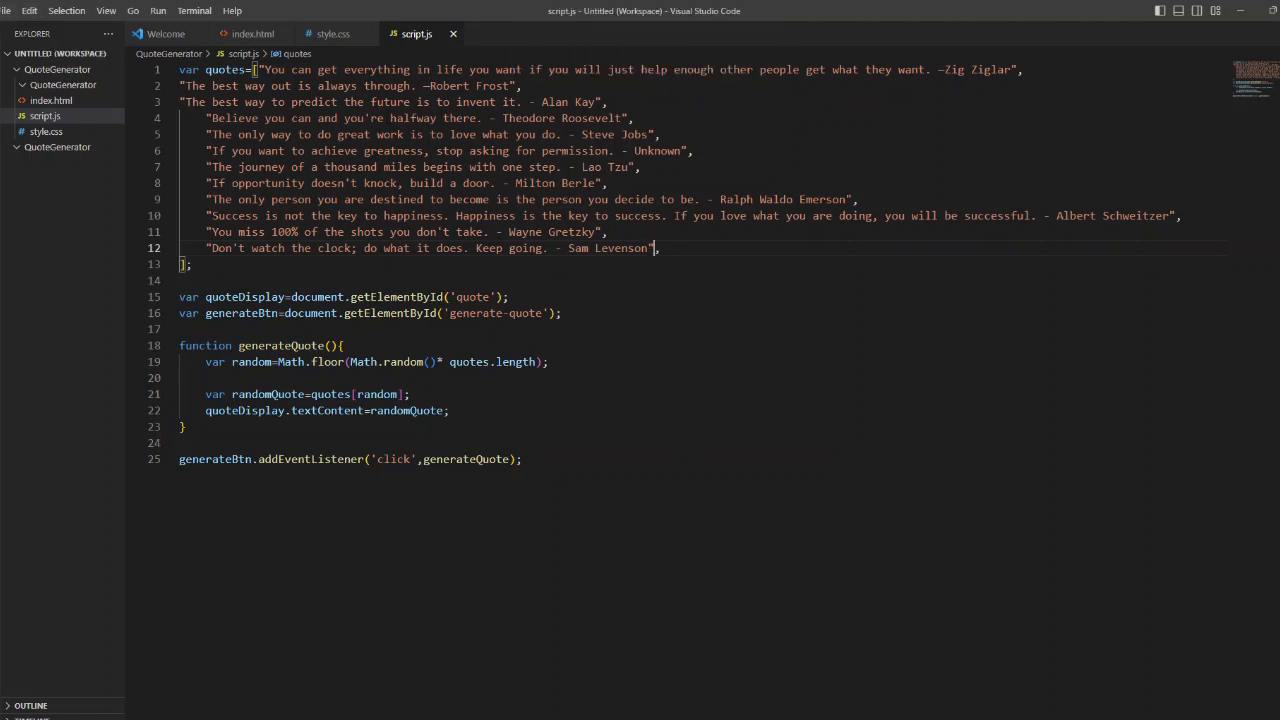
# Step: Launch index.html from the QuoteGenerator project folder in the browser
pyautogui.click(8, 11)
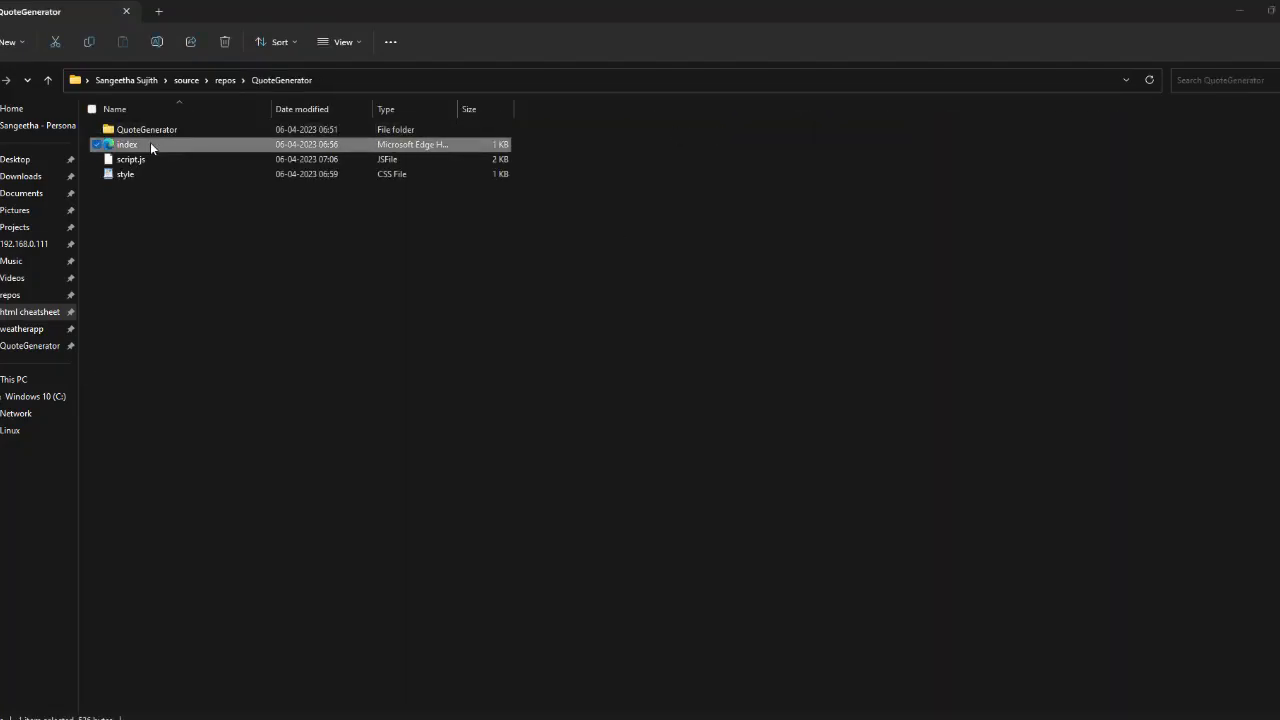
pyautogui.moveTo(625, 262)
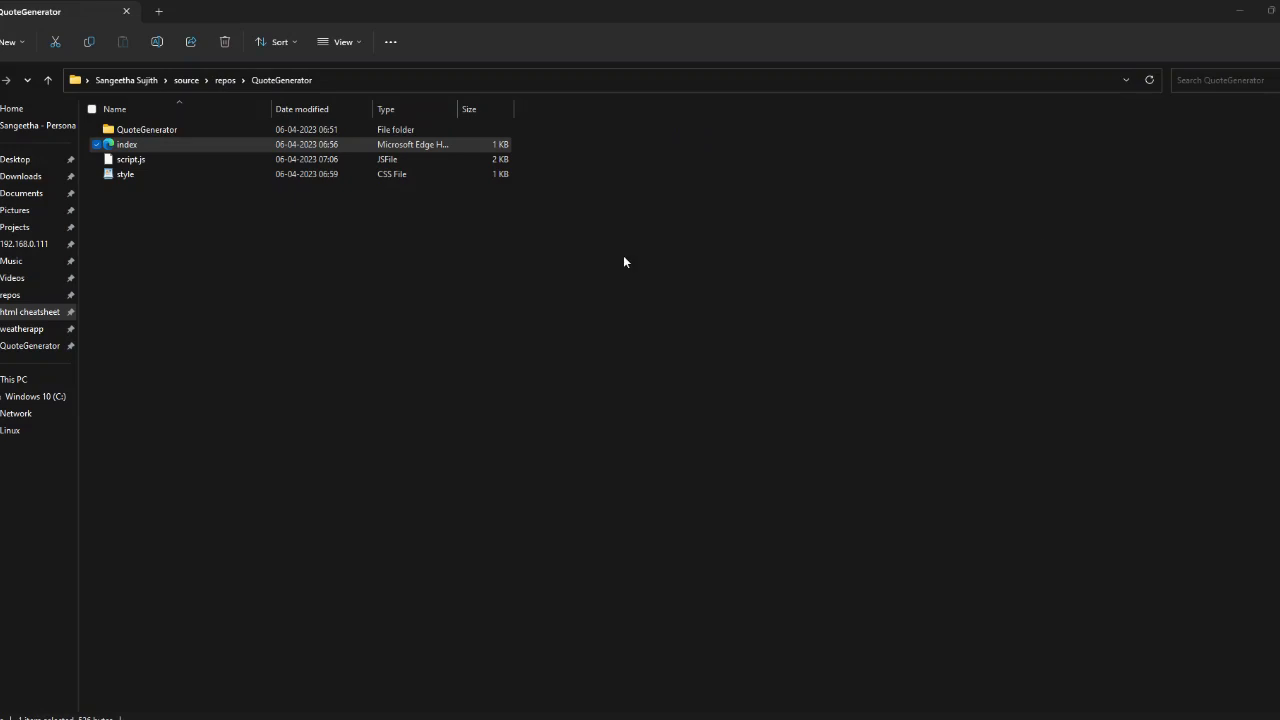
pyautogui.doubleClick(127, 144)
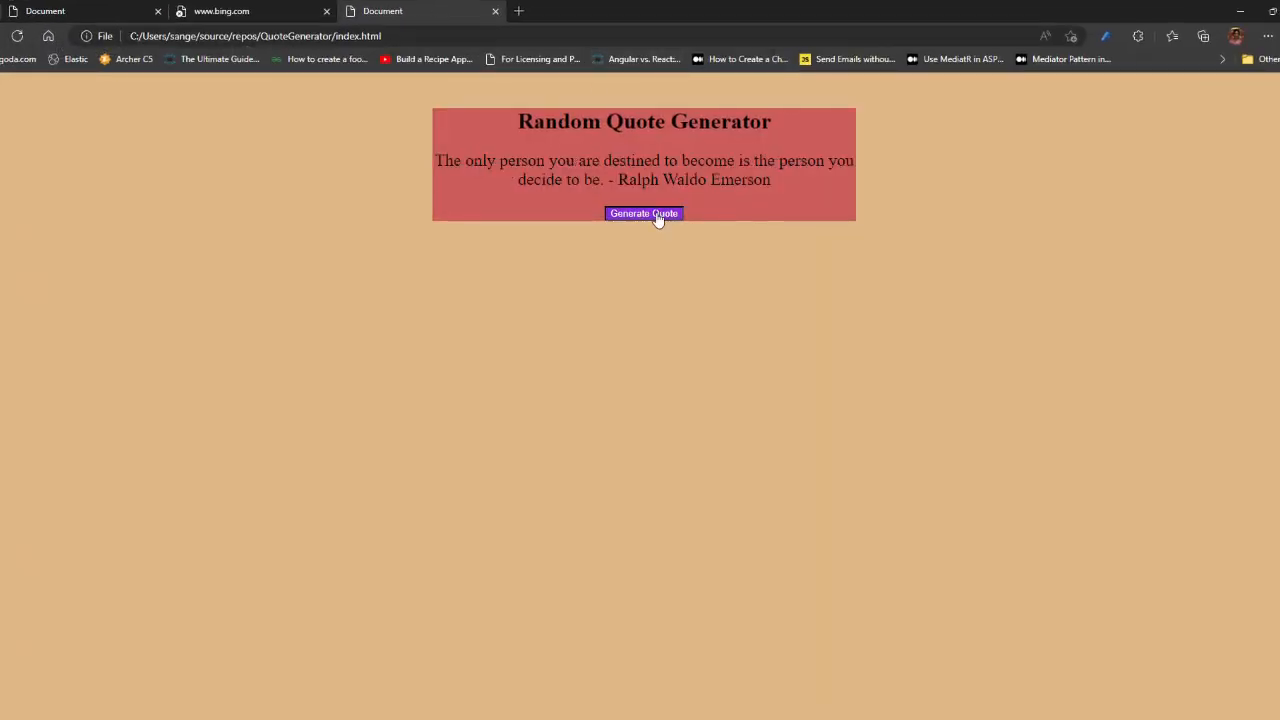
# Step: Press Generate Quote twice to show two new random quotes
pyautogui.click(644, 213)
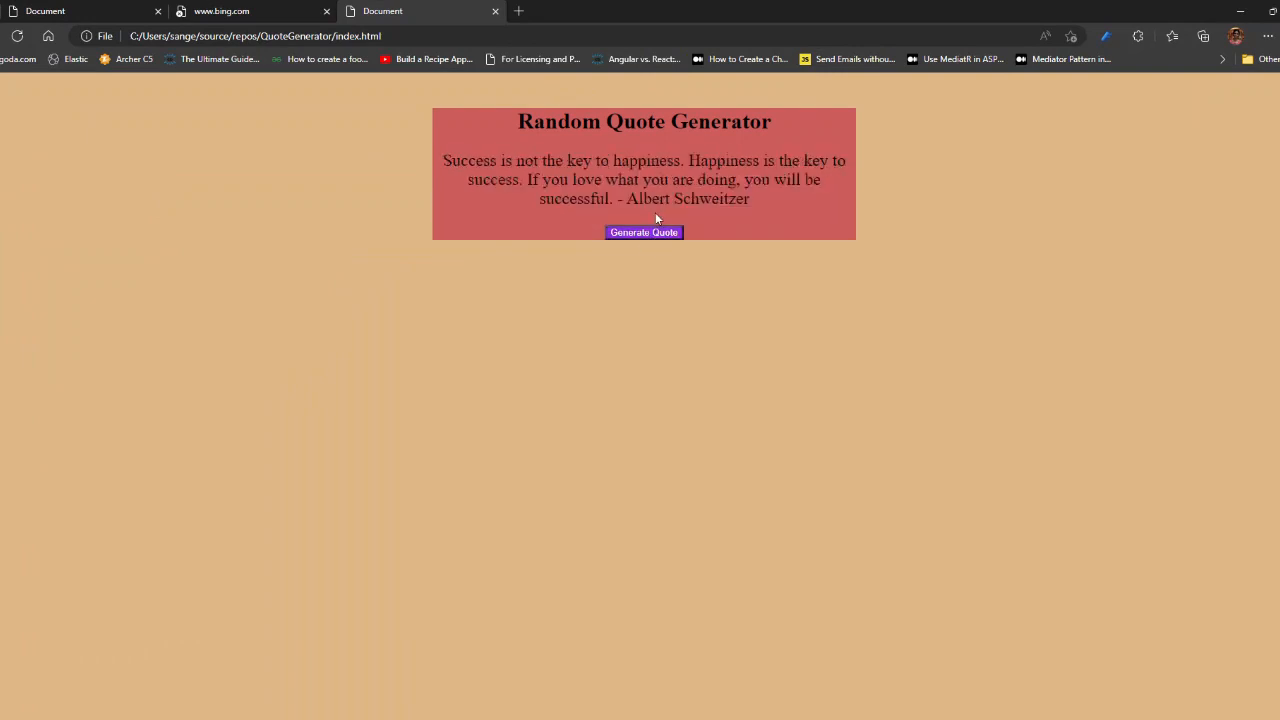
pyautogui.click(644, 213)
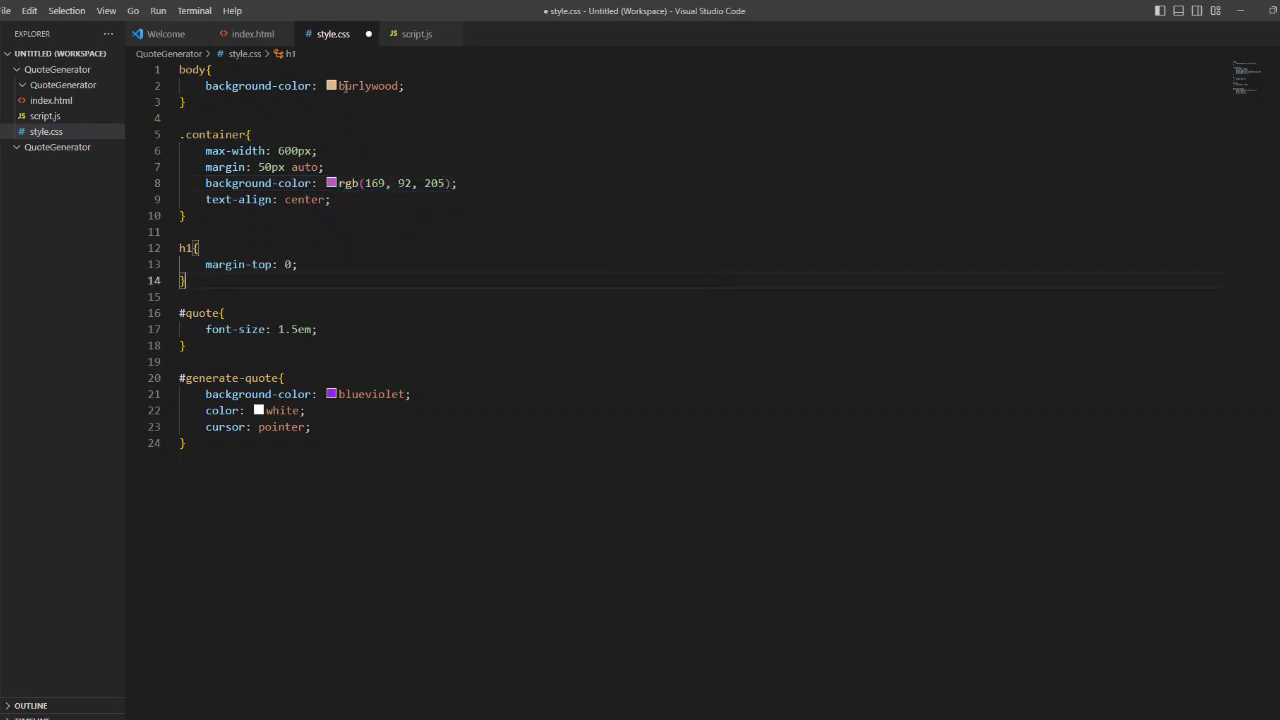
# Step: Replace the body's burlywood background value with rgb(135, 202, 222) in style.css
pyautogui.doubleClick(366, 85)
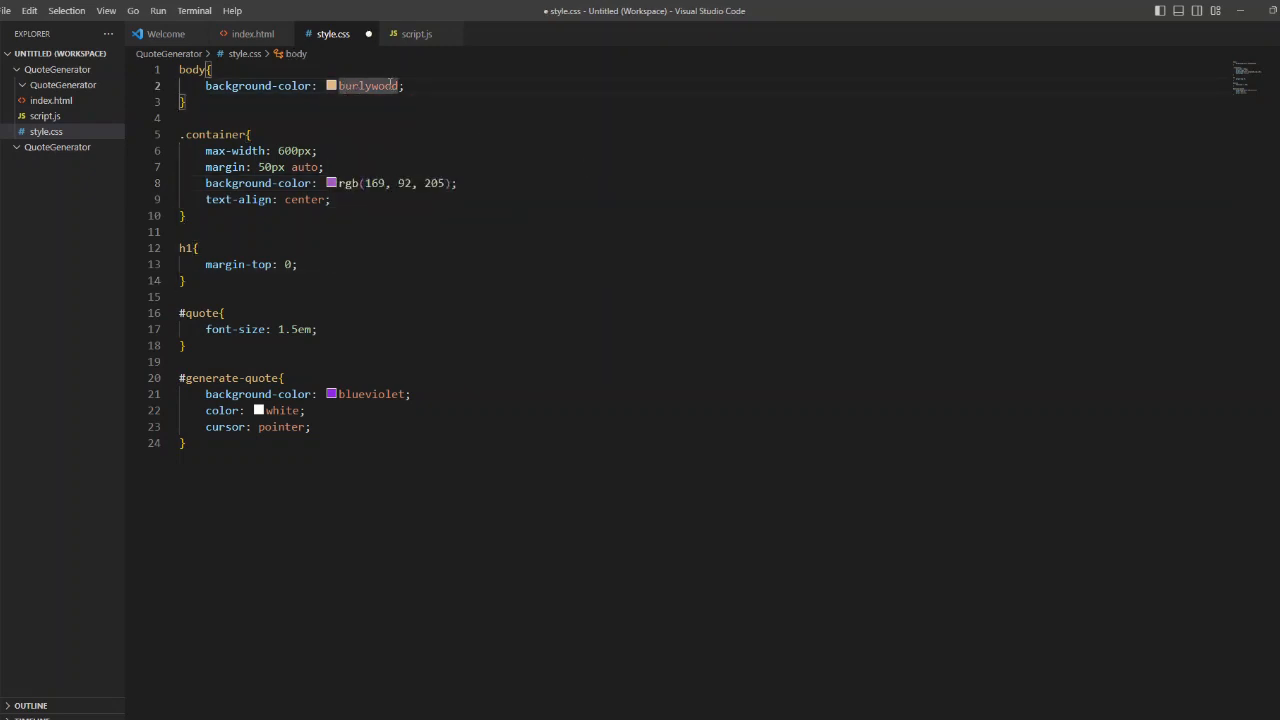
pyautogui.write('rgb(135, 202, 222)')
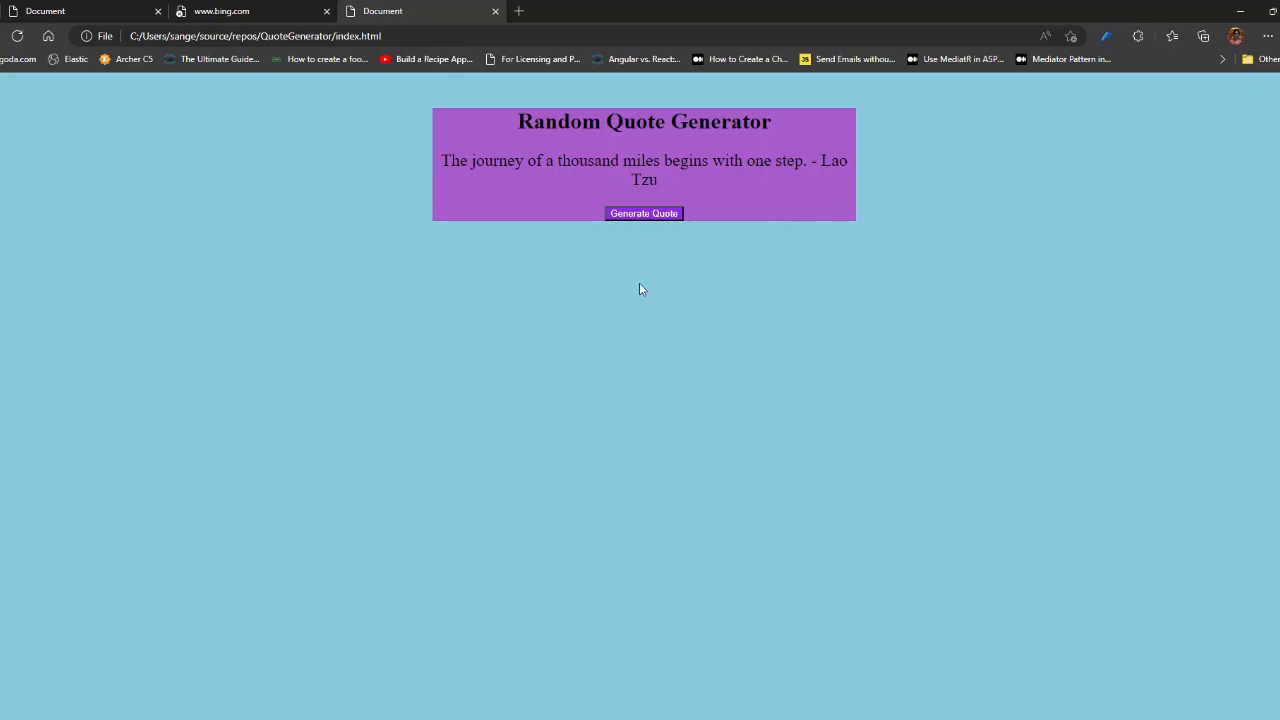
pyautogui.moveTo(578, 241)
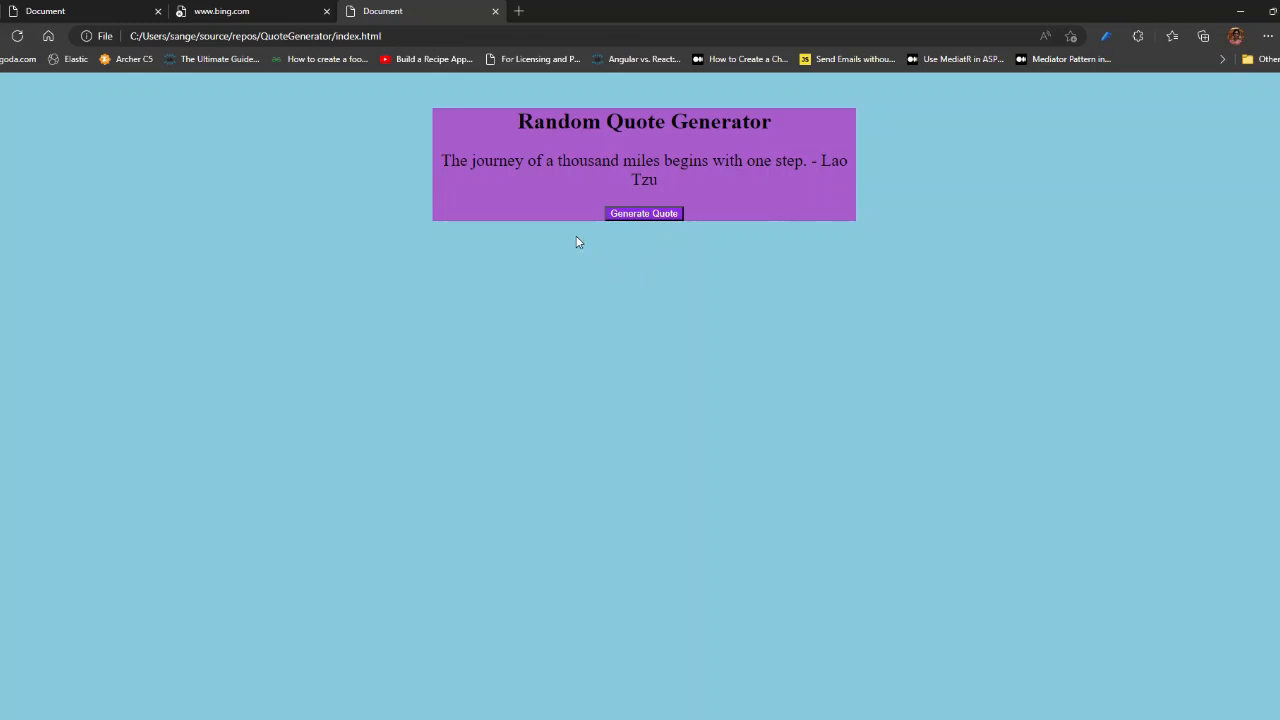
pyautogui.moveTo(574, 234)
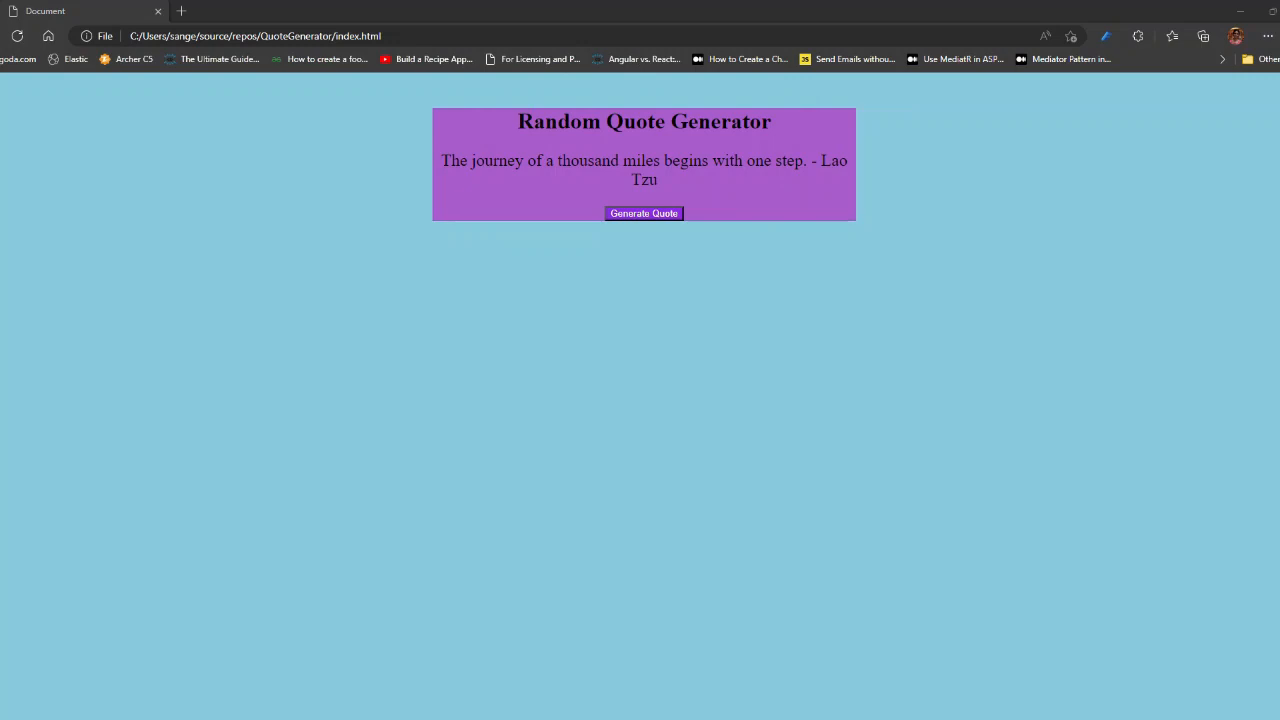
pyautogui.moveTo(549, 233)
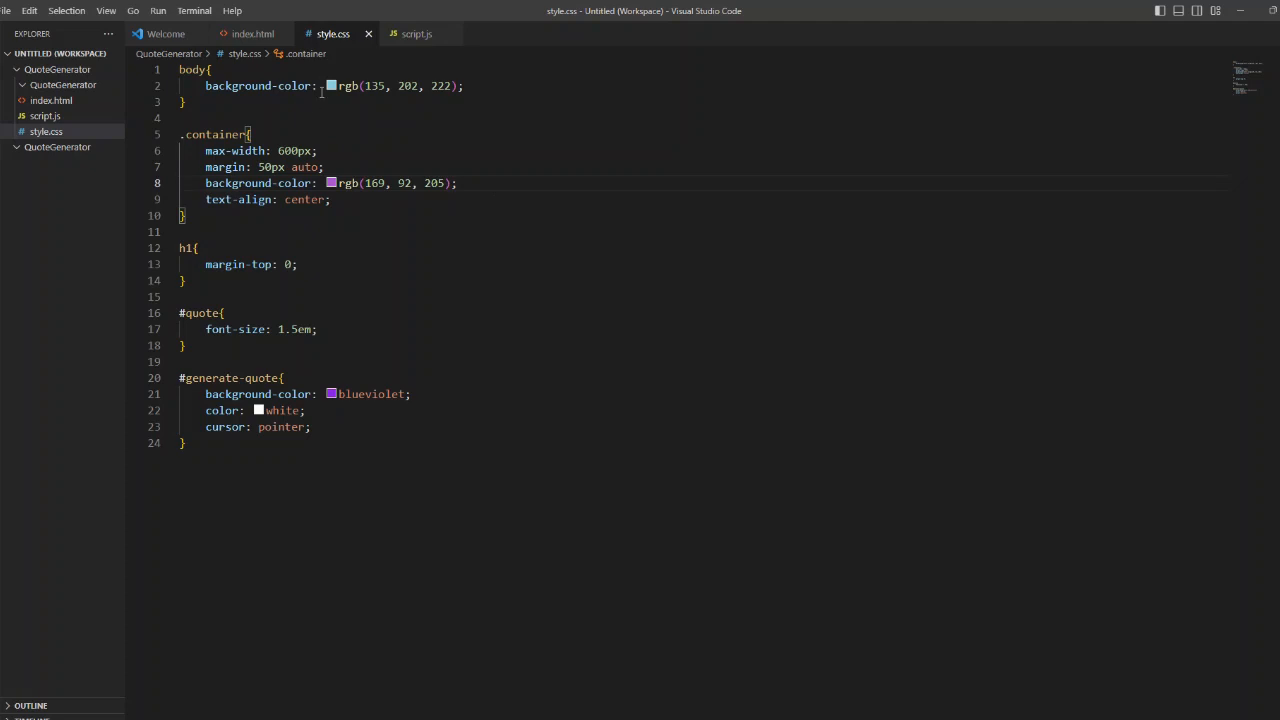
# Step: Set body background to #eee and give .container padding and an rgba(0,0,0,0.3) box-shadow
pyautogui.write('#eee')
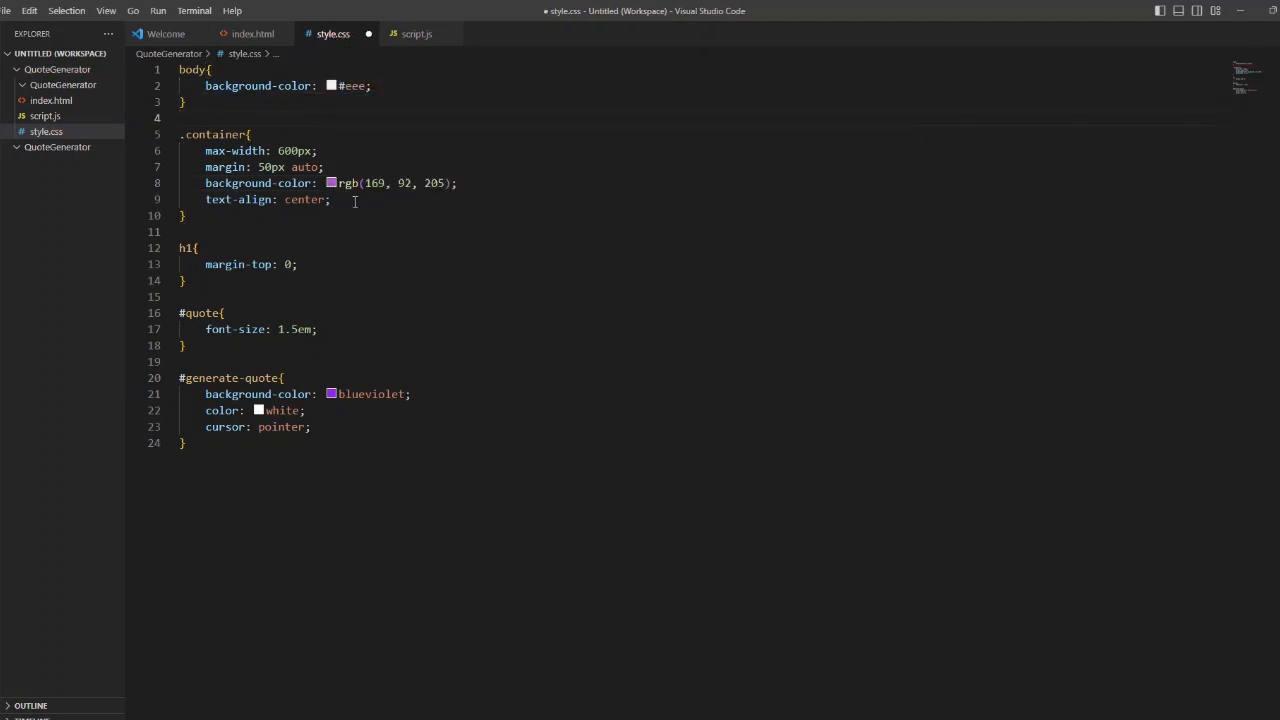
pyautogui.write('p')
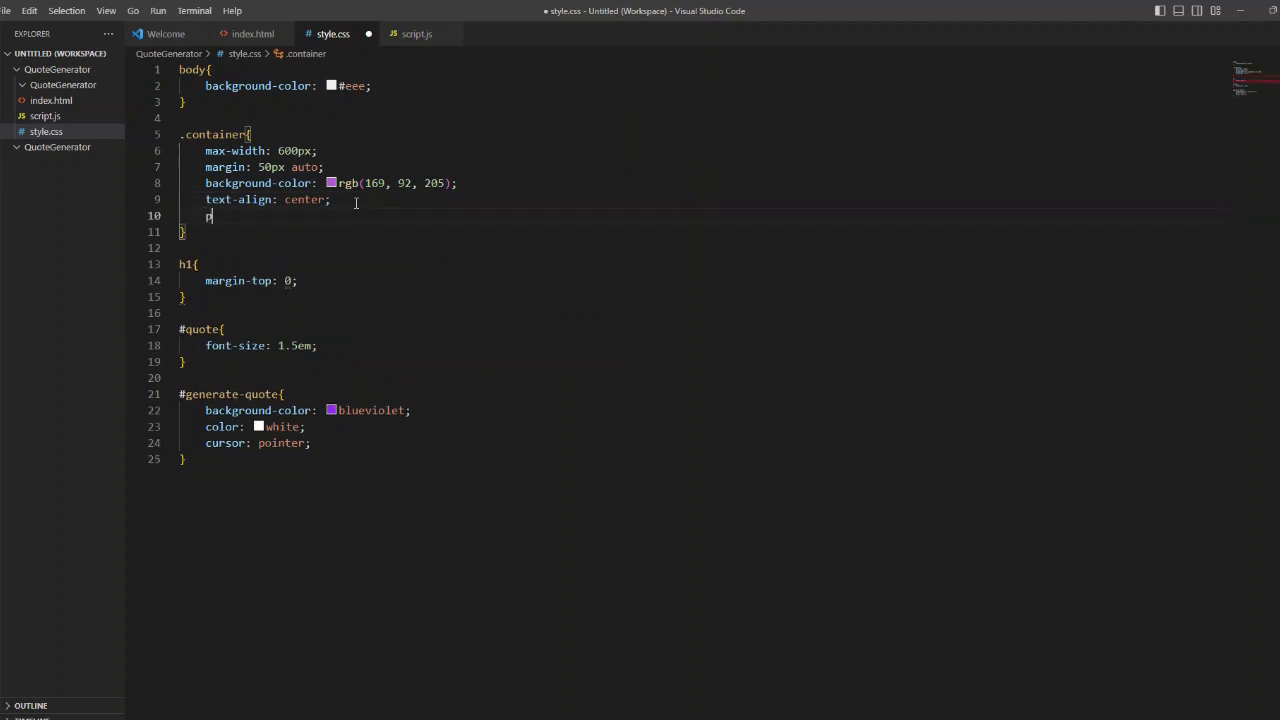
pyautogui.write('adding: 20px;')
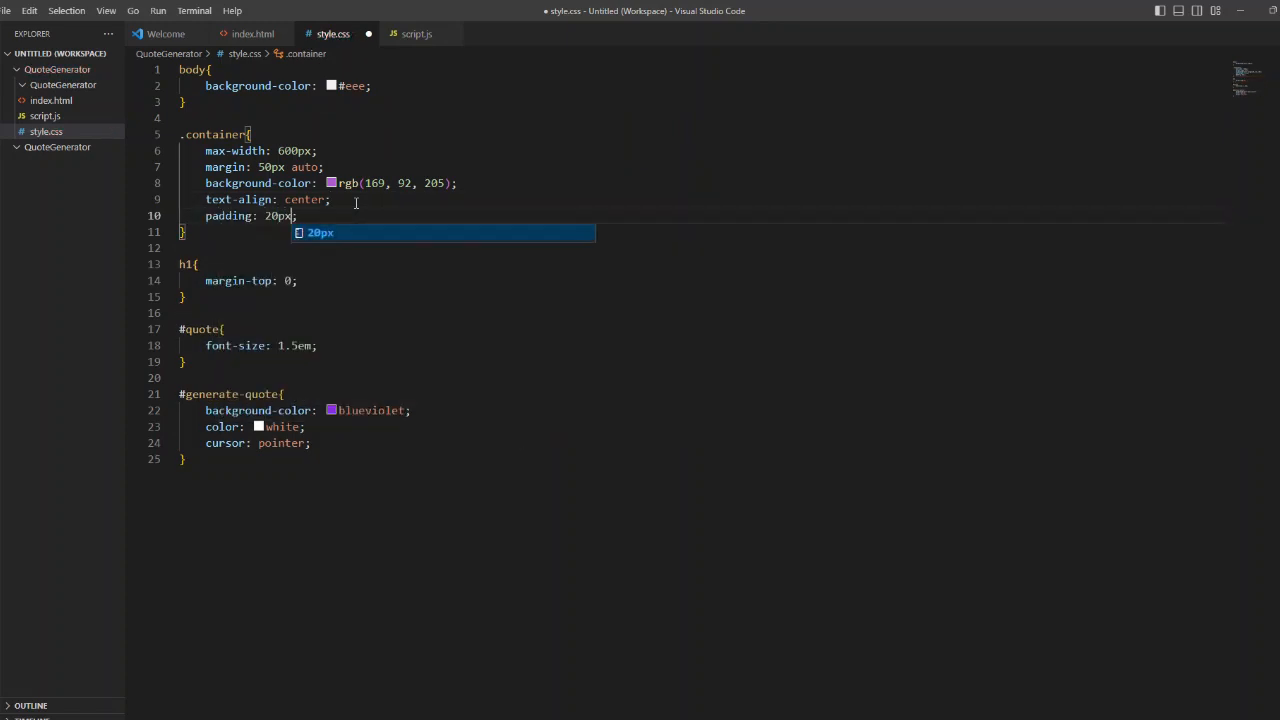
pyautogui.press('Enter')
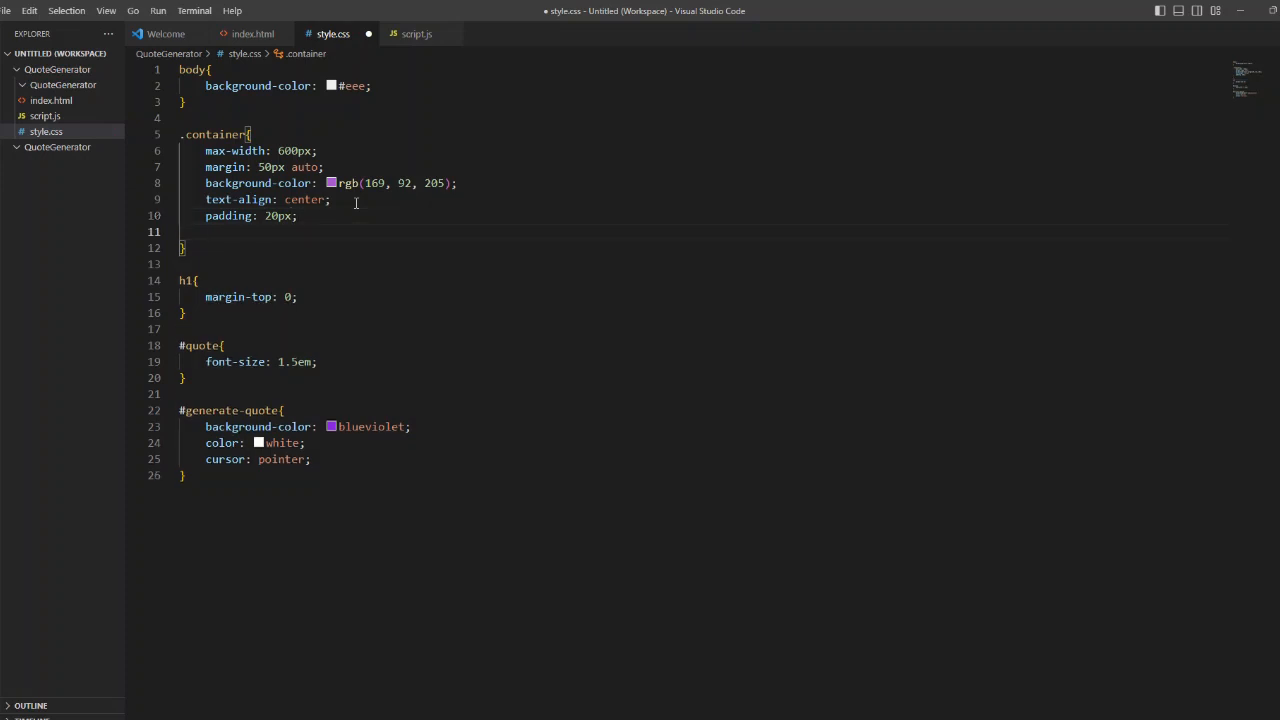
pyautogui.write('box-shadow: 0;')
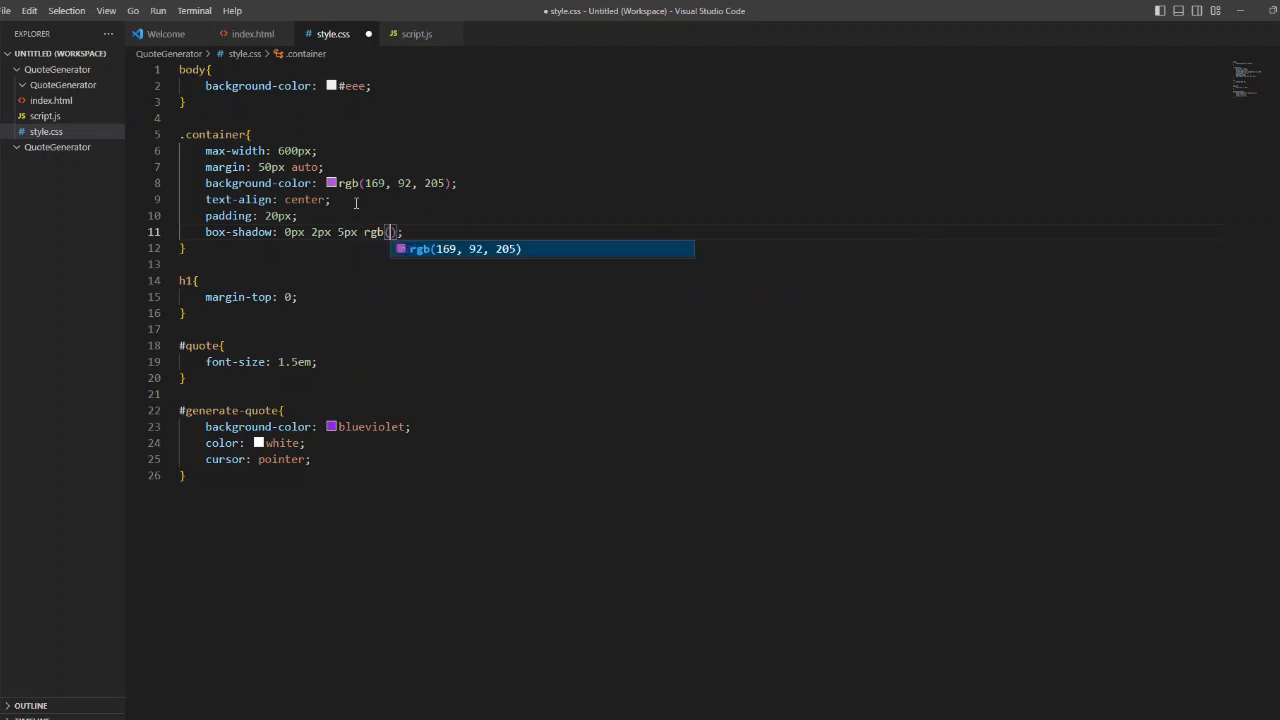
pyautogui.write('0,0,0')
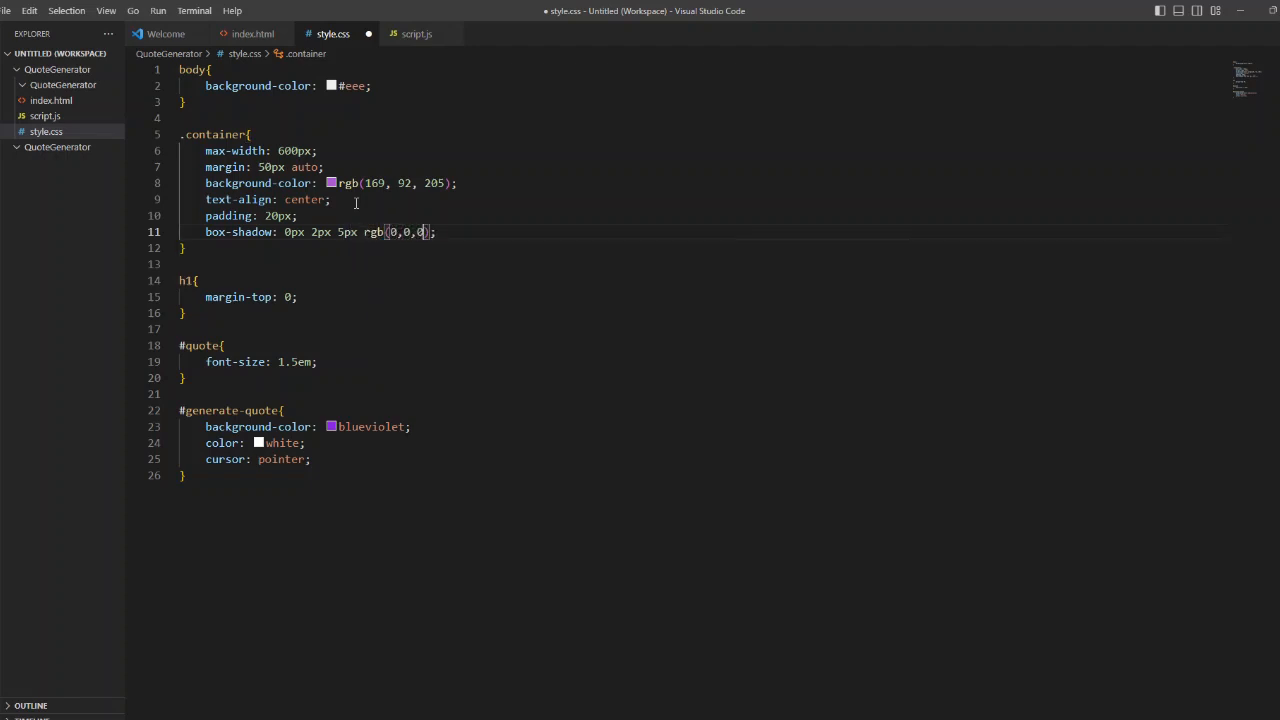
pyautogui.write(',0.3')
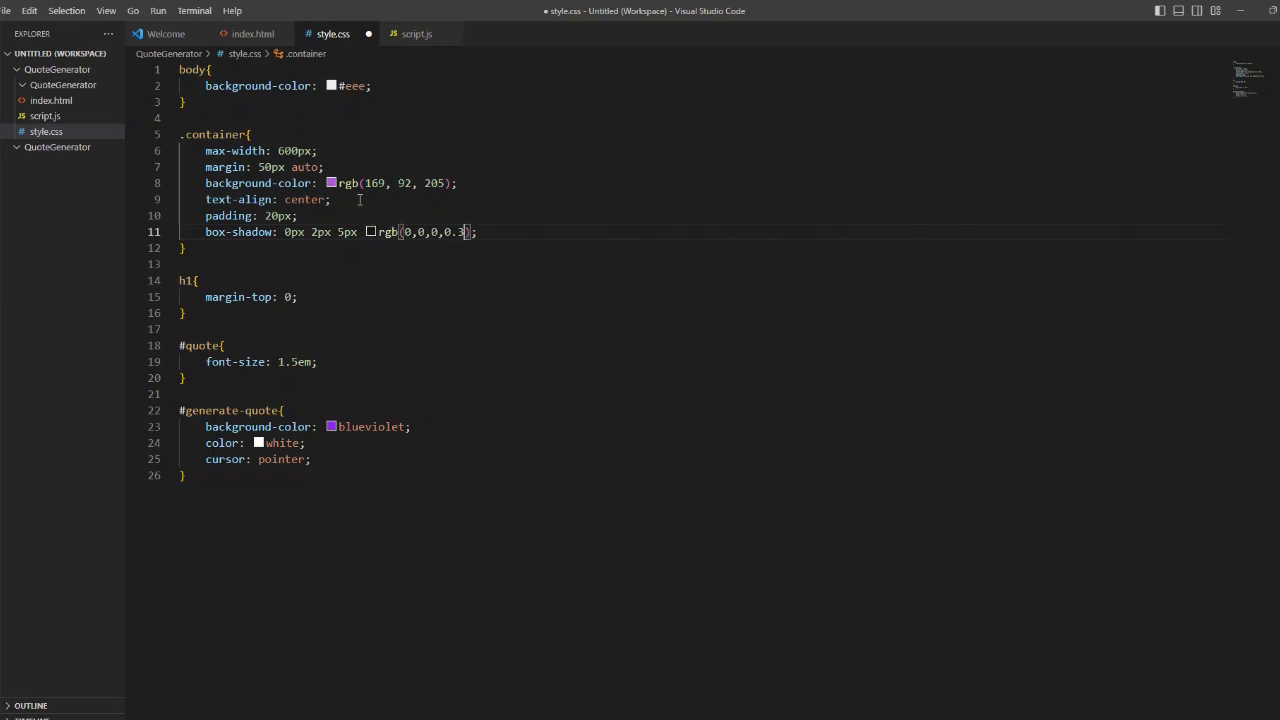
pyautogui.moveTo(488, 214)
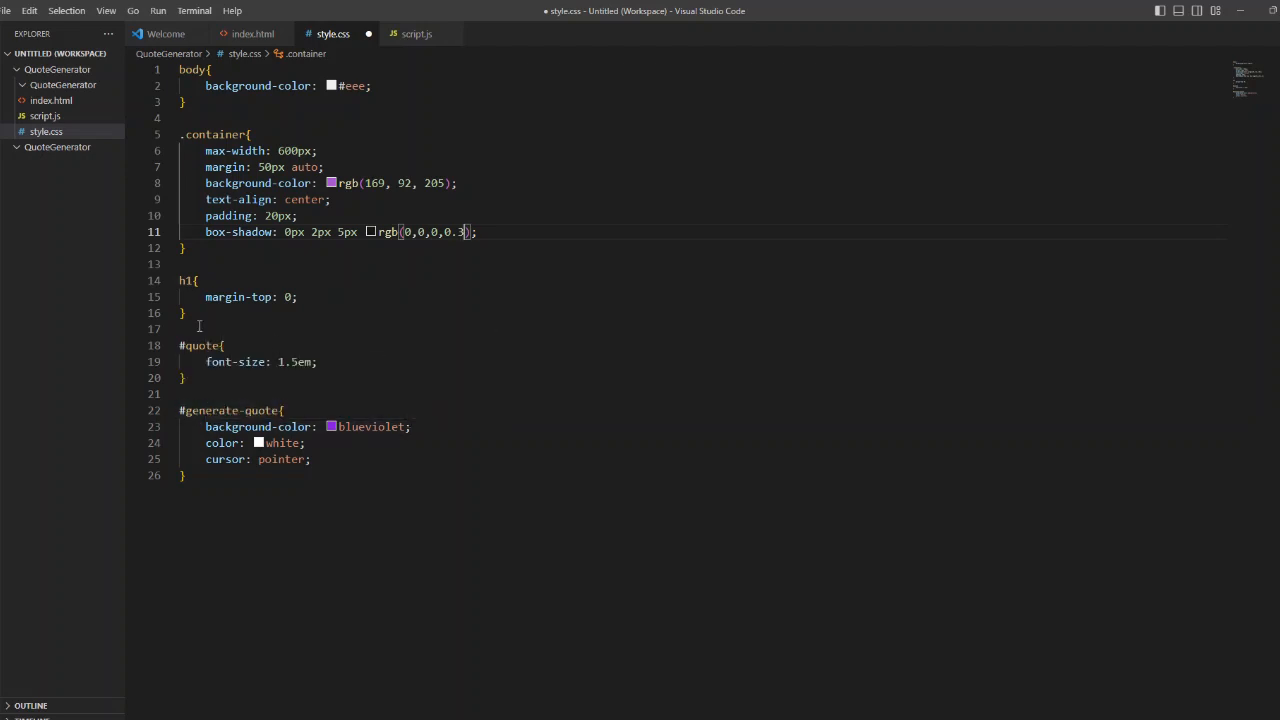
# Step: Add margins to #quote and give the button 5px border-radius and 10px 20px padding
pyautogui.write('margin: 30px;')
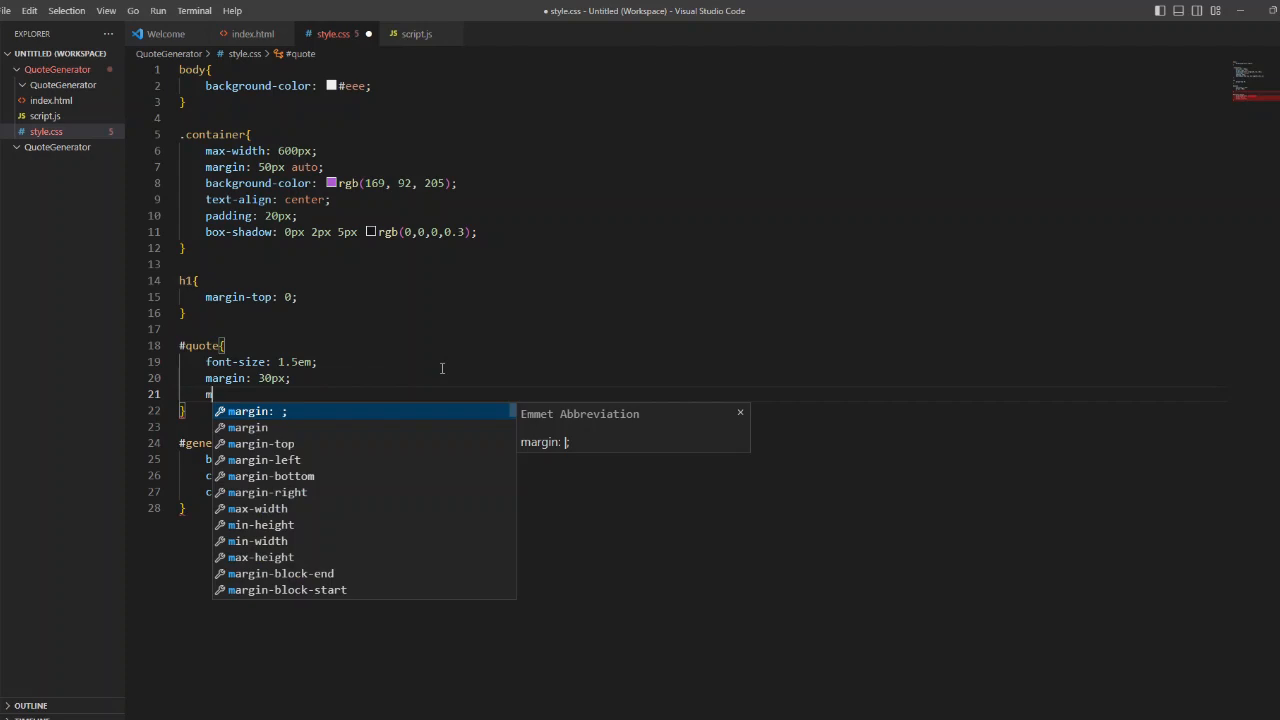
pyautogui.write('argin-bottom: 50px;')
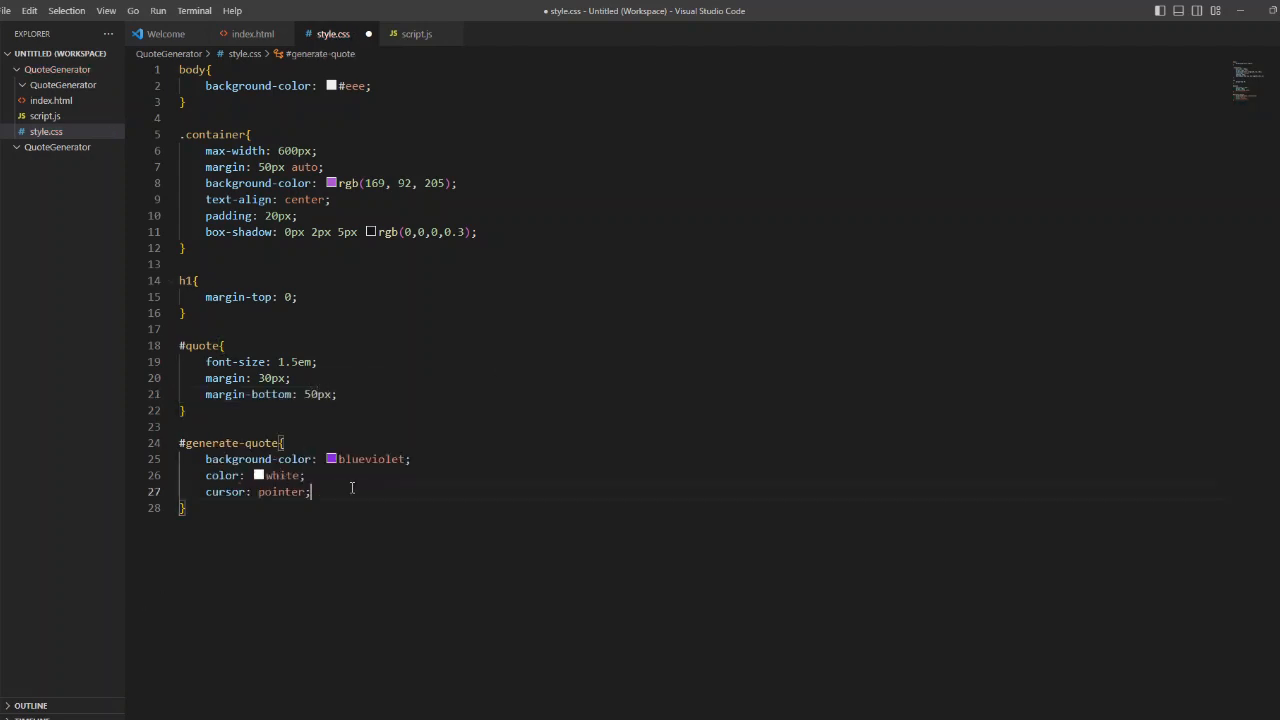
pyautogui.write('bot')
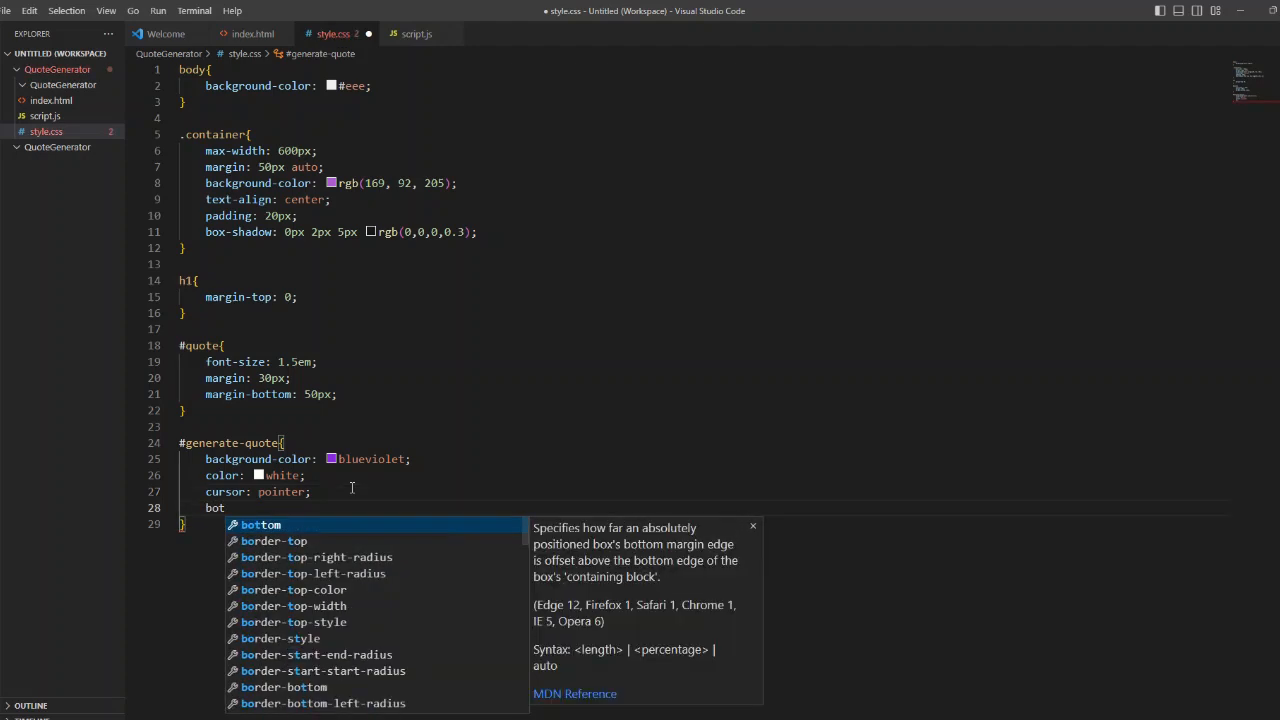
pyautogui.write('rder-radius: ;')
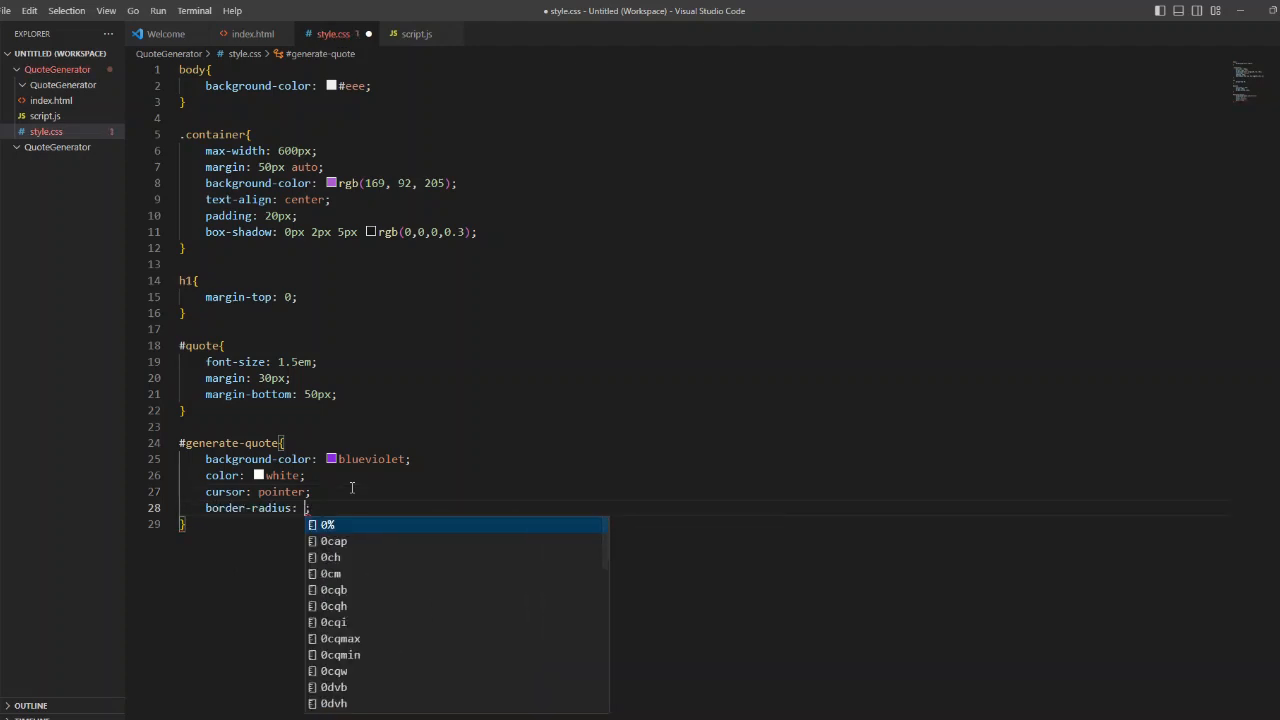
pyautogui.write('5px;')
pyautogui.write('padding: ;')
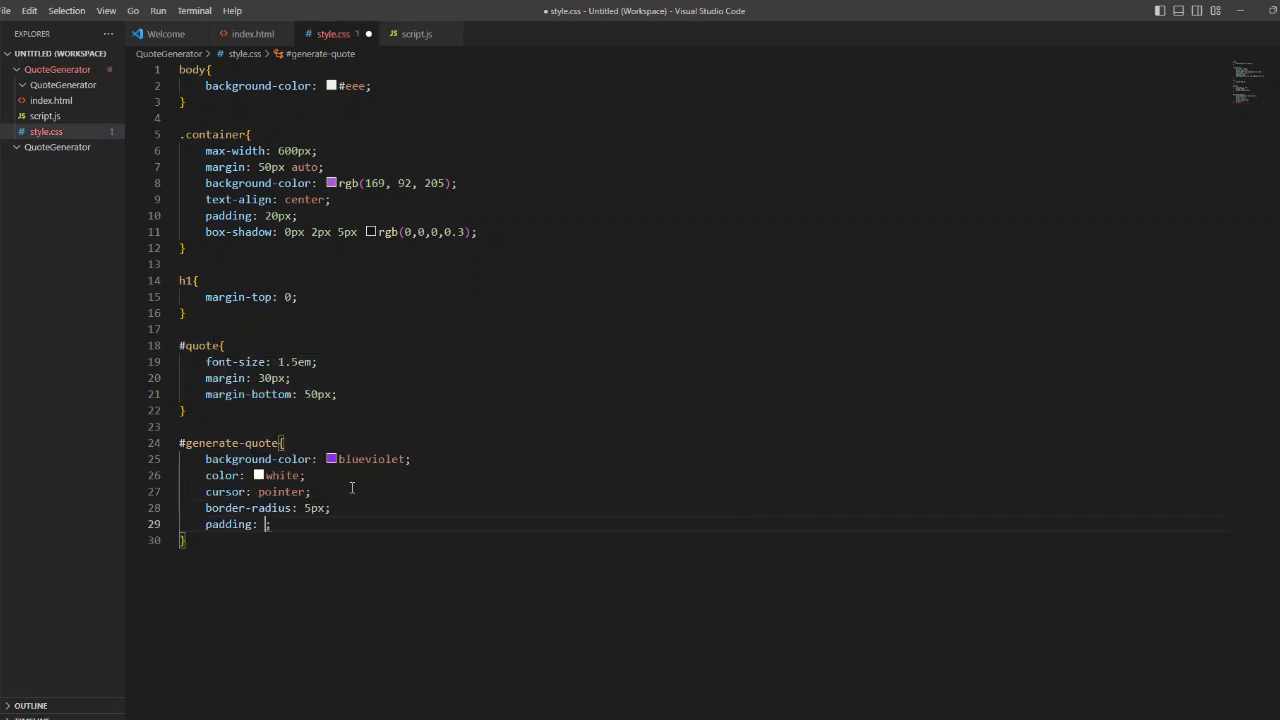
pyautogui.write('10px 20px')
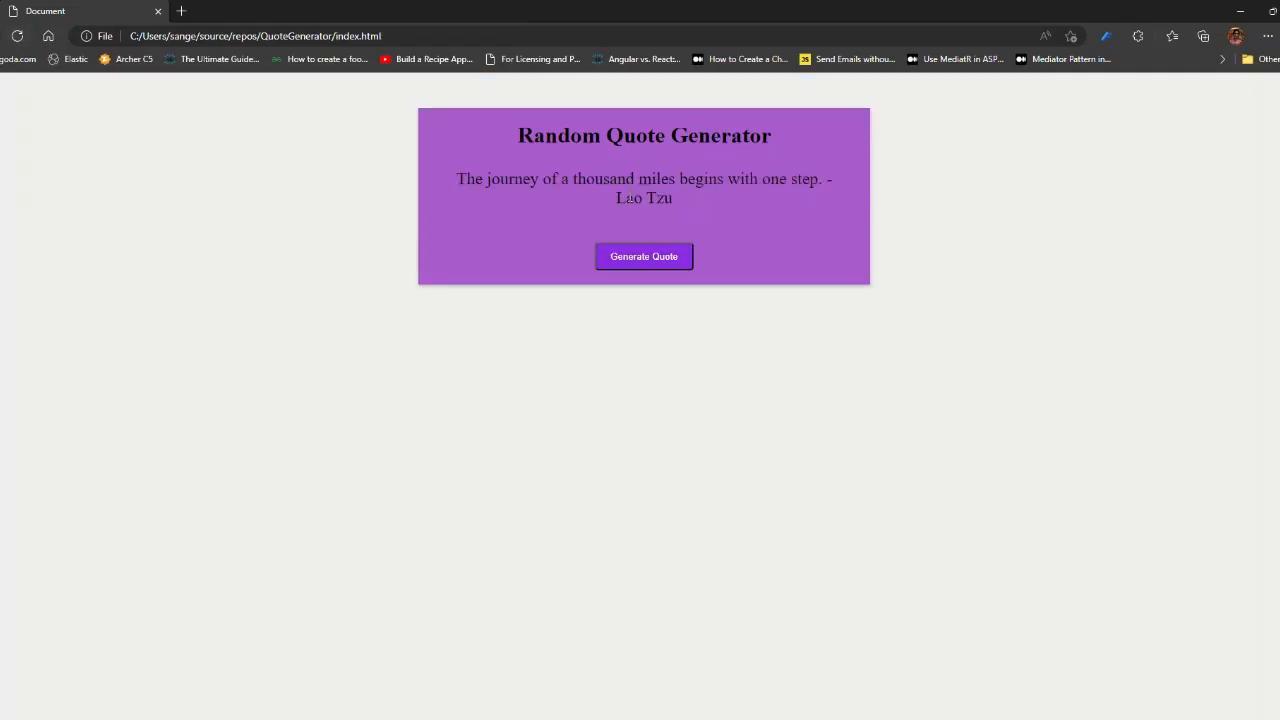
# Step: Generate a new quote, Robert Frost's "The best way out is always through."
pyautogui.click(644, 238)
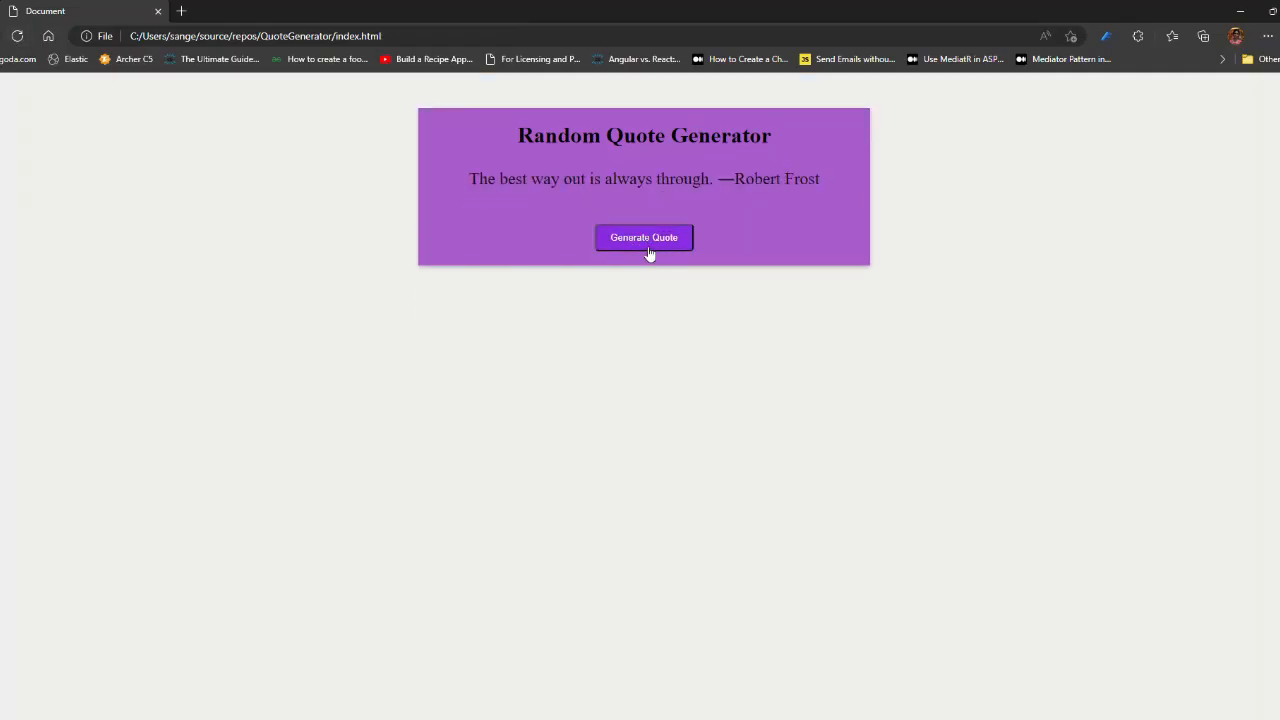
pyautogui.moveTo(644, 237)
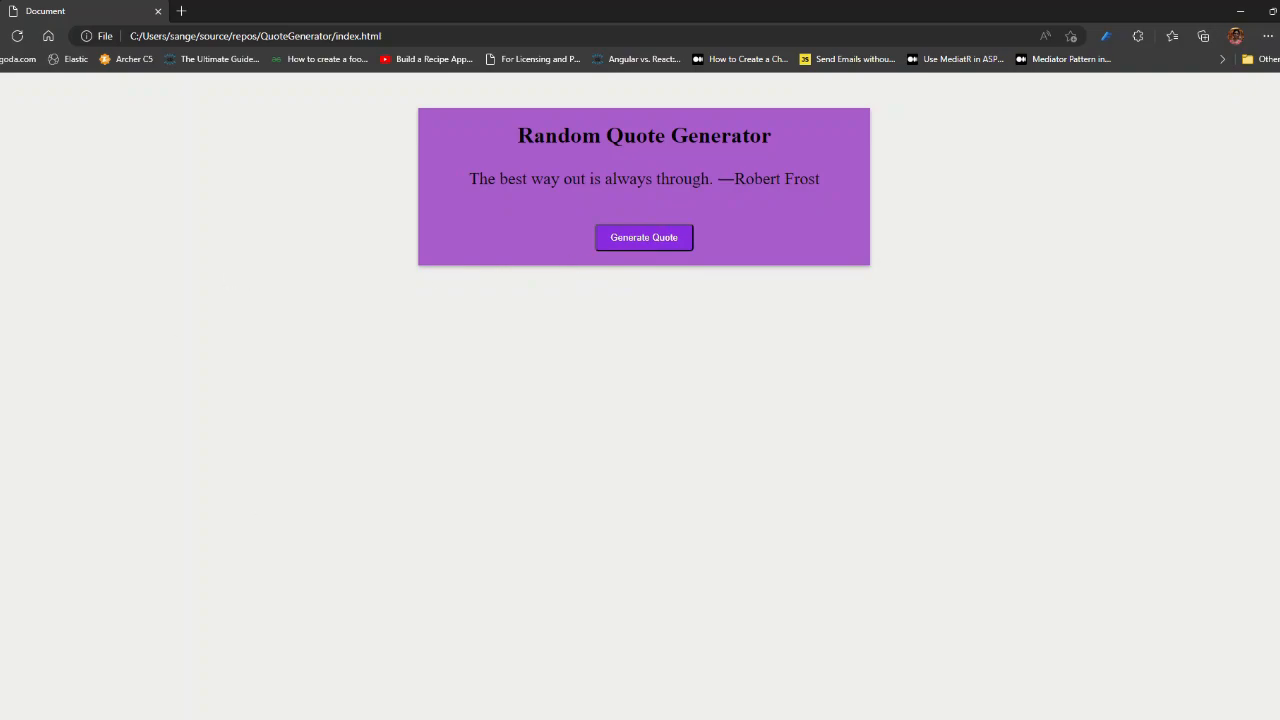